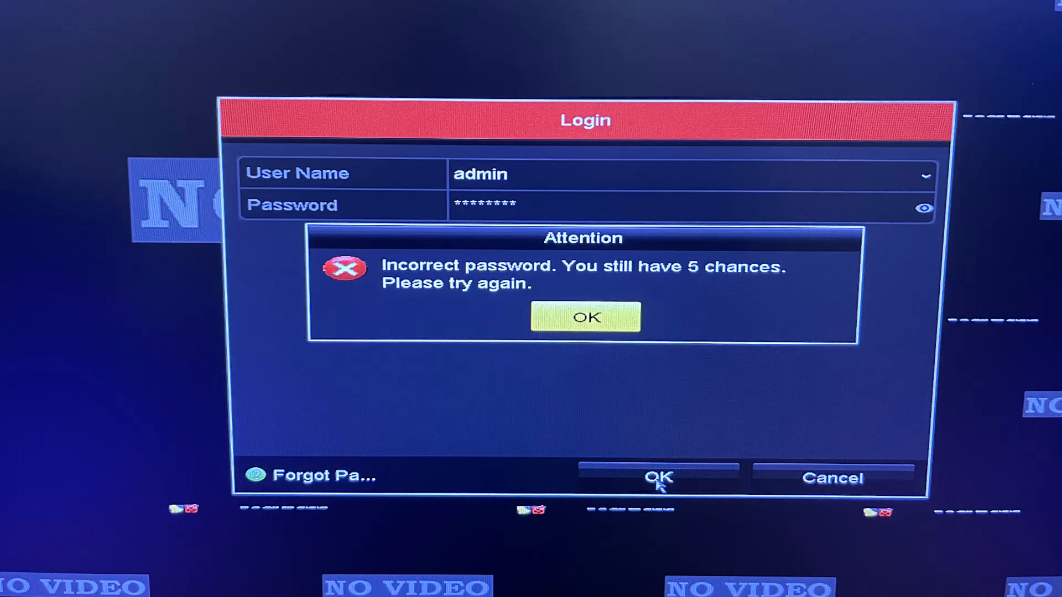
Dismiss both incorrect-password alerts so the wizard shows an empty admin password field.
{"action": "left_click", "coordinate": [584, 317]}
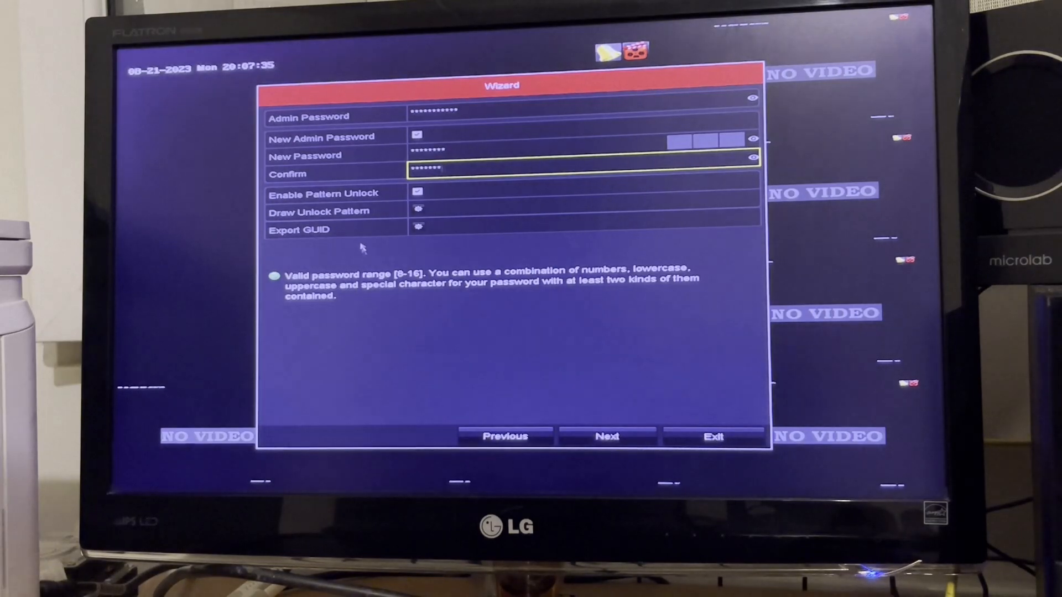
{"action": "left_click", "coordinate": [606, 435]}
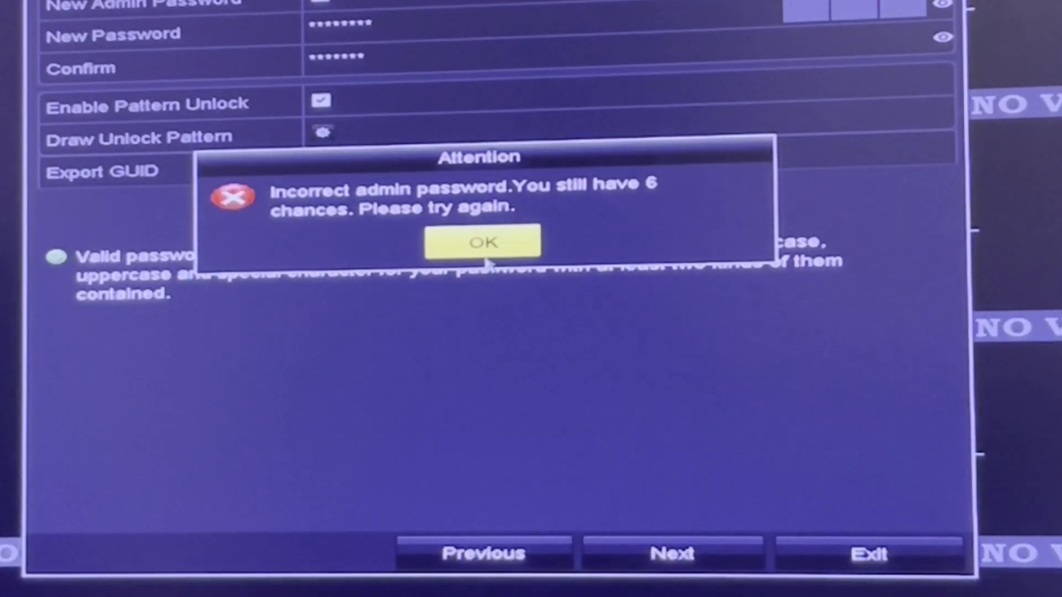
{"action": "left_click", "coordinate": [482, 242]}
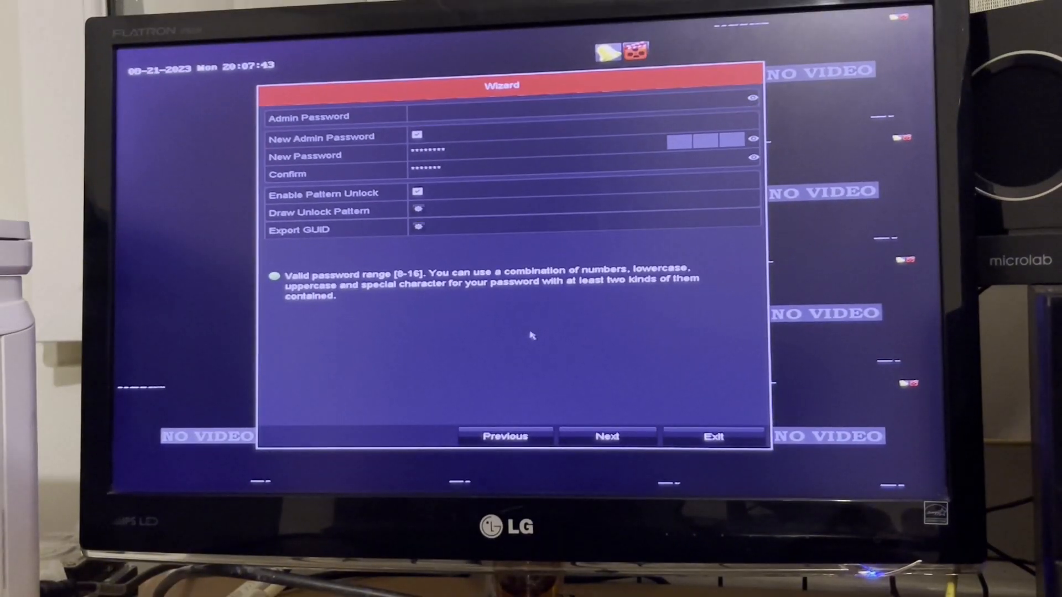
{"action": "mouse_move", "coordinate": [590, 319]}
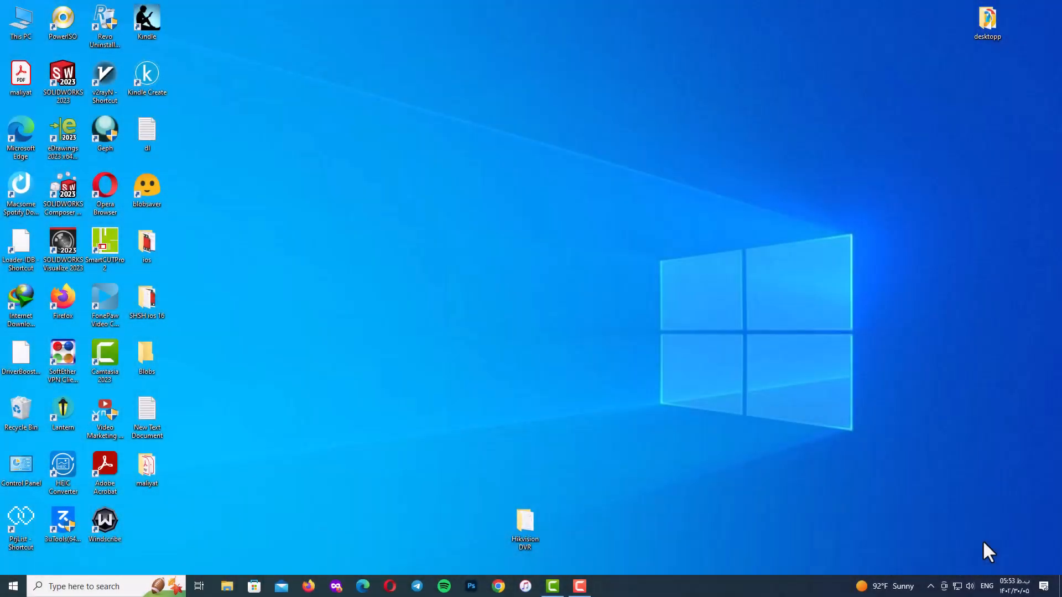
Open Link.txt from the Hikvision DVR folder in Notepad.
{"action": "left_click_drag", "start_coordinate": [525, 528], "coordinate": [525, 304]}
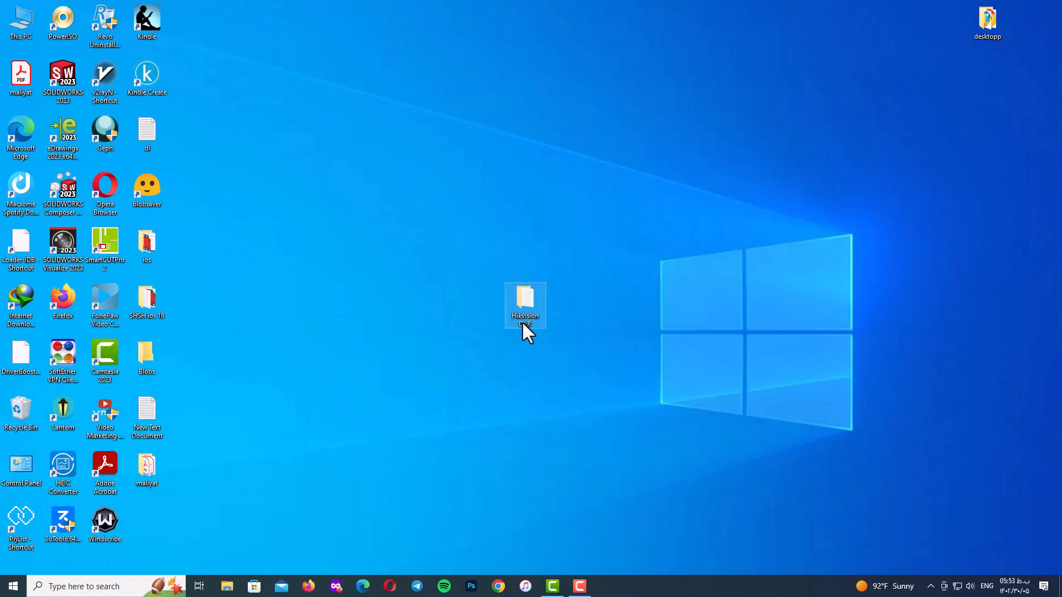
{"action": "double_click", "coordinate": [525, 305]}
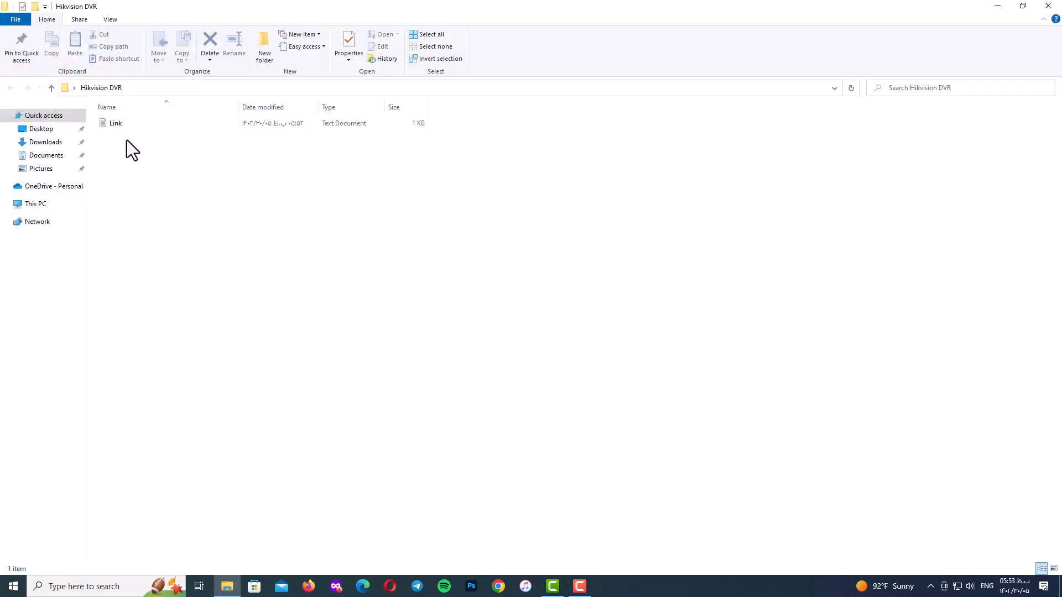
{"action": "double_click", "coordinate": [115, 123]}
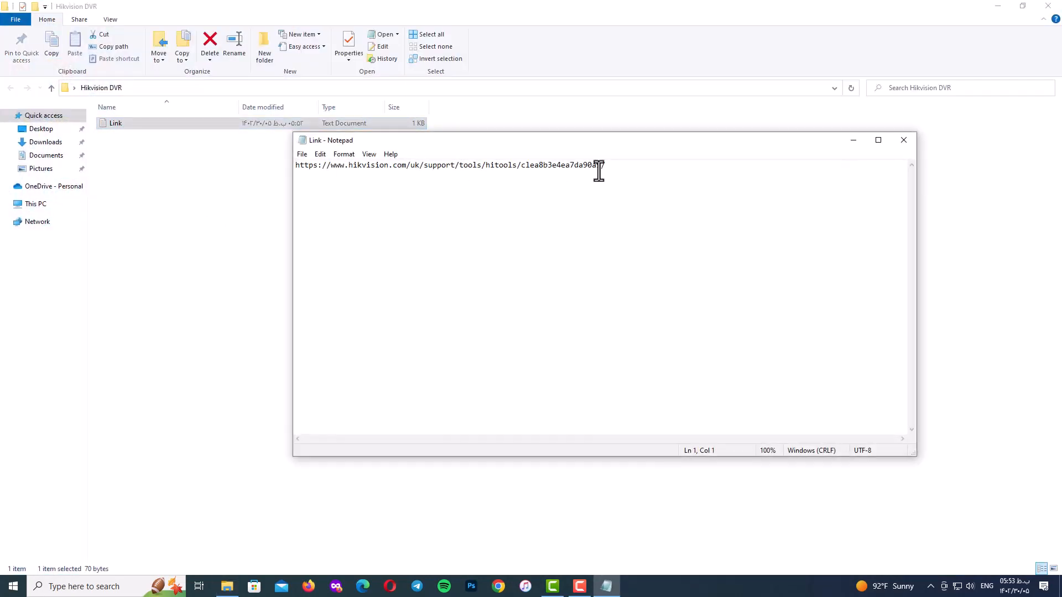
Select the full Hikvision HiTools support web address line.
{"action": "left_click_drag", "start_coordinate": [354, 164], "coordinate": [605, 165]}
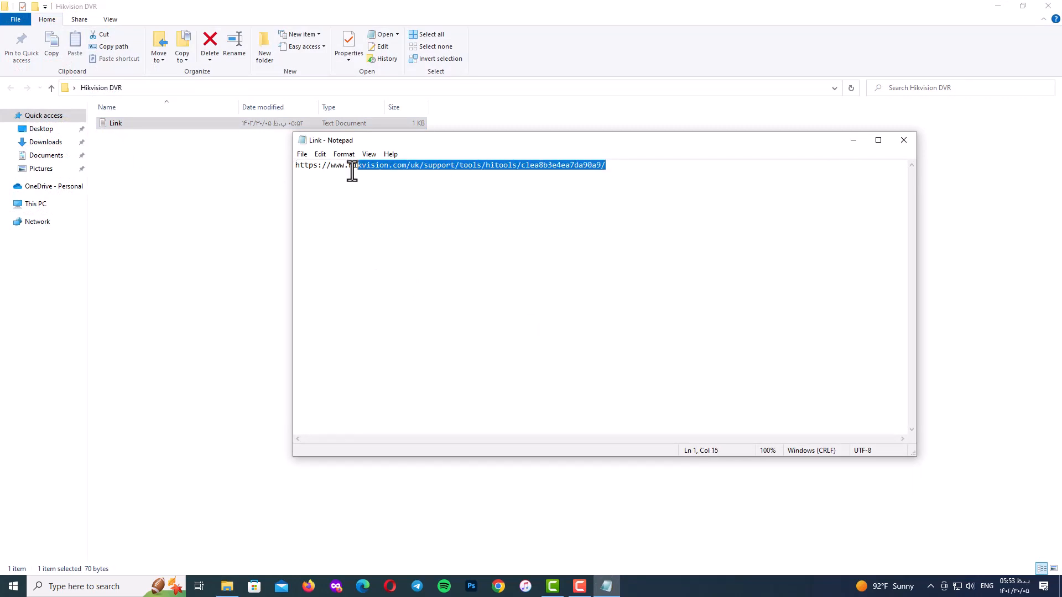
{"action": "left_click", "coordinate": [347, 164]}
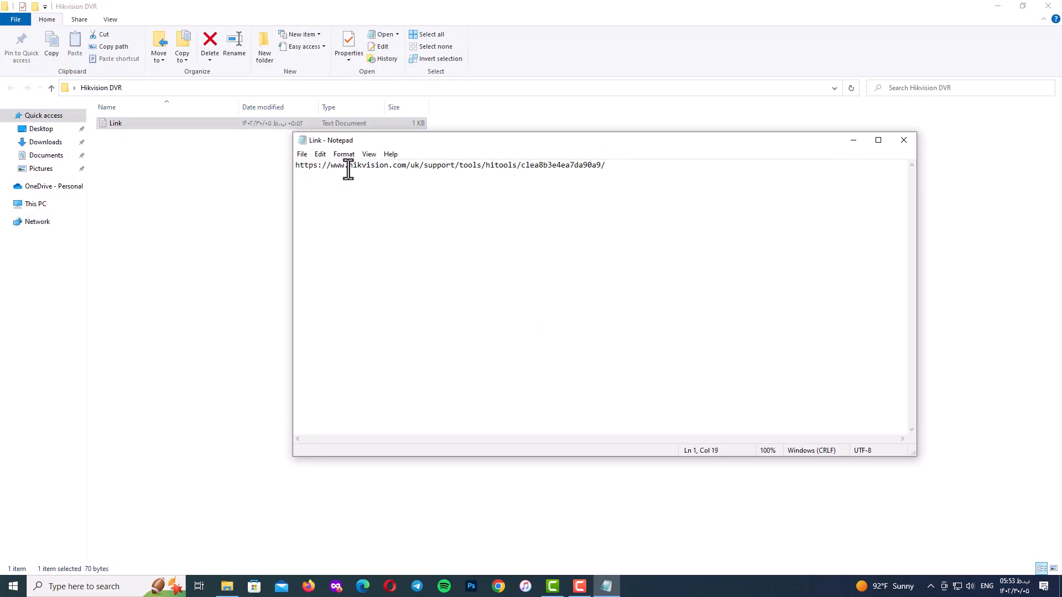
{"action": "double_click", "coordinate": [369, 165]}
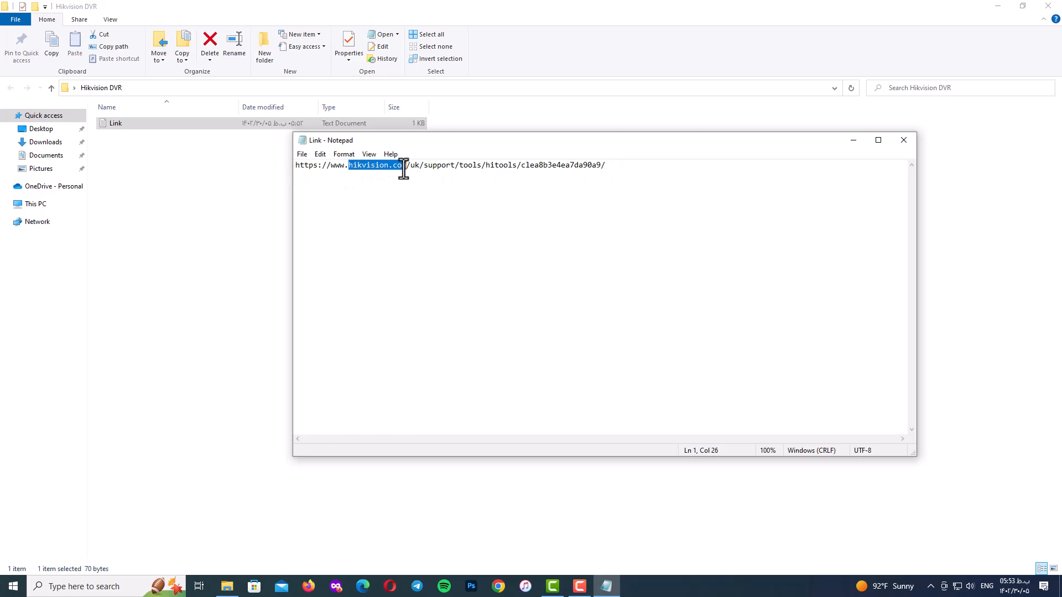
{"action": "double_click", "coordinate": [468, 165]}
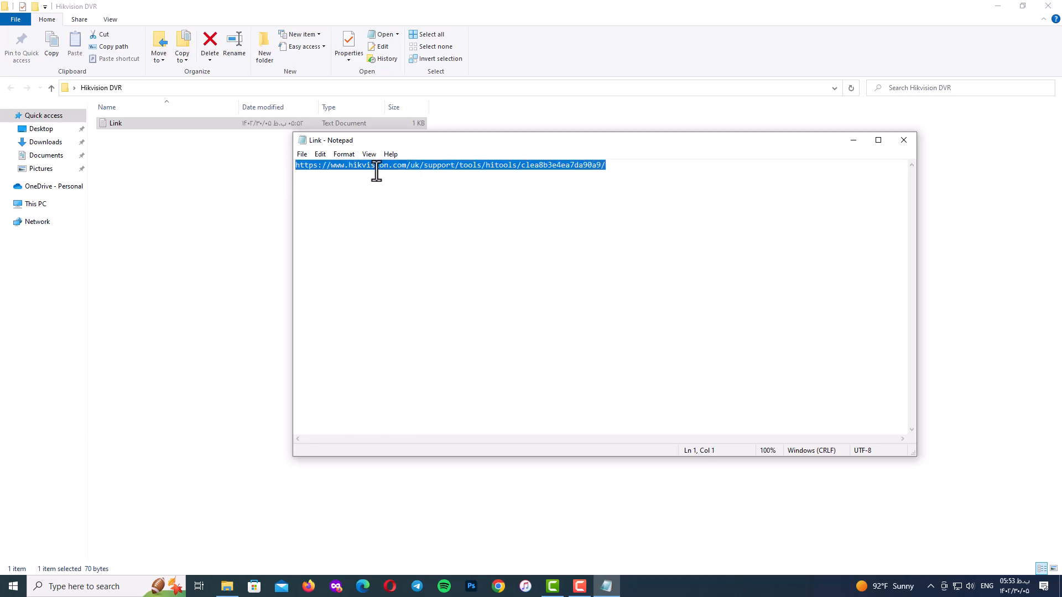
{"action": "mouse_move", "coordinate": [912, 134]}
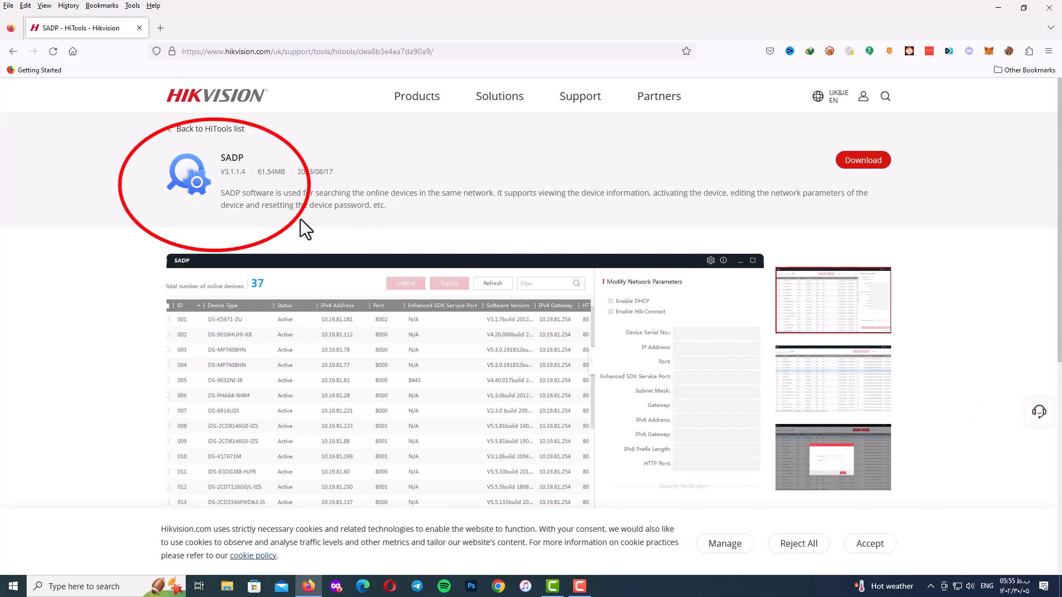
{"action": "mouse_move", "coordinate": [676, 237]}
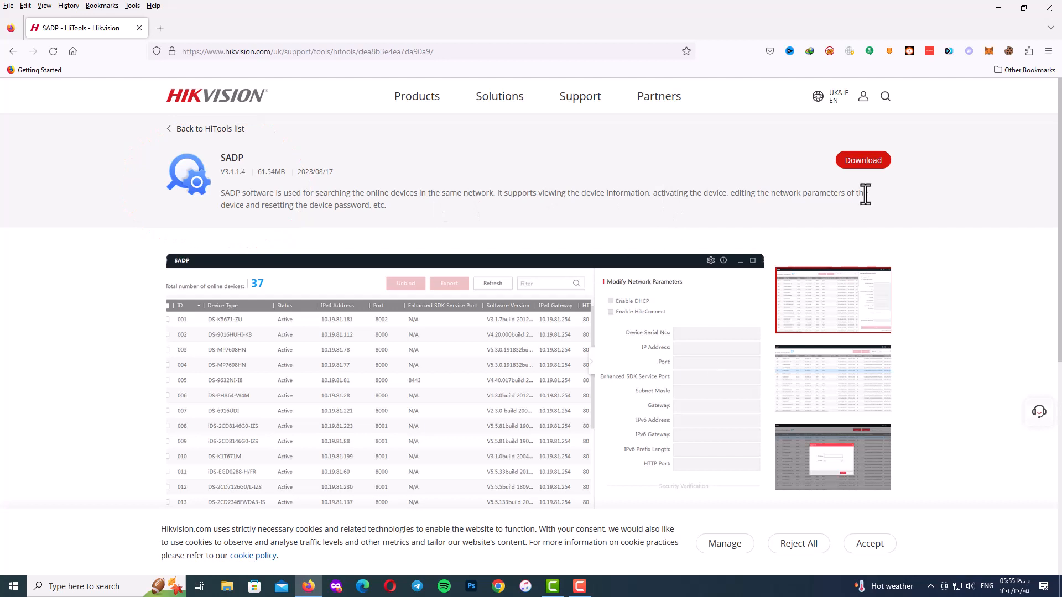
Download SADP.zip (61.54 MB) from the HiTools page via Internet Download Manager.
{"action": "left_click", "coordinate": [863, 160]}
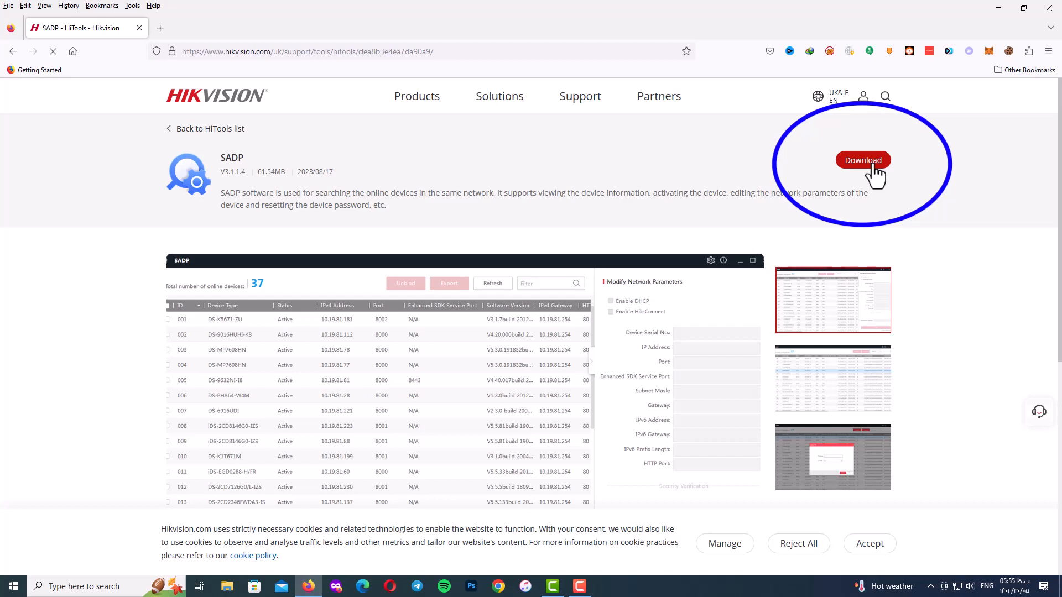
{"action": "left_click", "coordinate": [862, 160]}
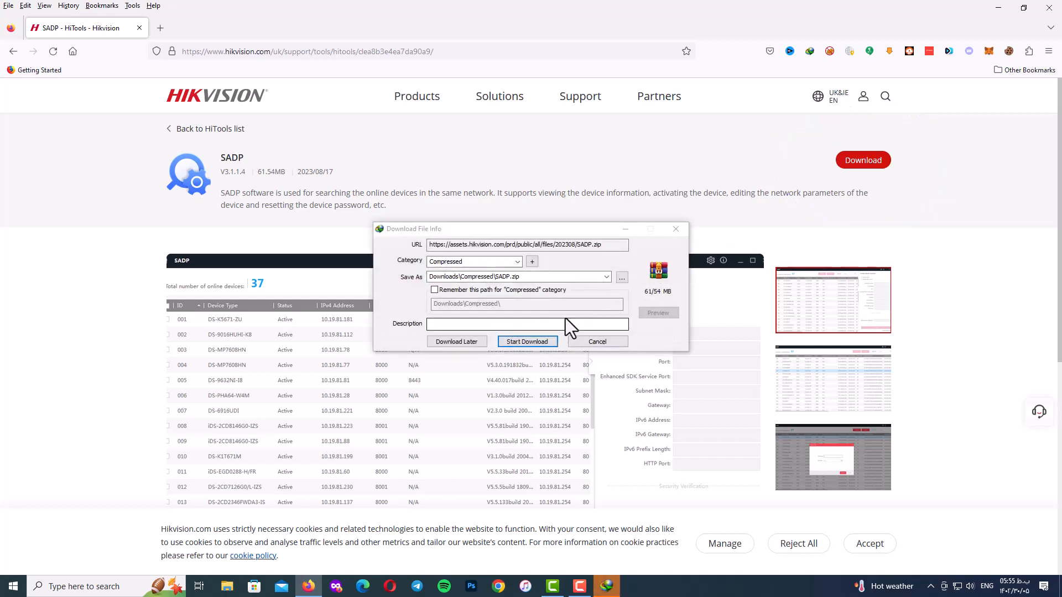
{"action": "left_click", "coordinate": [527, 341]}
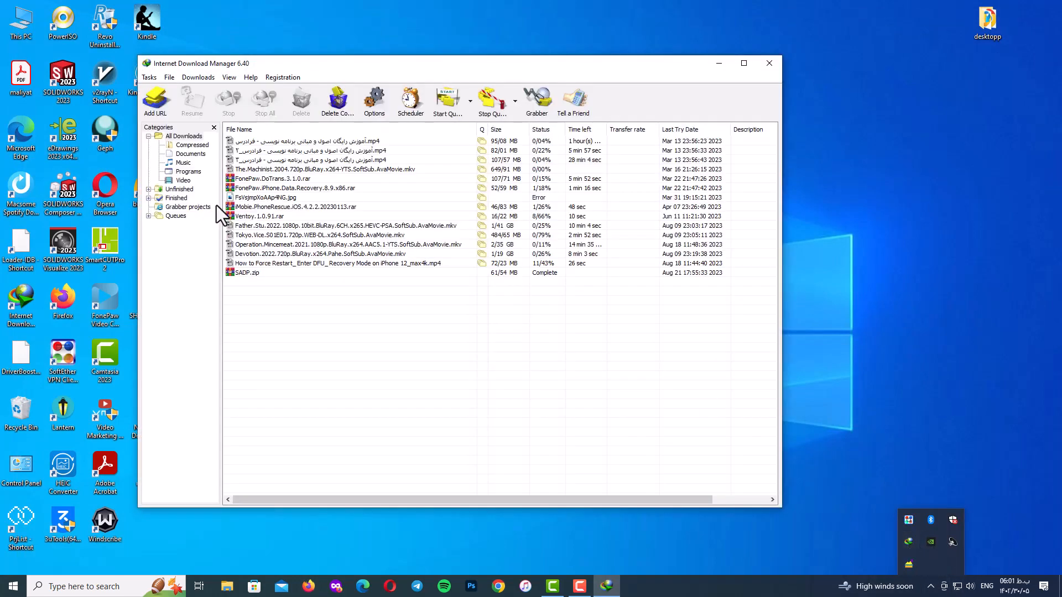
Extract SADP.zip from Downloads\Compressed into an SADP folder.
{"action": "right_click", "coordinate": [245, 273]}
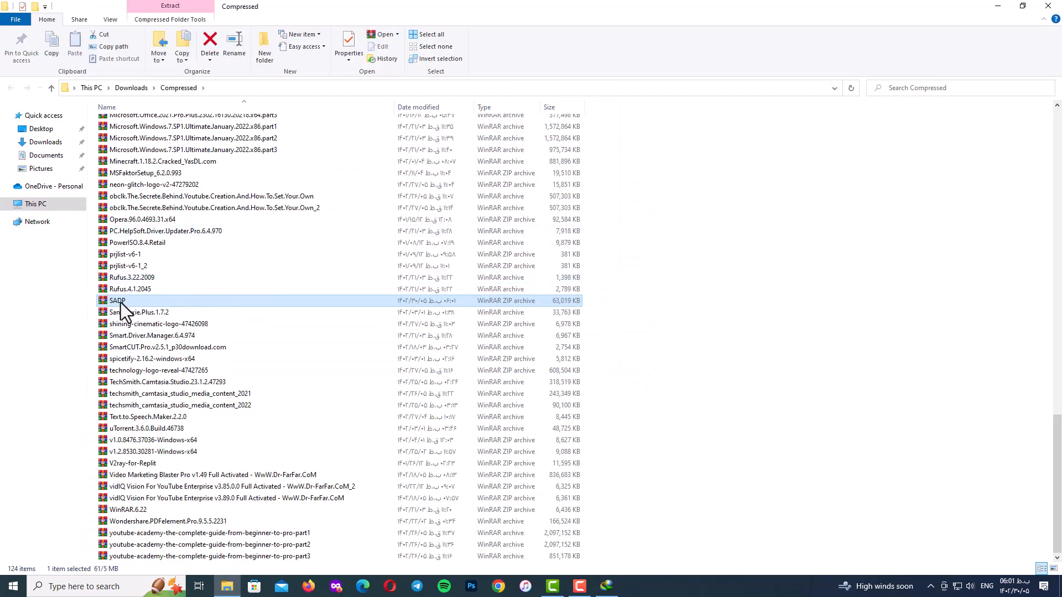
{"action": "right_click", "coordinate": [117, 300]}
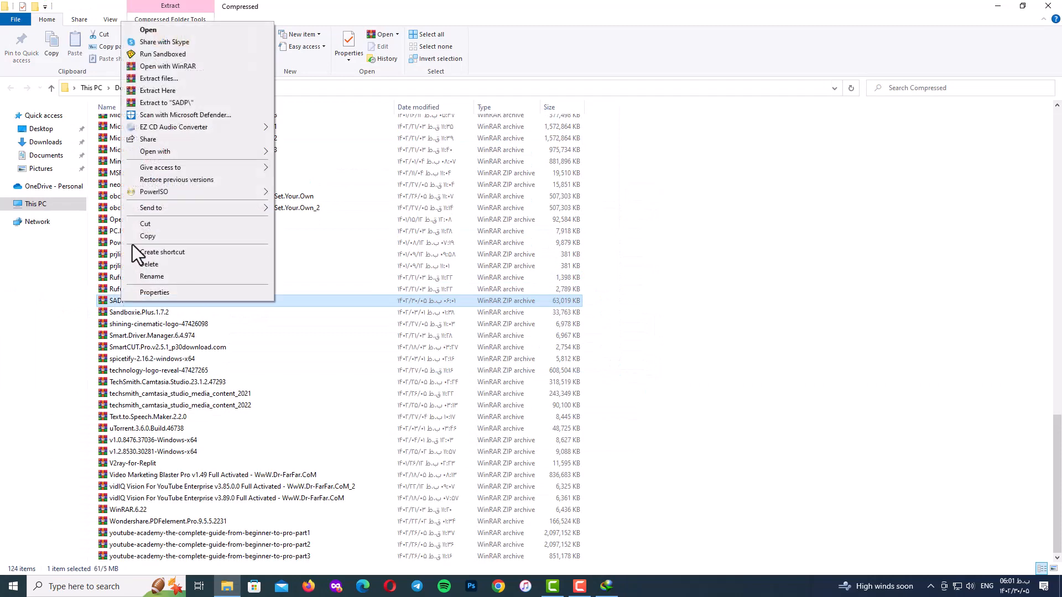
{"action": "left_click", "coordinate": [166, 103]}
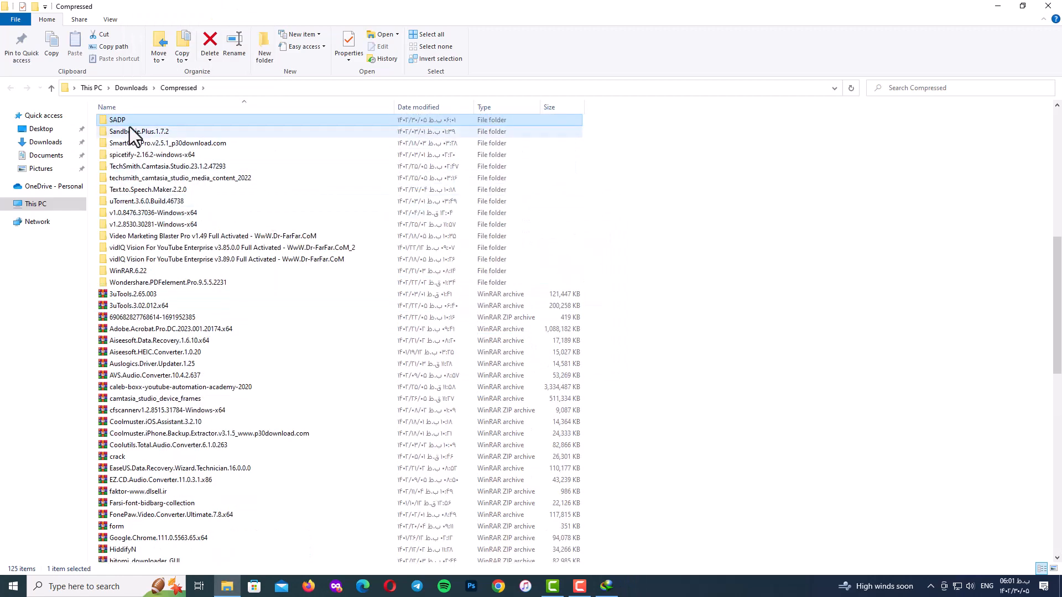
Launch SADP.exe from the extracted SADP folder.
{"action": "double_click", "coordinate": [117, 120]}
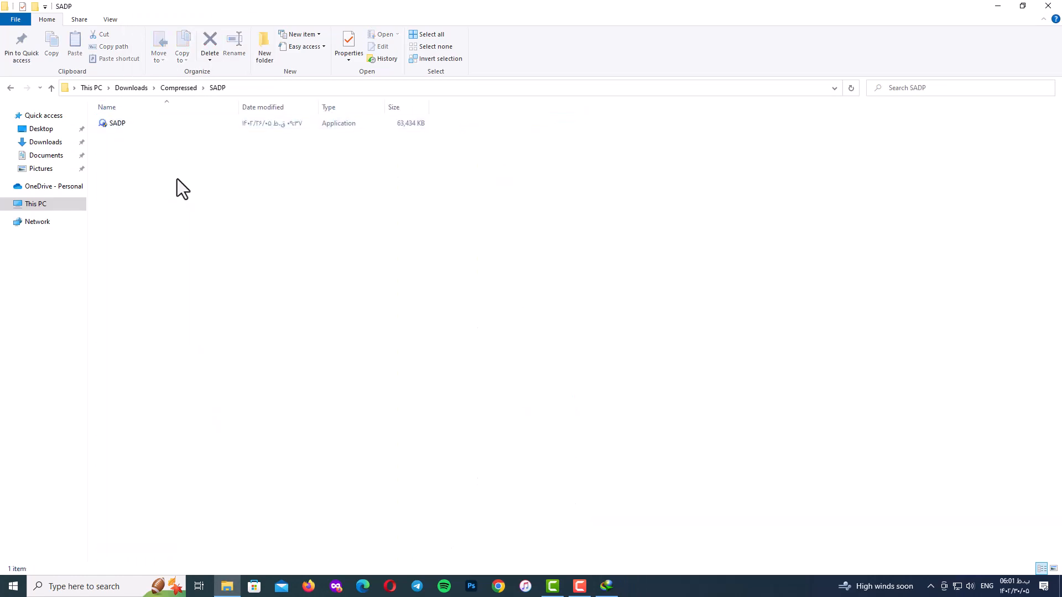
{"action": "left_click", "coordinate": [117, 123]}
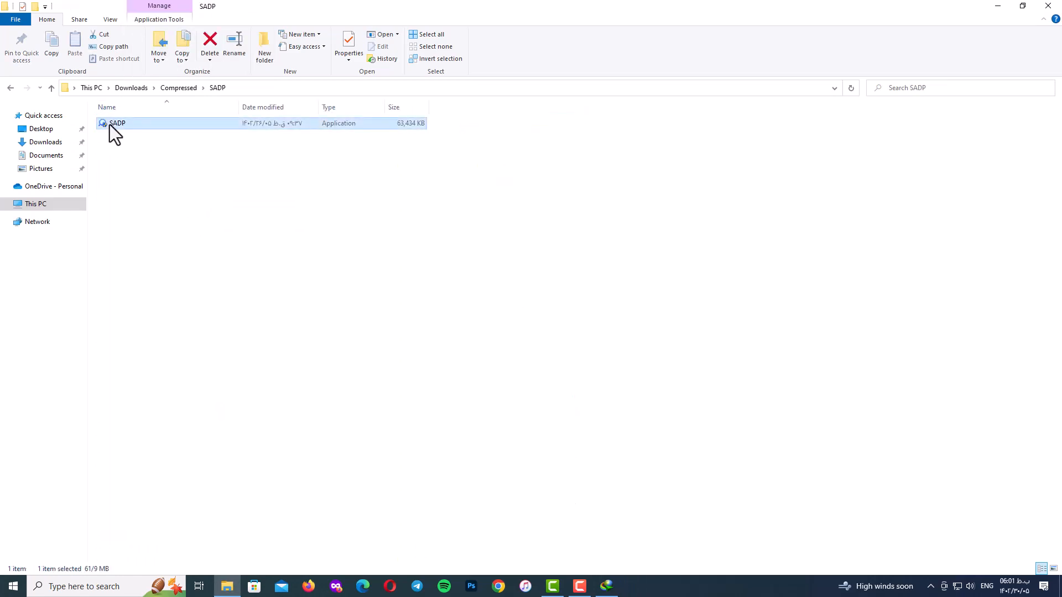
{"action": "double_click", "coordinate": [117, 123]}
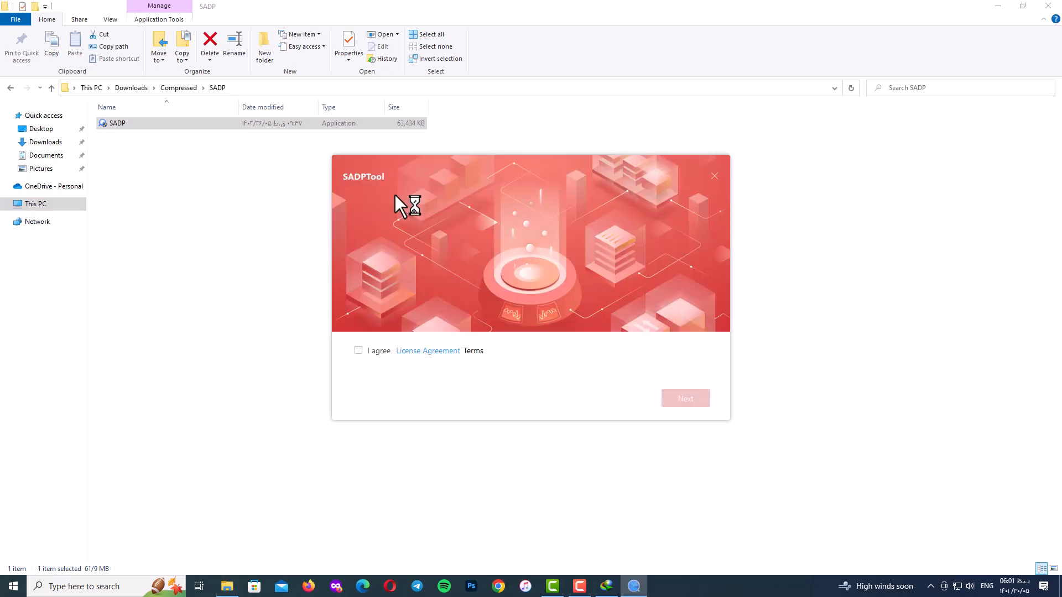
Install SADPTool in English to Program Files (x86)\SADP and launch the client.
{"action": "left_click", "coordinate": [359, 350]}
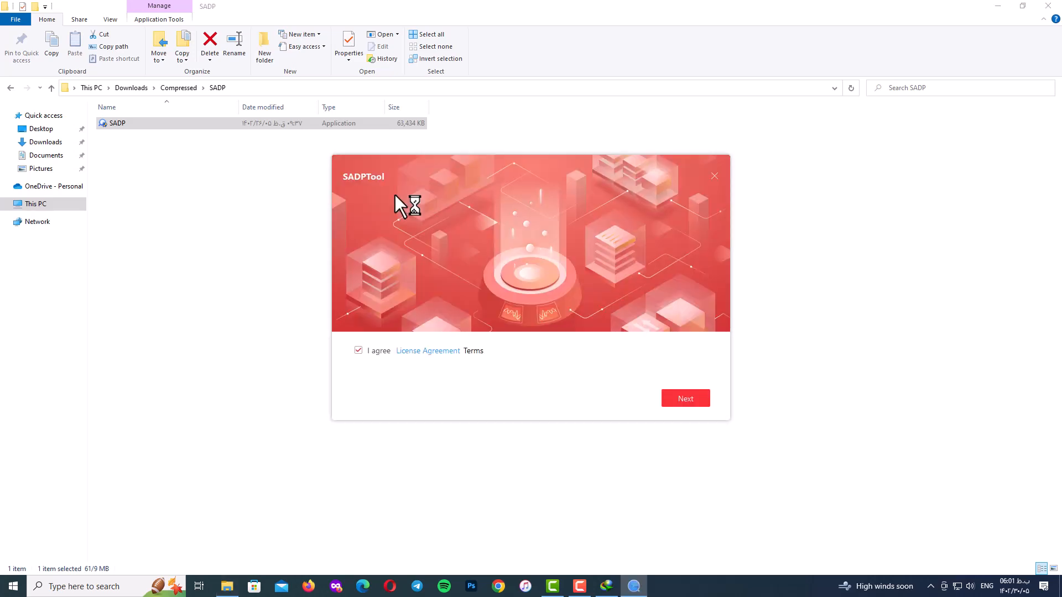
{"action": "left_click", "coordinate": [685, 398]}
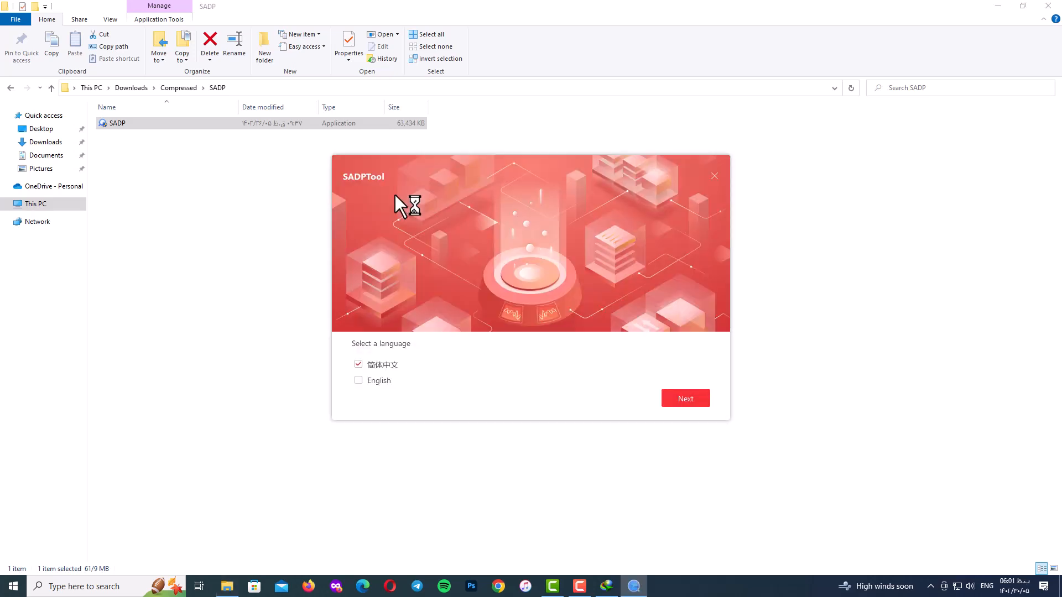
{"action": "left_click", "coordinate": [358, 380]}
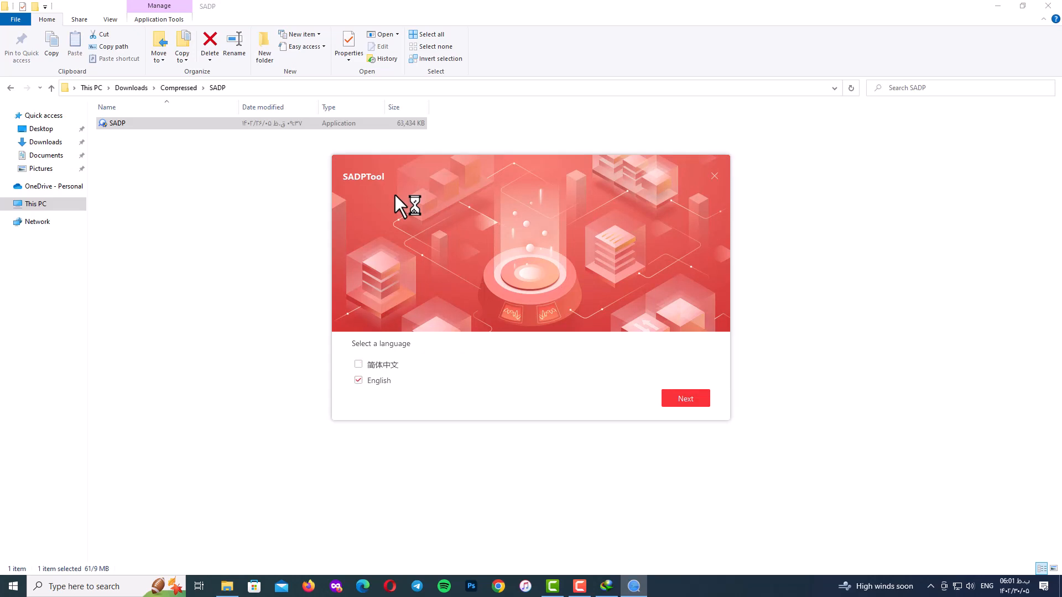
{"action": "left_click", "coordinate": [685, 398]}
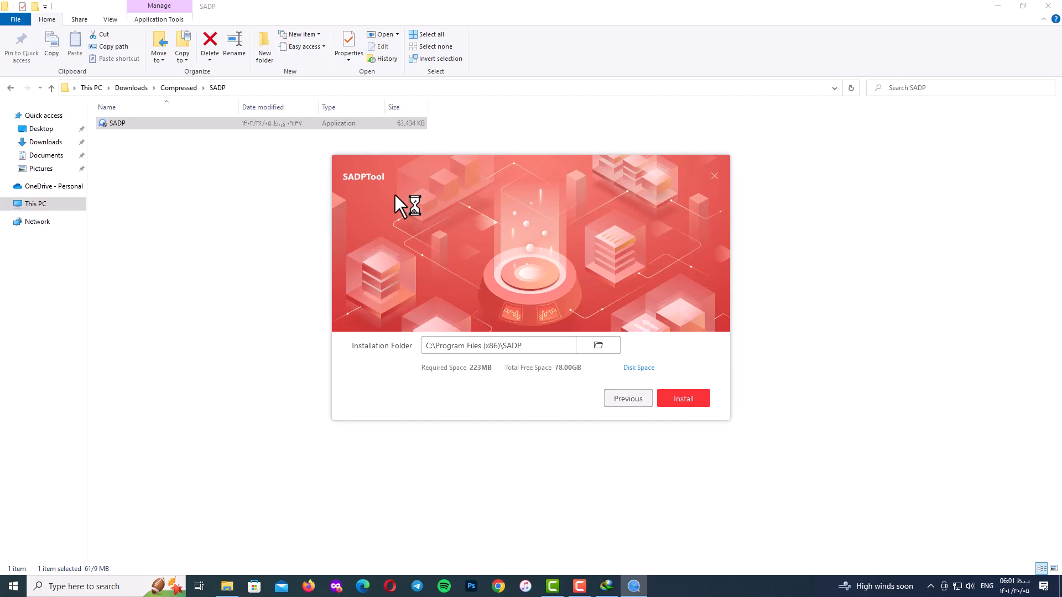
{"action": "left_click", "coordinate": [682, 398]}
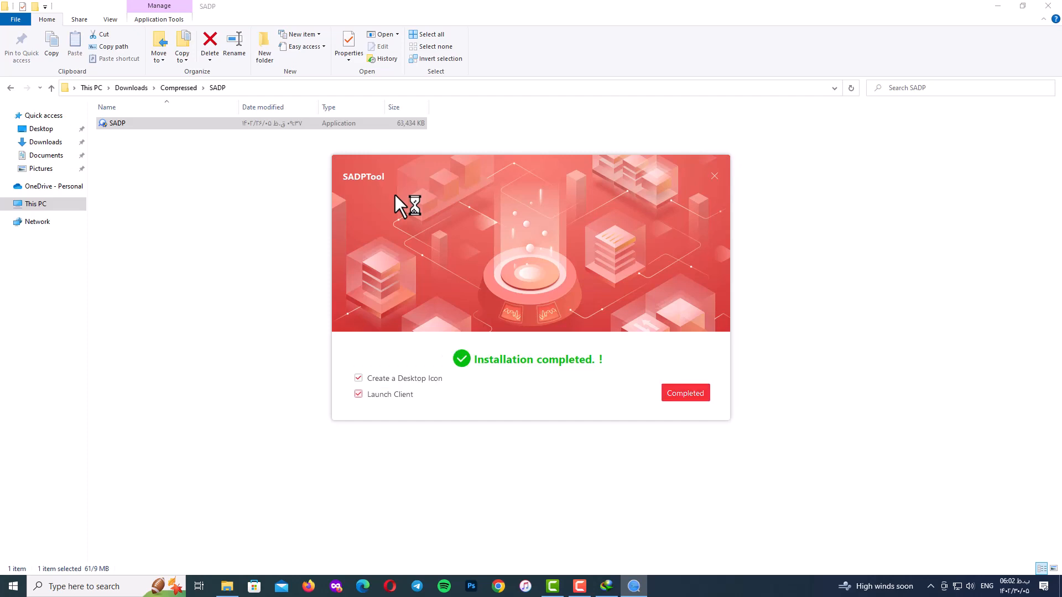
{"action": "left_click", "coordinate": [685, 393]}
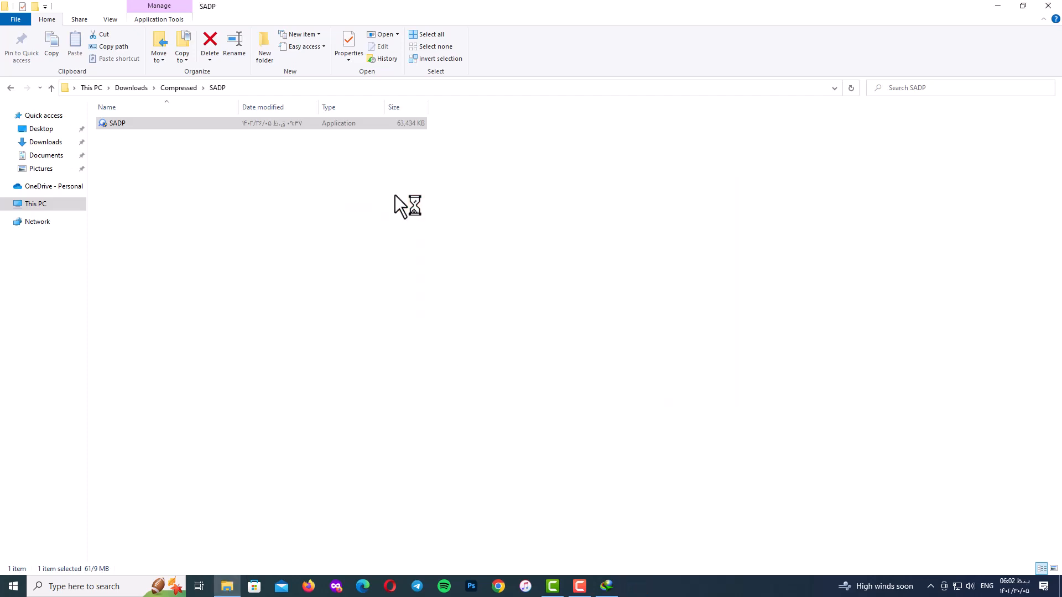
{"action": "mouse_move", "coordinate": [693, 408]}
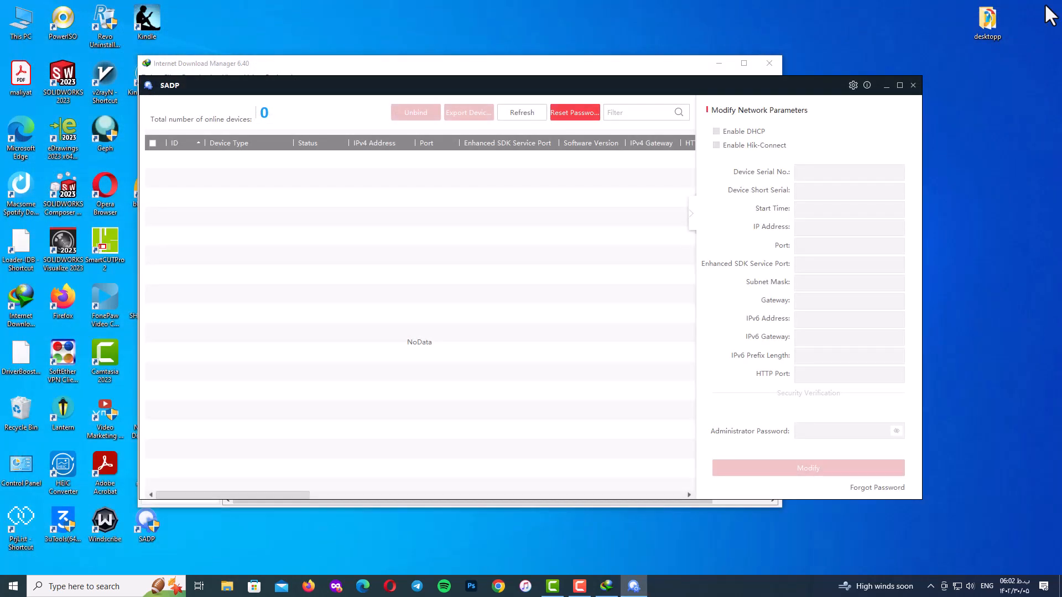
Exit SADP and move the Hikvision DVR folder to the desktop's lower-right corner.
{"action": "left_click", "coordinate": [152, 143]}
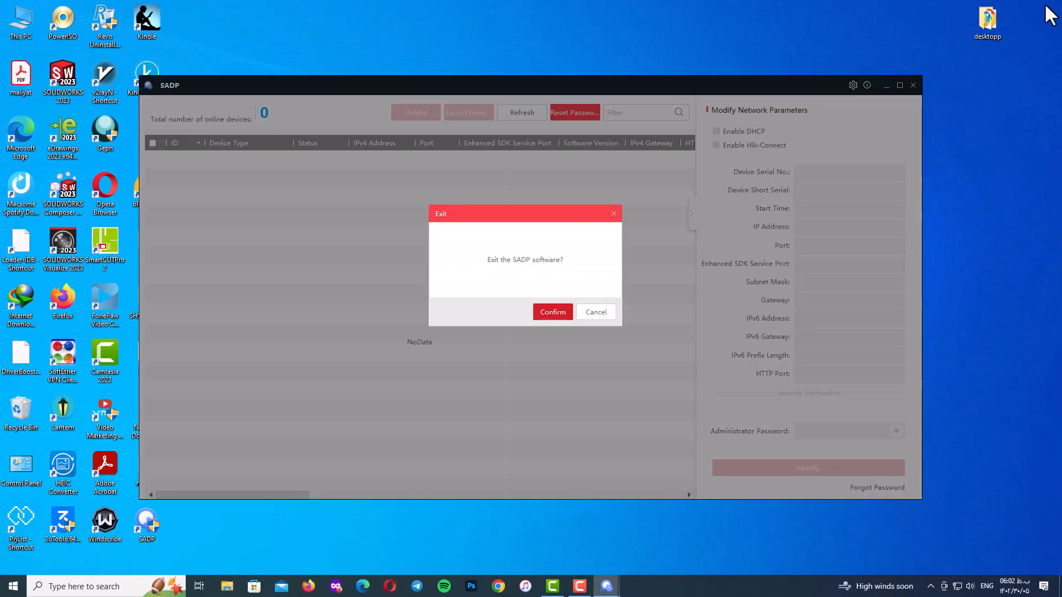
{"action": "left_click", "coordinate": [552, 312]}
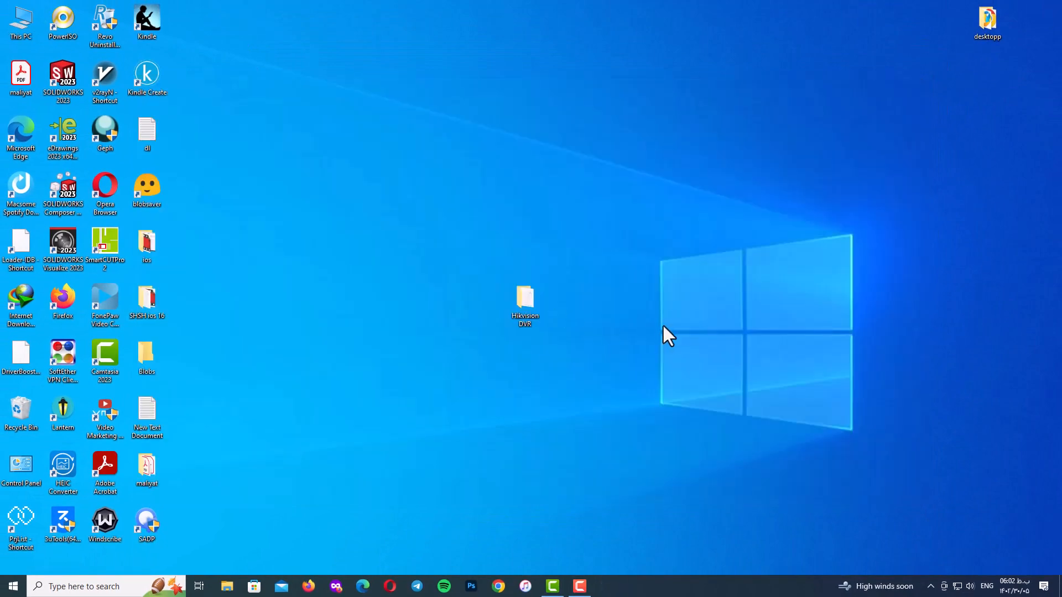
{"action": "mouse_move", "coordinate": [660, 329]}
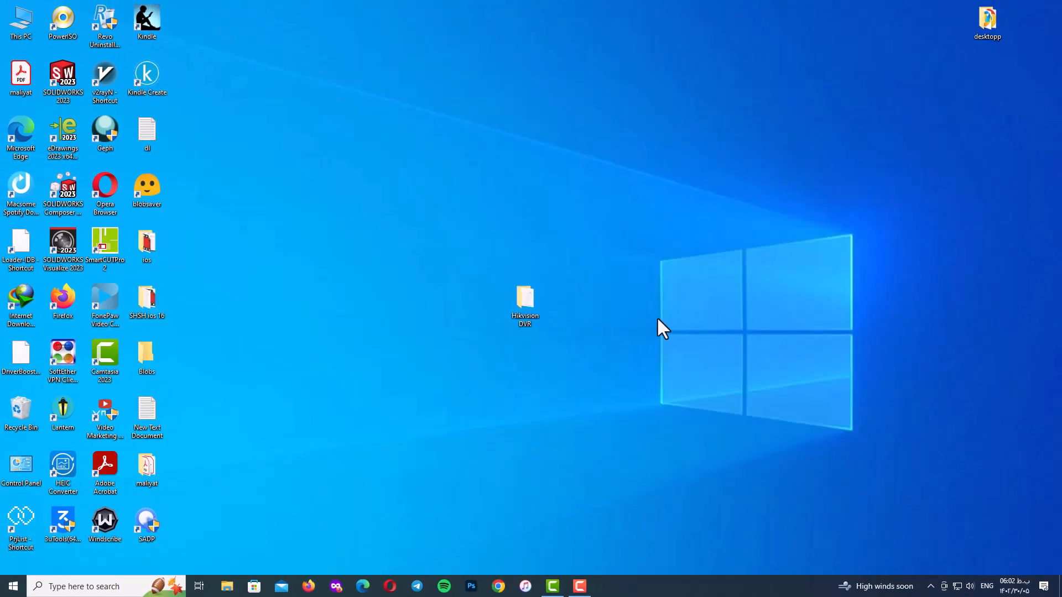
{"action": "mouse_move", "coordinate": [640, 566]}
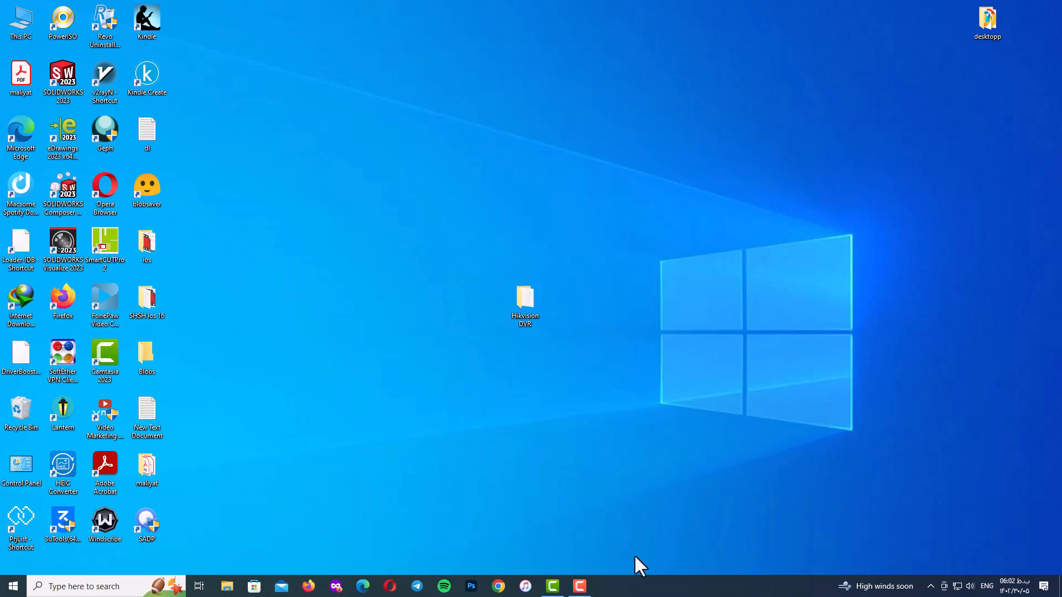
{"action": "left_click", "coordinate": [579, 586]}
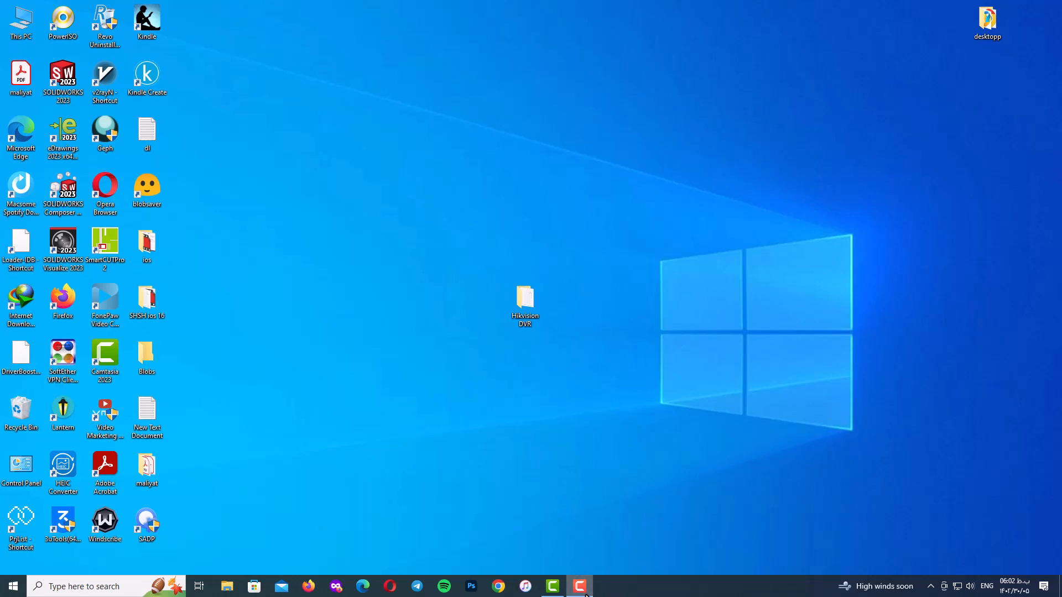
{"action": "left_click_drag", "start_coordinate": [525, 302], "coordinate": [1029, 525]}
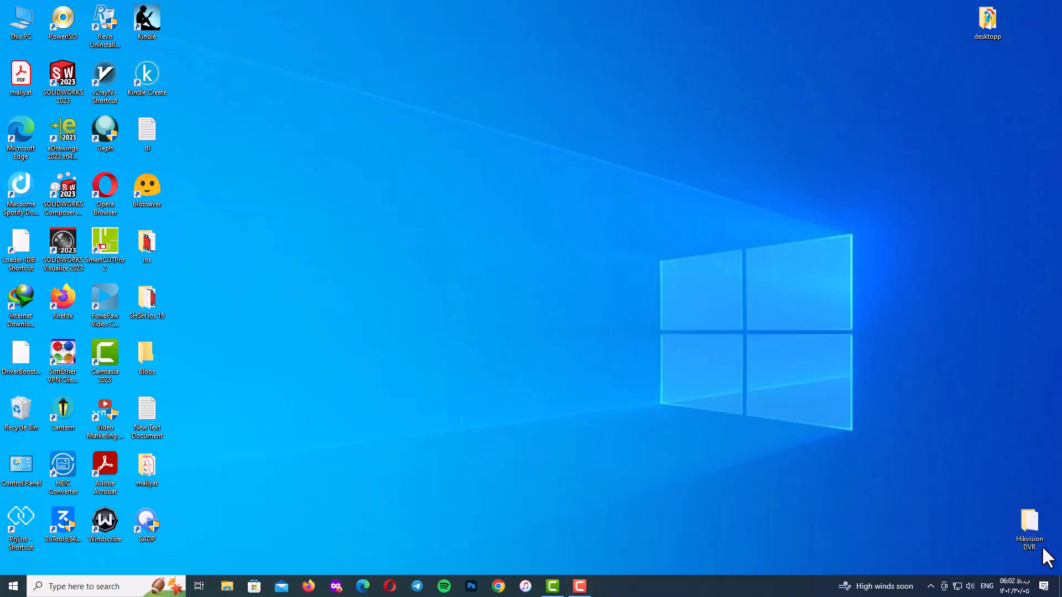
{"action": "mouse_move", "coordinate": [619, 285]}
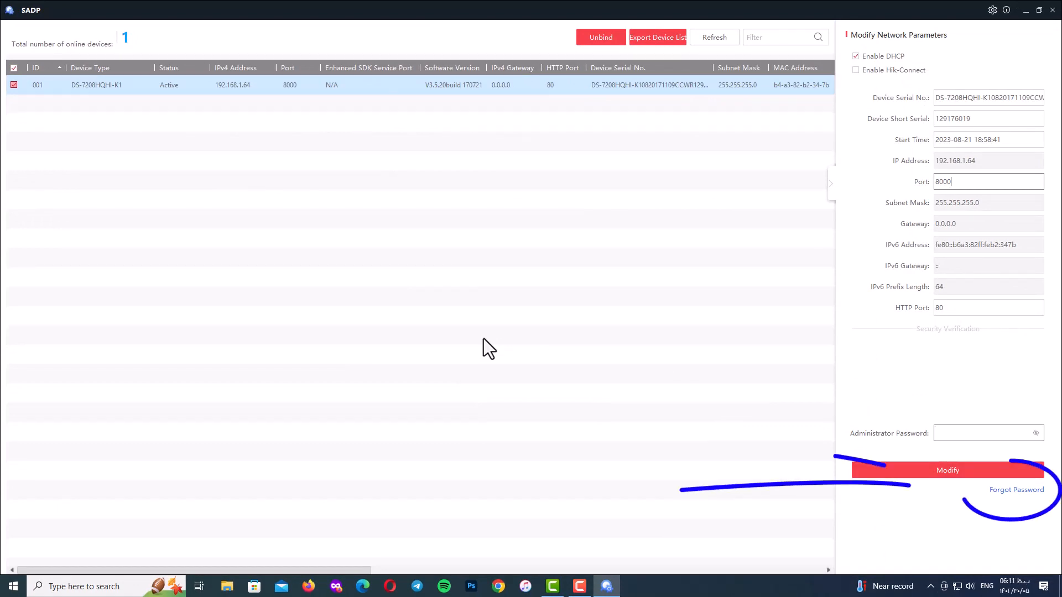
Export the Forgot Password key request file into the desktop Hikvision DVR folder.
{"action": "left_click", "coordinate": [1016, 490]}
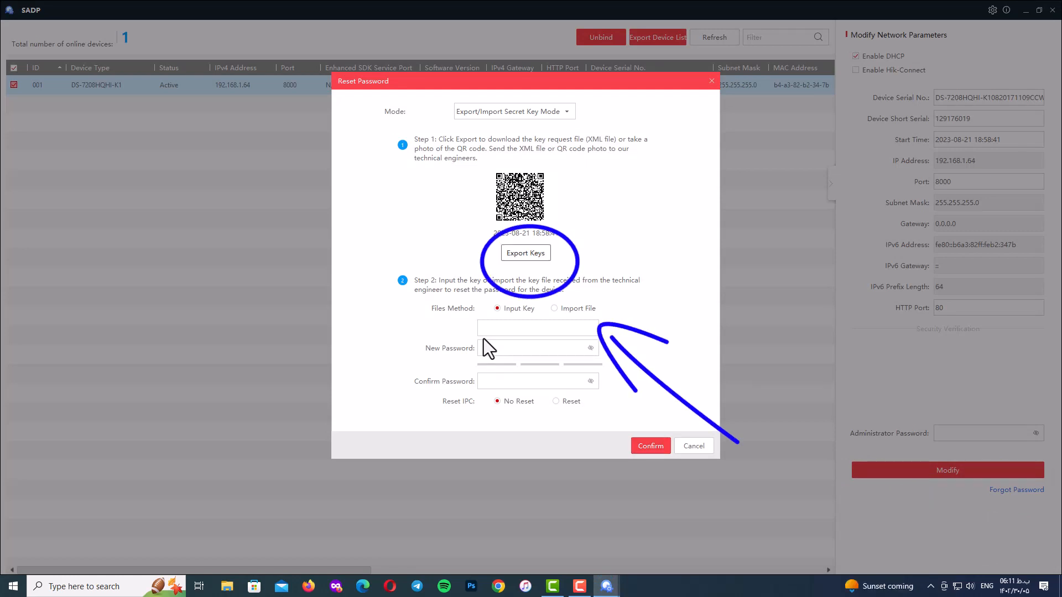
{"action": "left_click", "coordinate": [526, 253]}
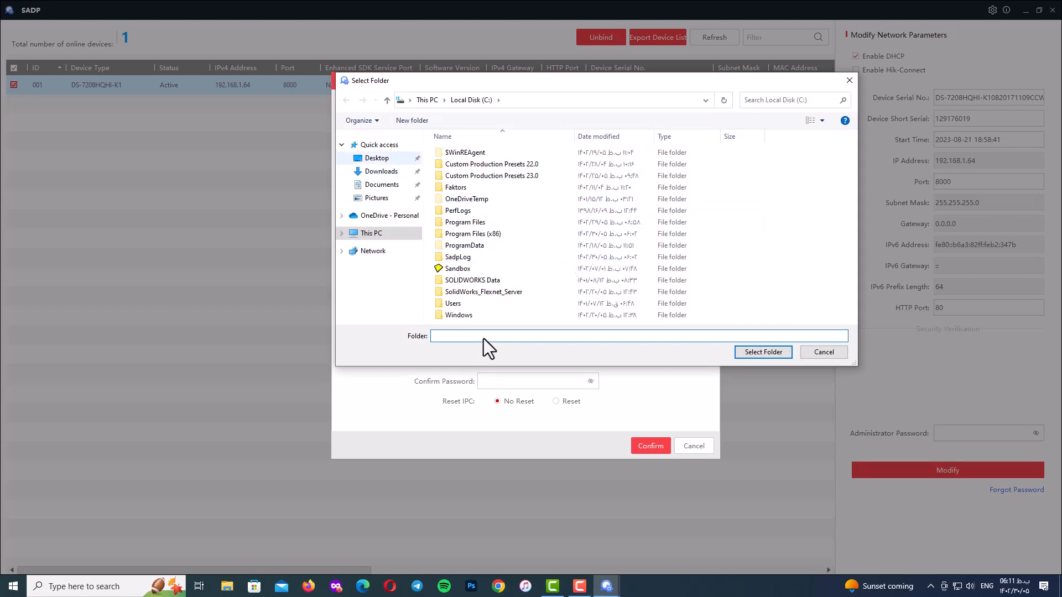
{"action": "left_click", "coordinate": [377, 157]}
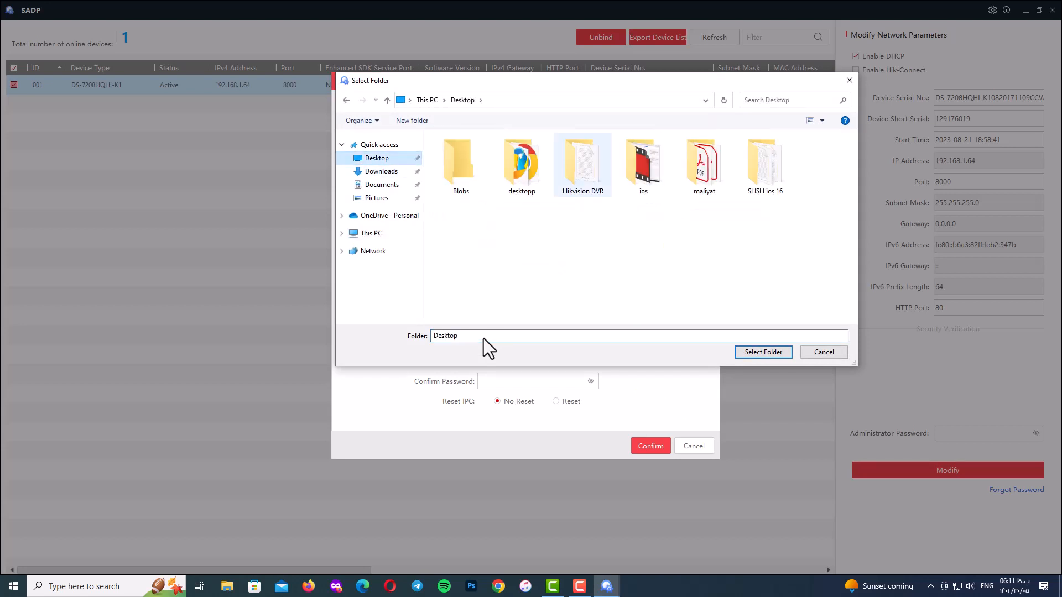
{"action": "left_click", "coordinate": [763, 352]}
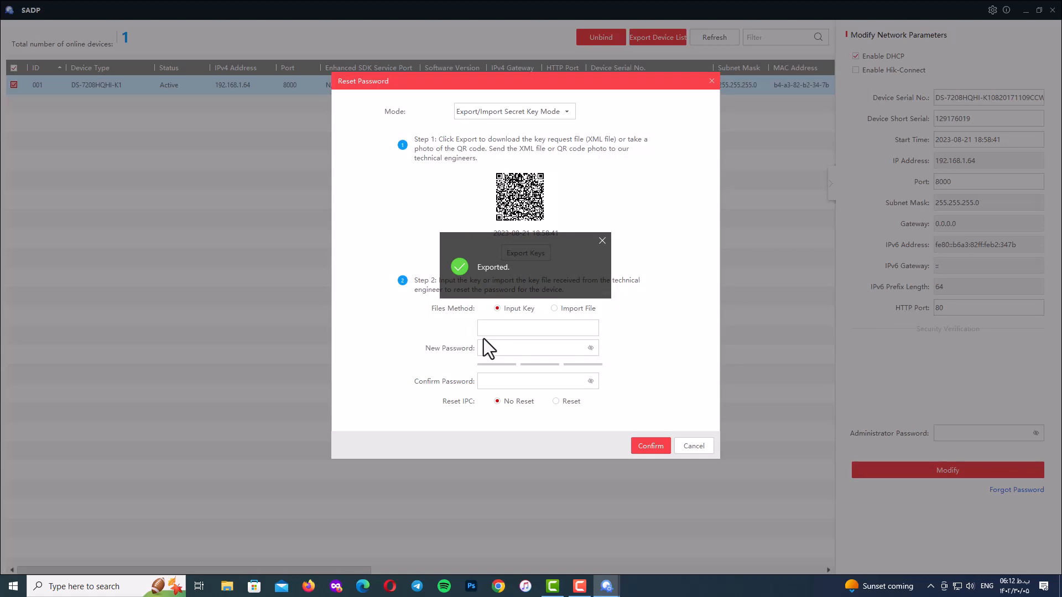
{"action": "left_click", "coordinate": [600, 240]}
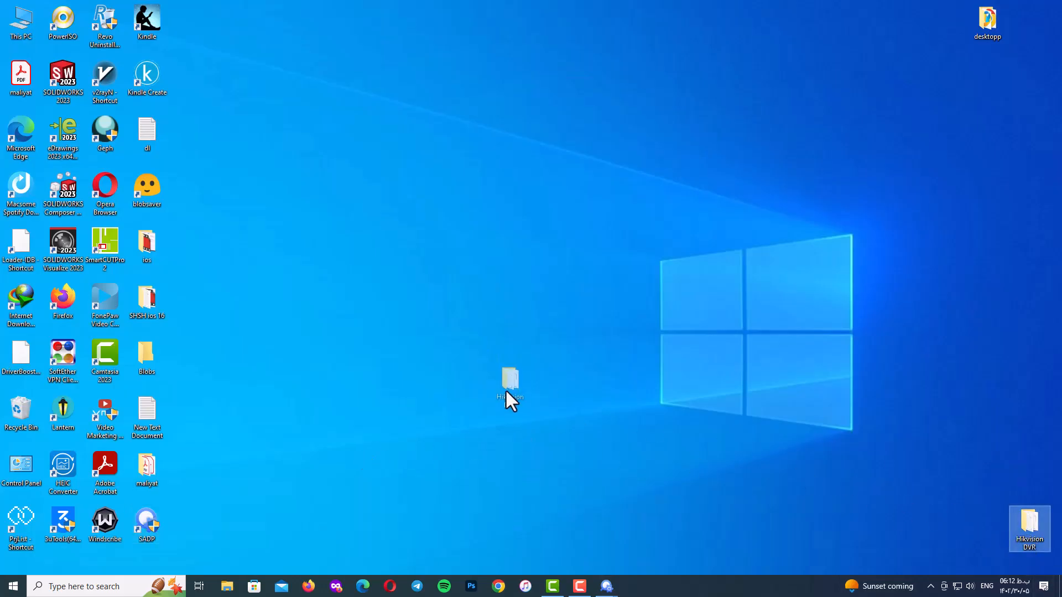
Check the Hikvision DVR folder for the exported XML key file.
{"action": "double_click", "coordinate": [509, 381]}
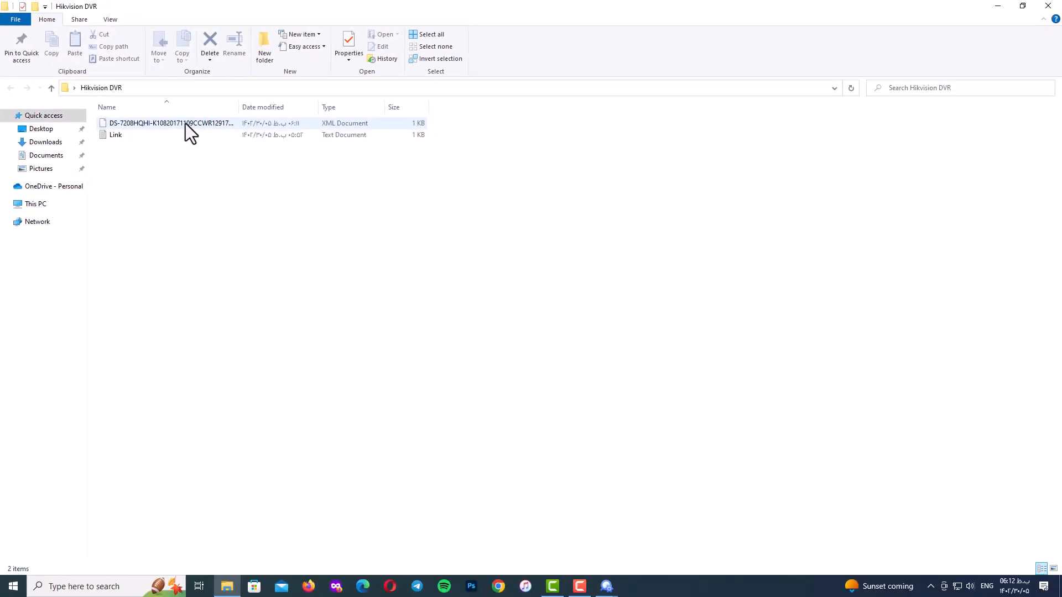
{"action": "mouse_move", "coordinate": [196, 124]}
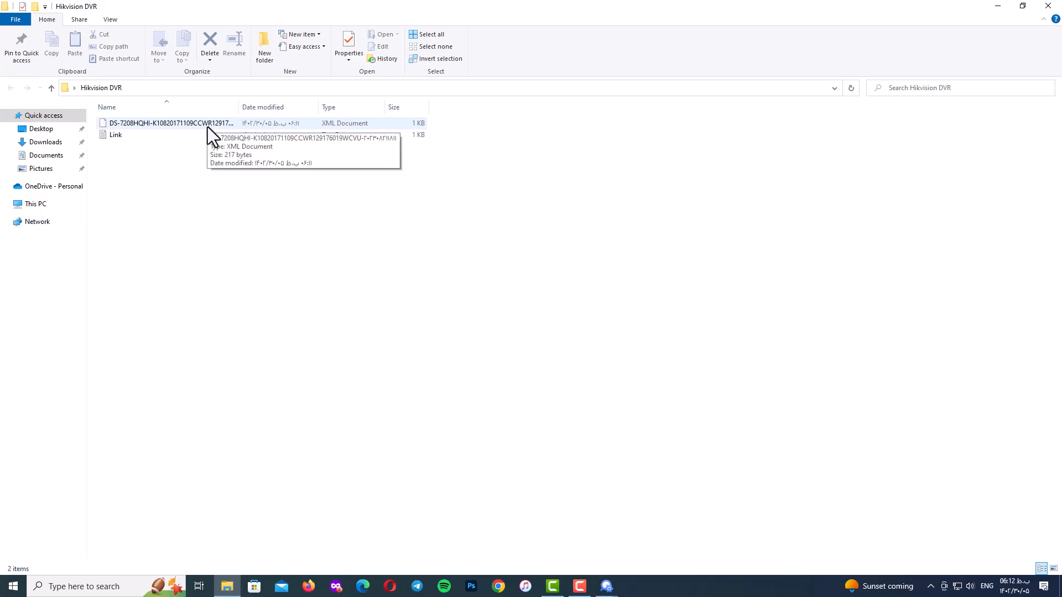
{"action": "left_click", "coordinate": [604, 586]}
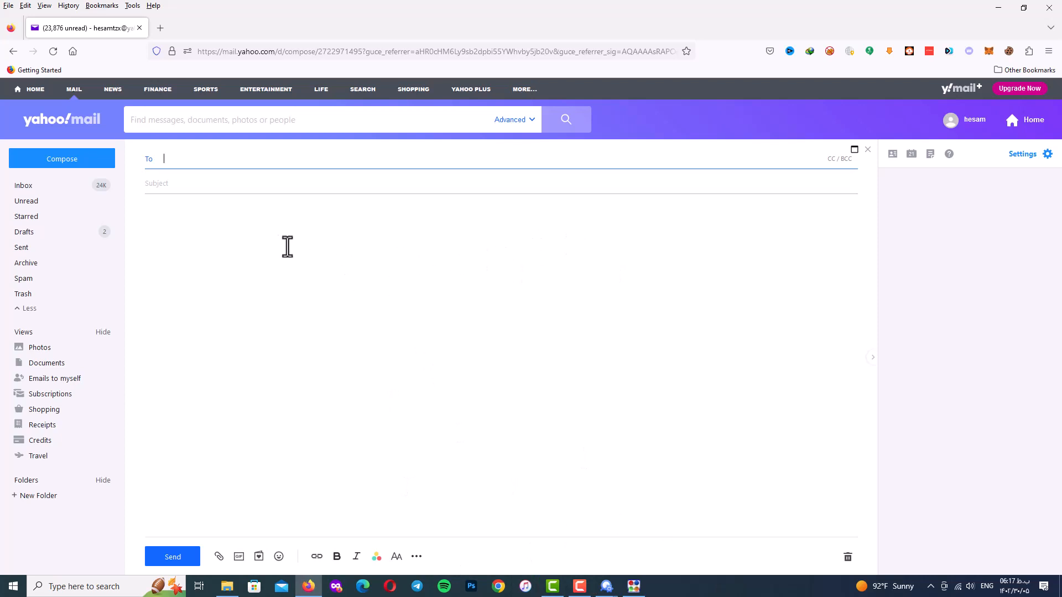
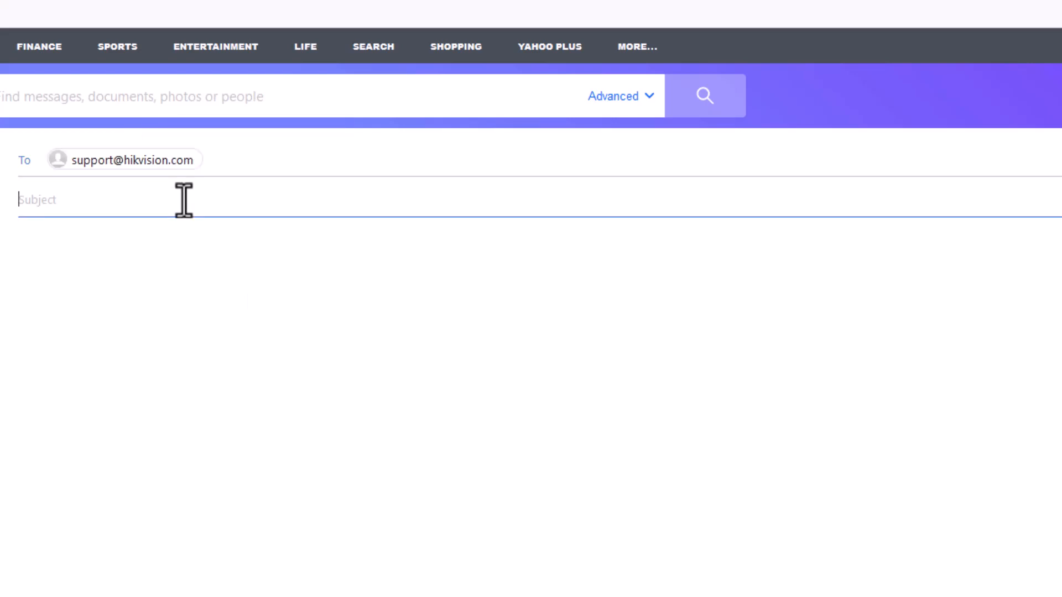
{"action": "type", "text": "reset pa"}
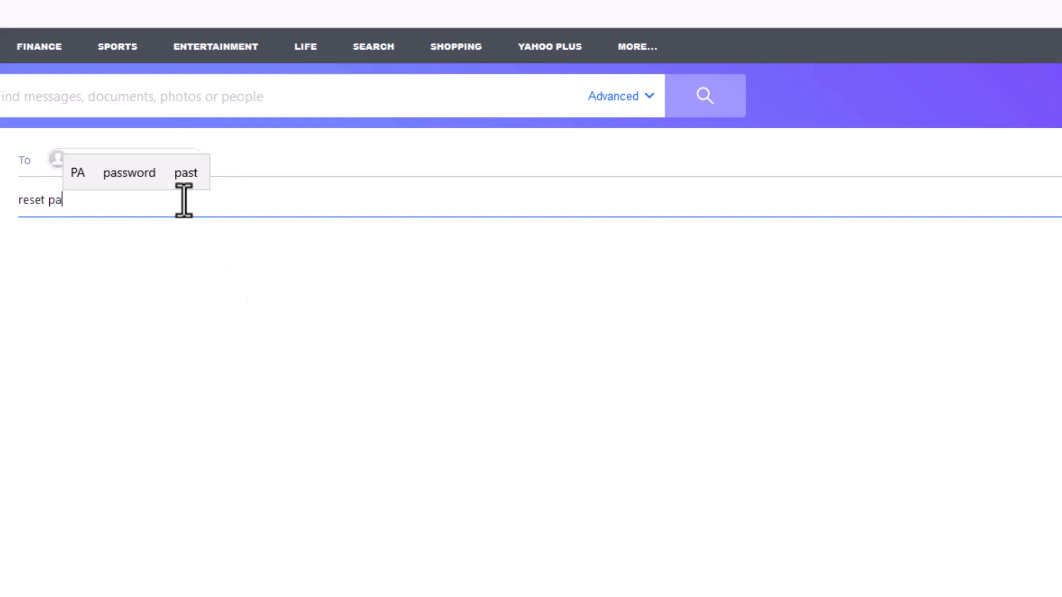
{"action": "type", "text": "ssword"}
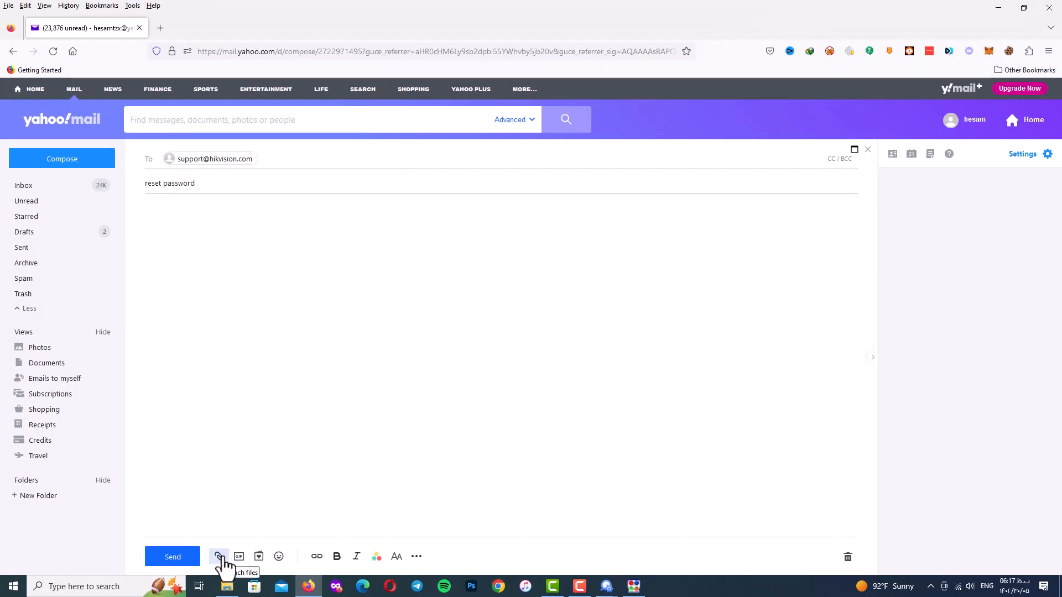
Attach the XML key file from Hikvision DVR and send the message.
{"action": "left_click", "coordinate": [219, 556]}
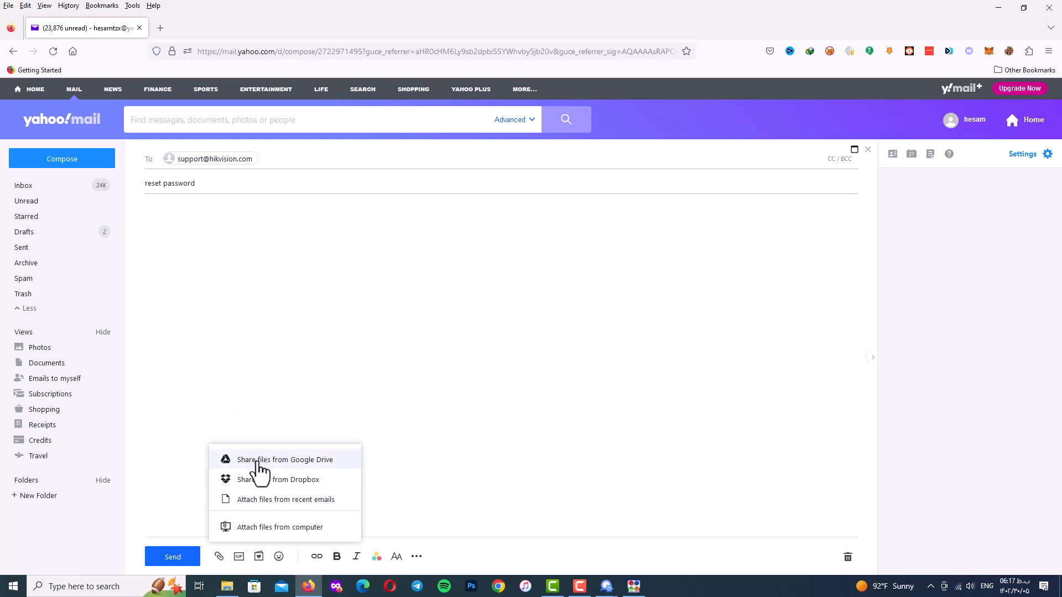
{"action": "mouse_move", "coordinate": [274, 535]}
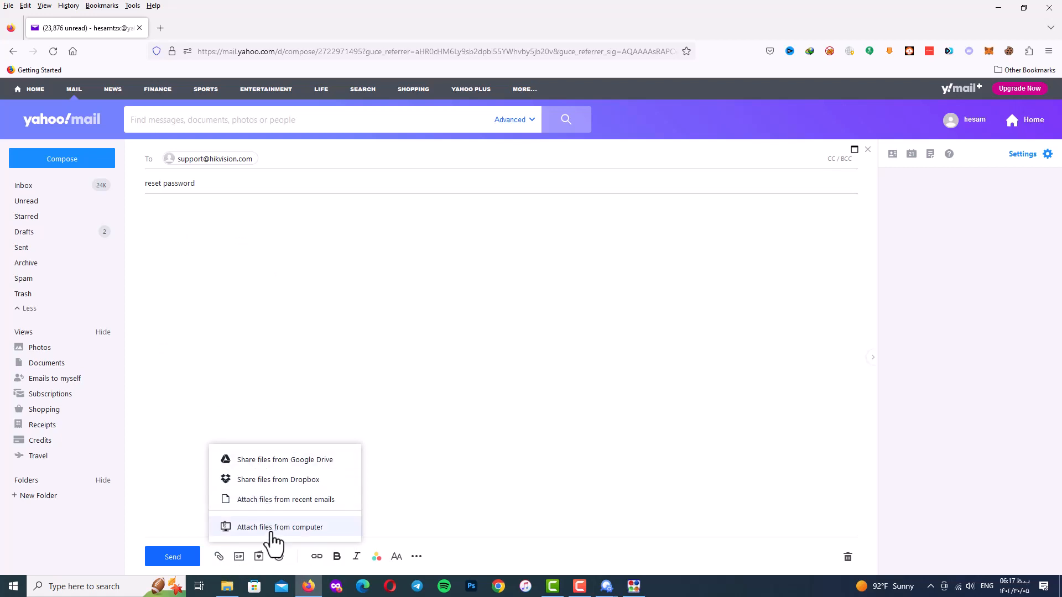
{"action": "left_click", "coordinate": [280, 527]}
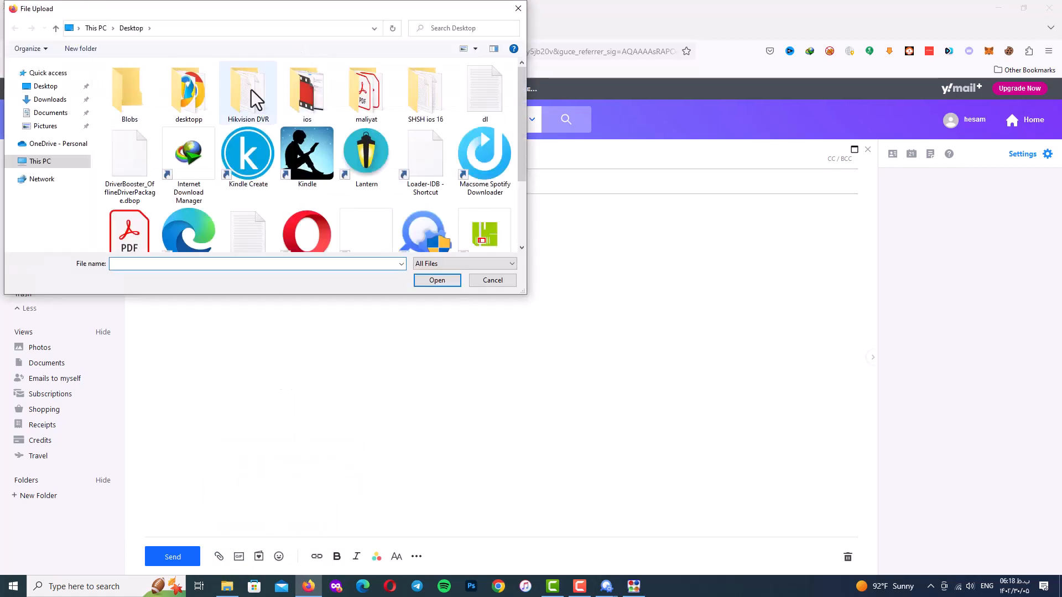
{"action": "double_click", "coordinate": [248, 91]}
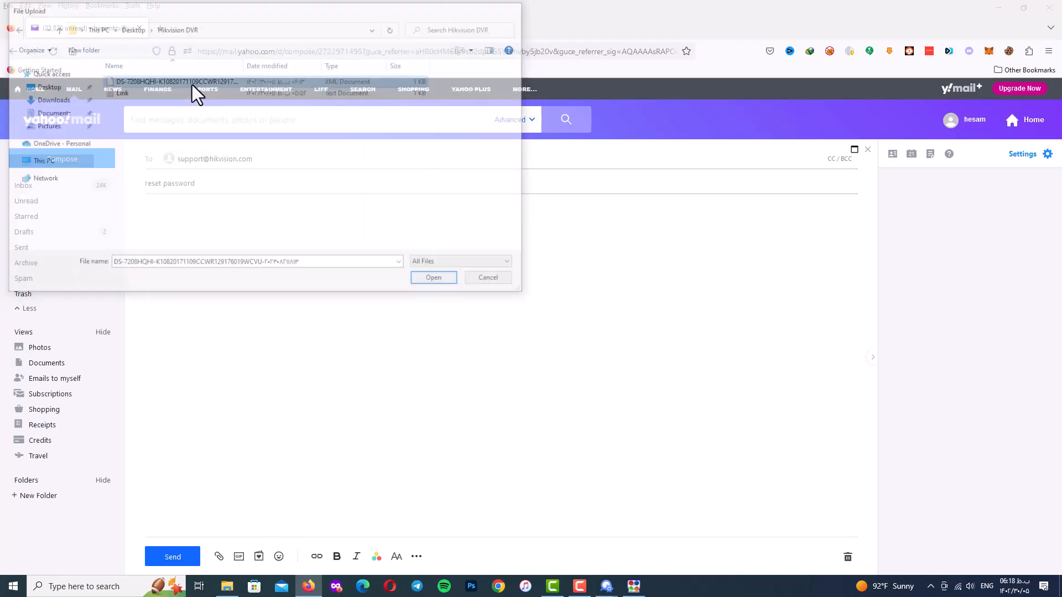
{"action": "left_click", "coordinate": [432, 277]}
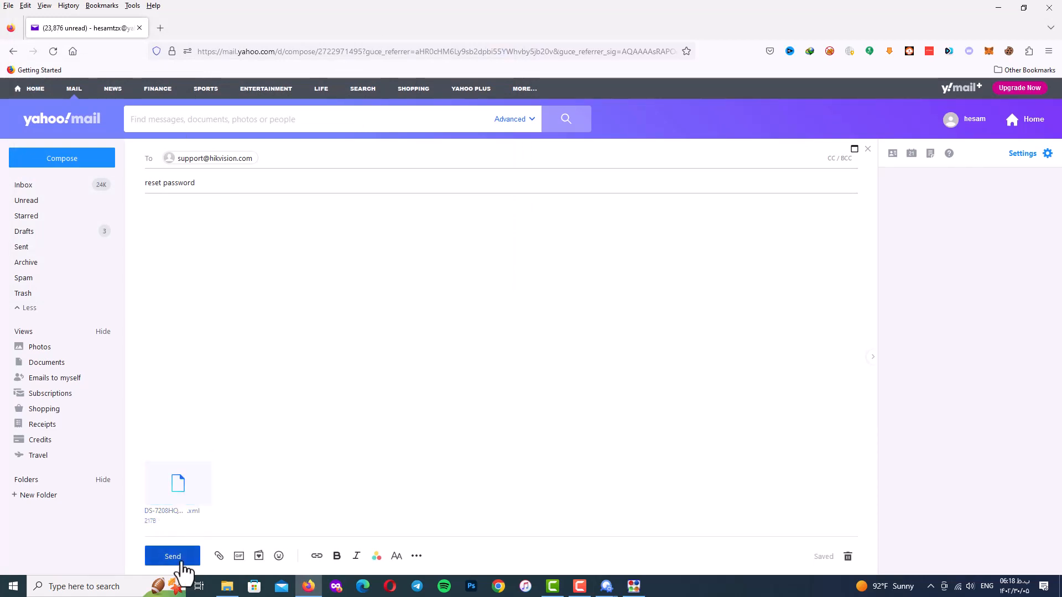
{"action": "left_click", "coordinate": [172, 556]}
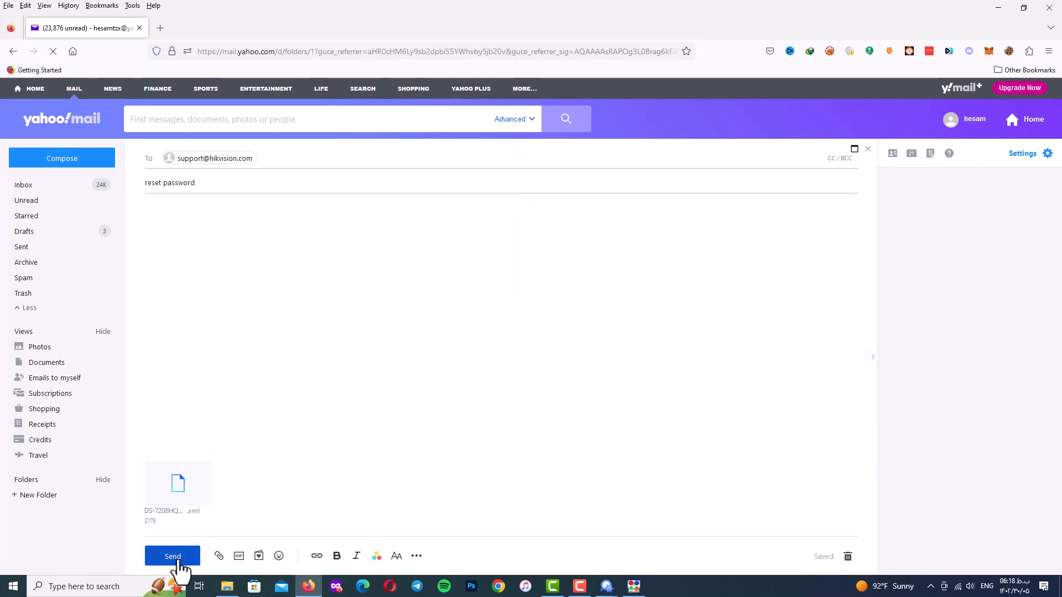
{"action": "left_click", "coordinate": [173, 556]}
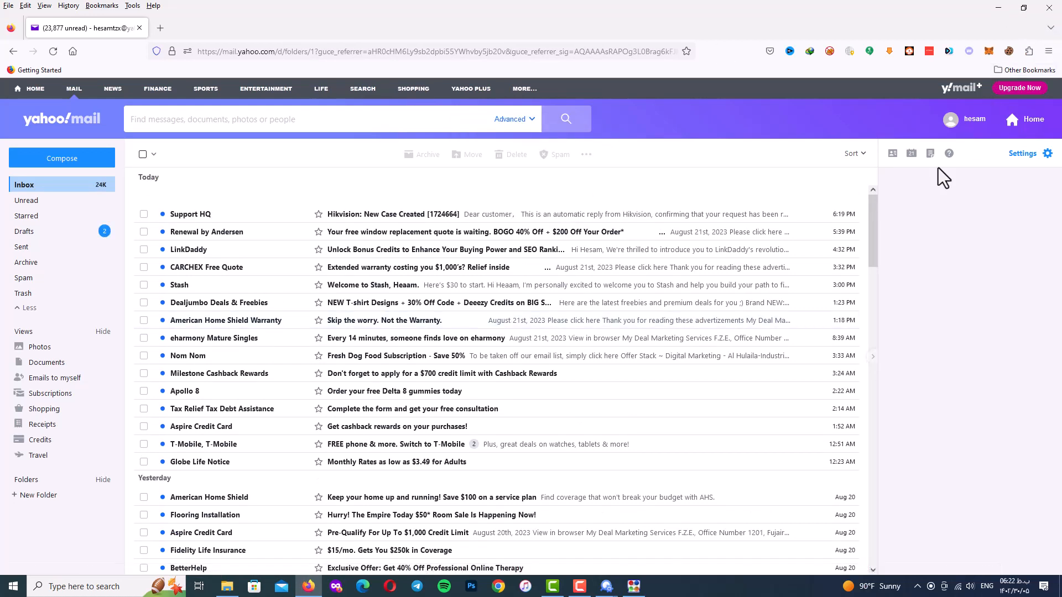
{"action": "mouse_move", "coordinate": [419, 214]}
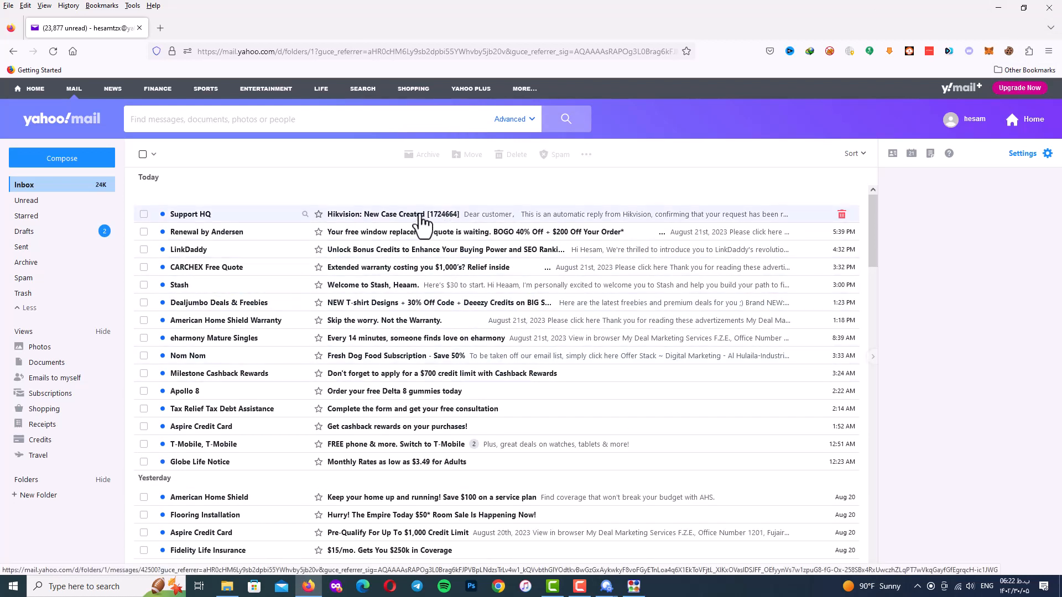
Open Support HQ's 'Hikvision: New Case Created' email and scroll to its Customer Information table.
{"action": "left_click", "coordinate": [372, 214]}
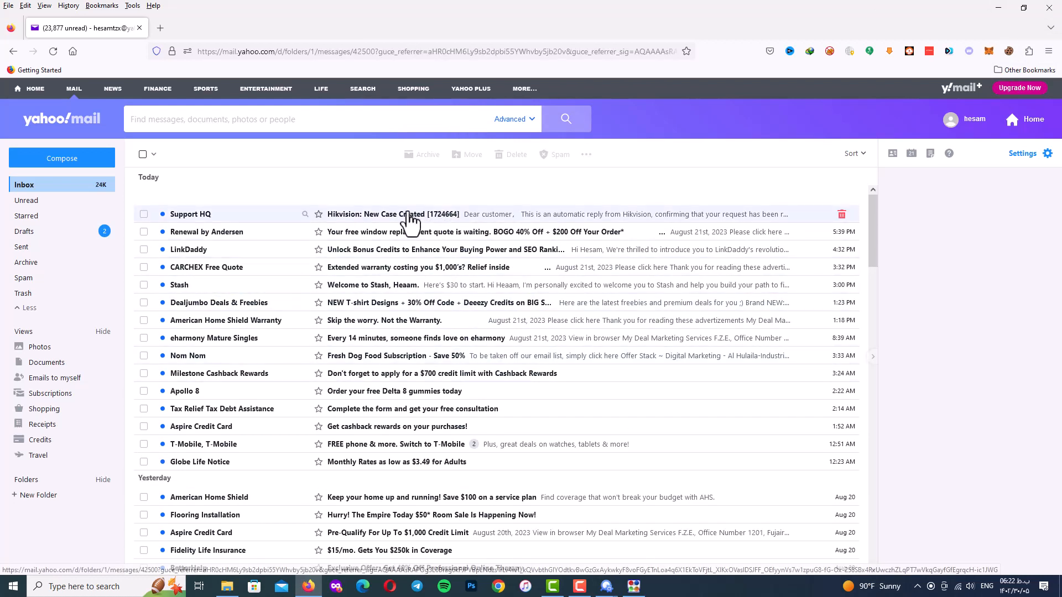
{"action": "left_click", "coordinate": [371, 214]}
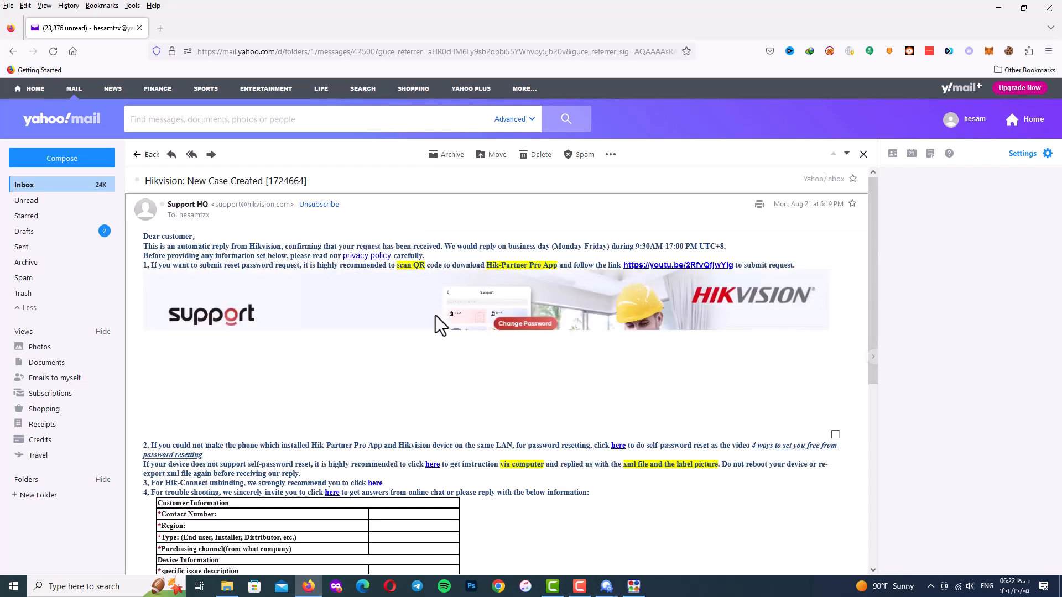
{"action": "scroll", "scroll_direction": "down", "scroll_amount": 3}
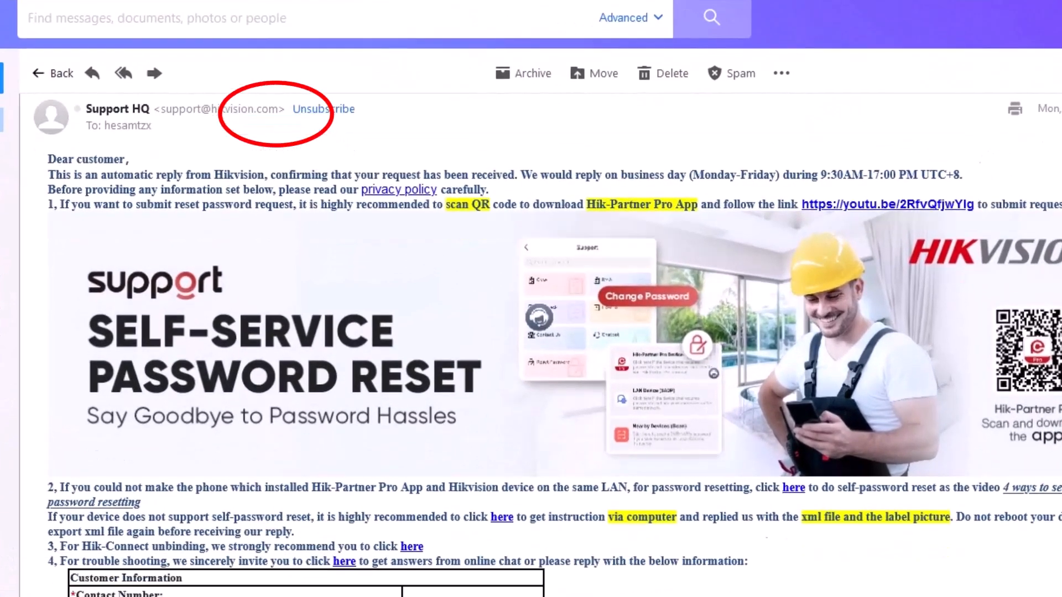
{"action": "scroll", "scroll_direction": "down", "scroll_amount": 3}
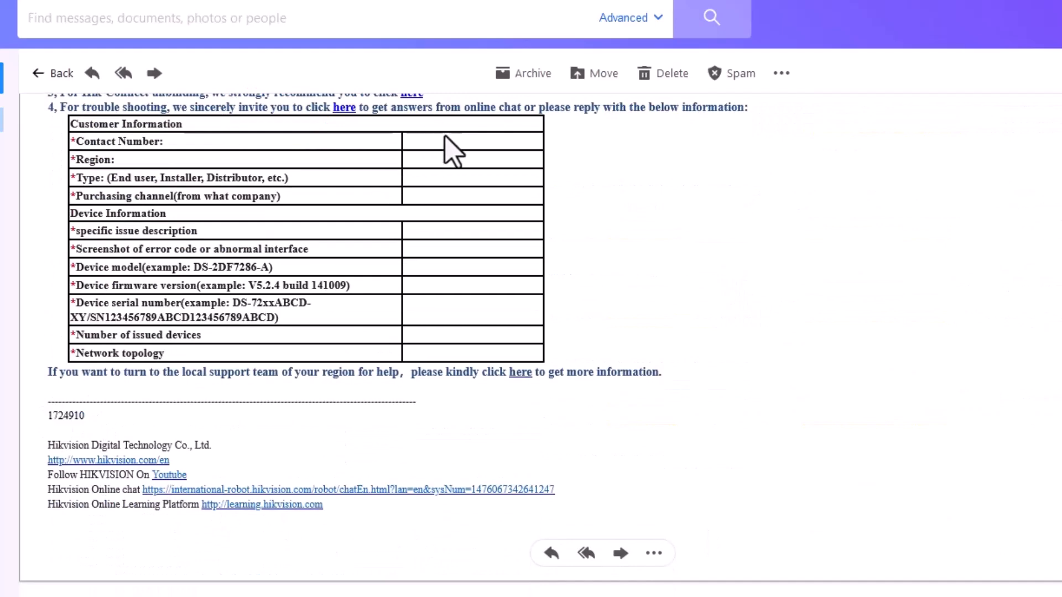
{"action": "scroll", "scroll_direction": "down", "scroll_amount": 3}
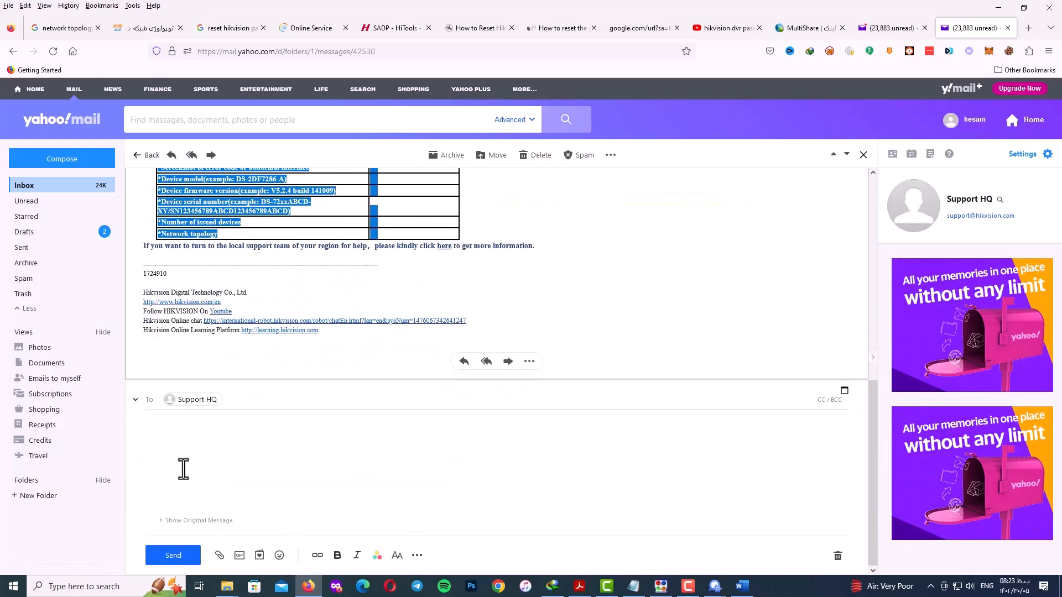
{"action": "right_click", "coordinate": [183, 470]}
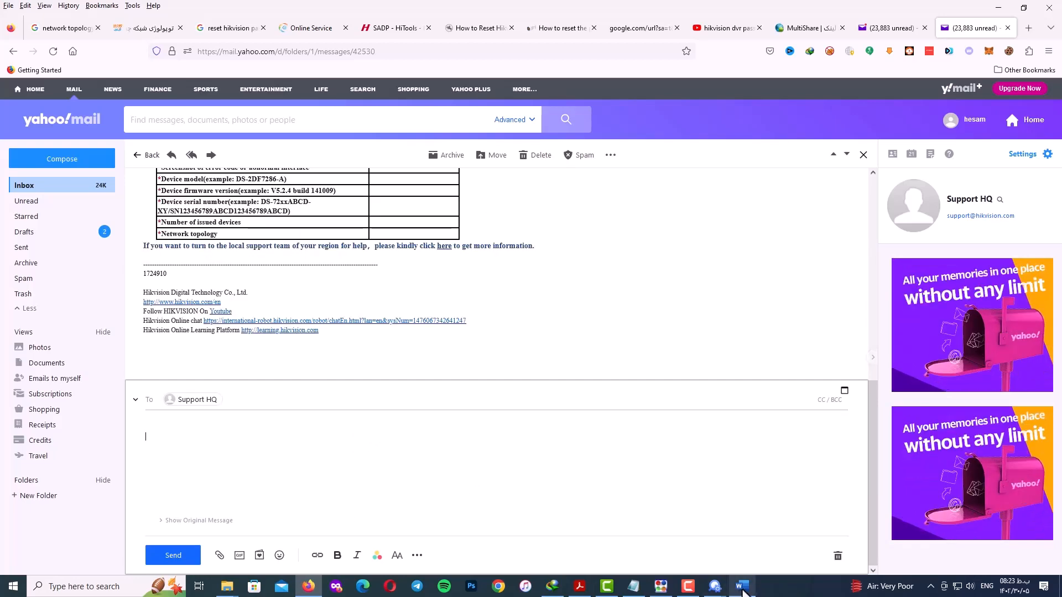
{"action": "left_click", "coordinate": [740, 586]}
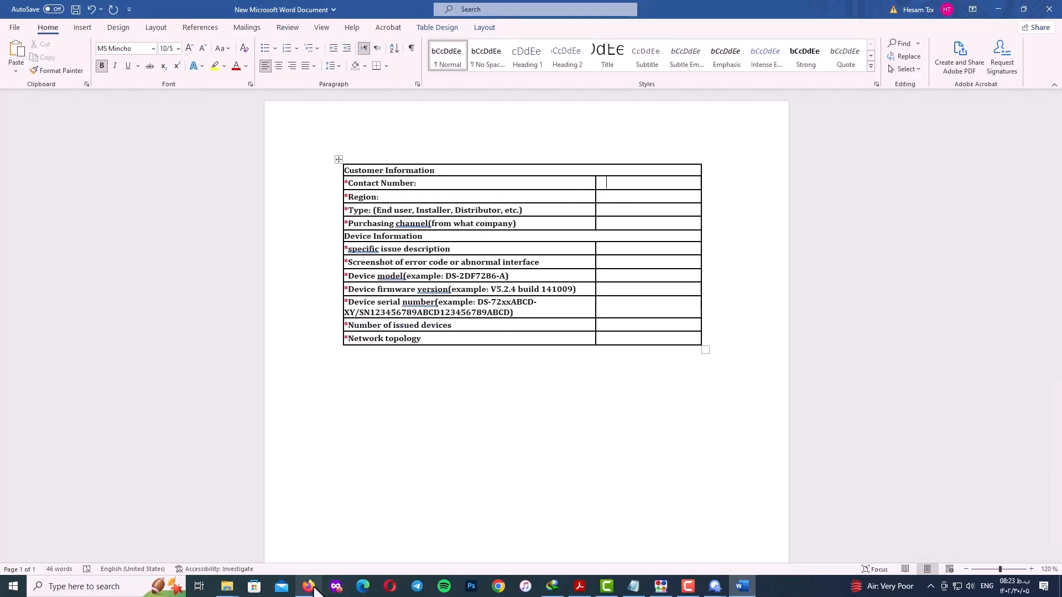
{"action": "left_click", "coordinate": [308, 586]}
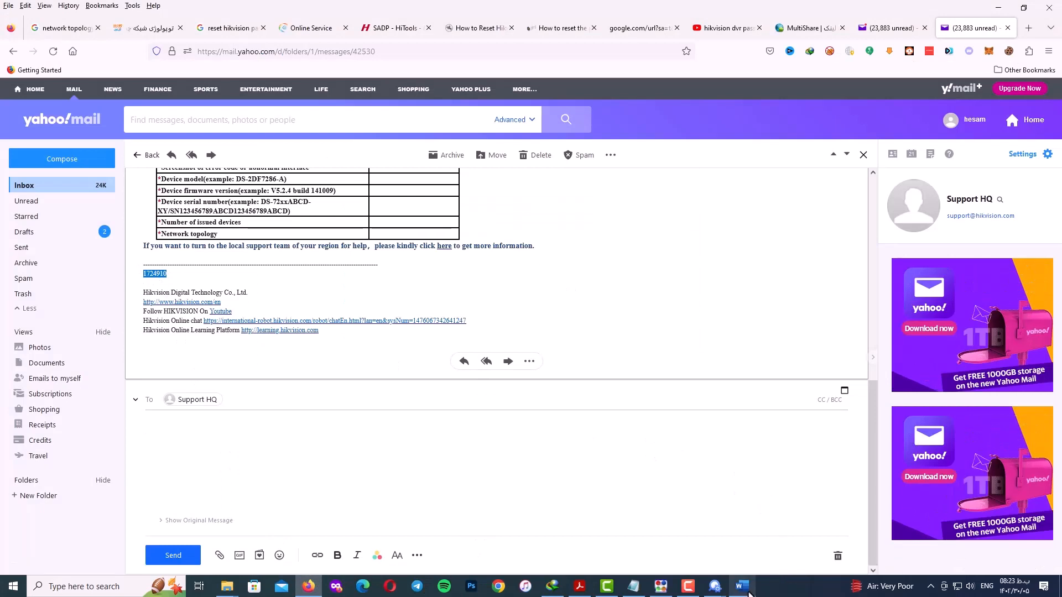
{"action": "left_click", "coordinate": [741, 585]}
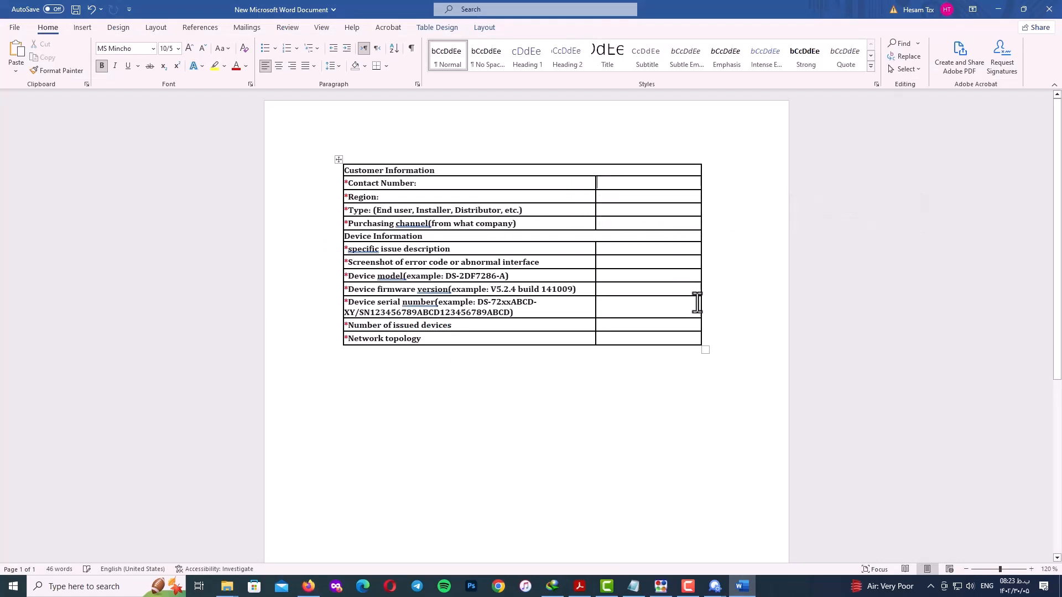
{"action": "left_click", "coordinate": [617, 196]}
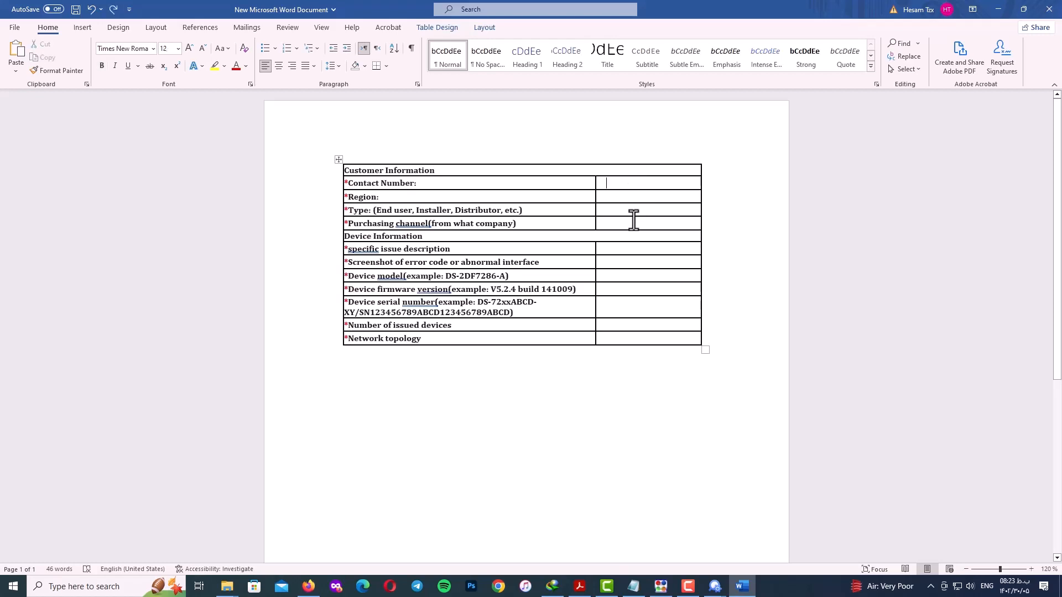
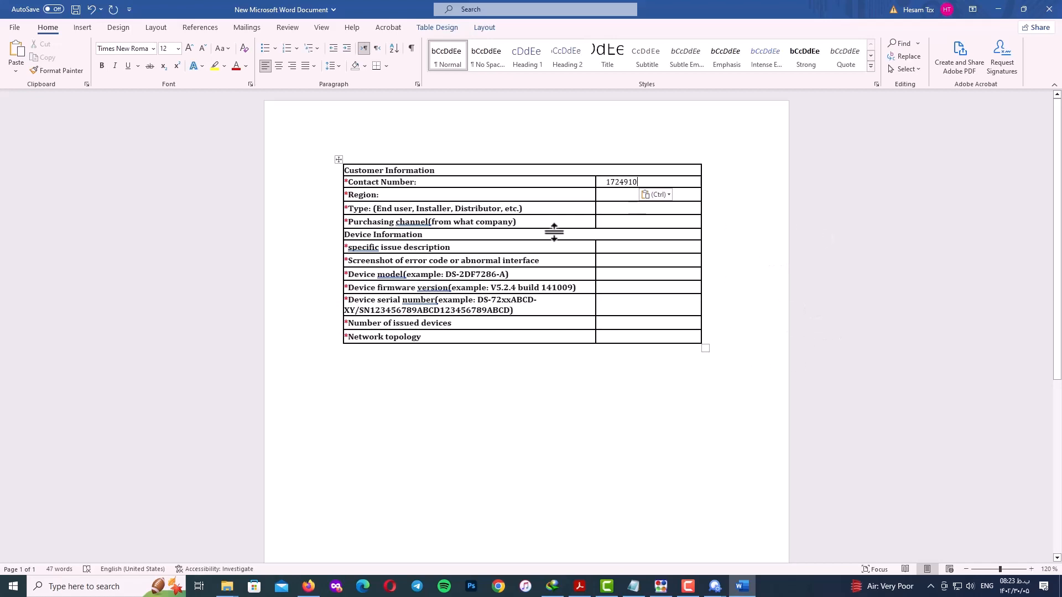
{"action": "mouse_move", "coordinate": [740, 586]}
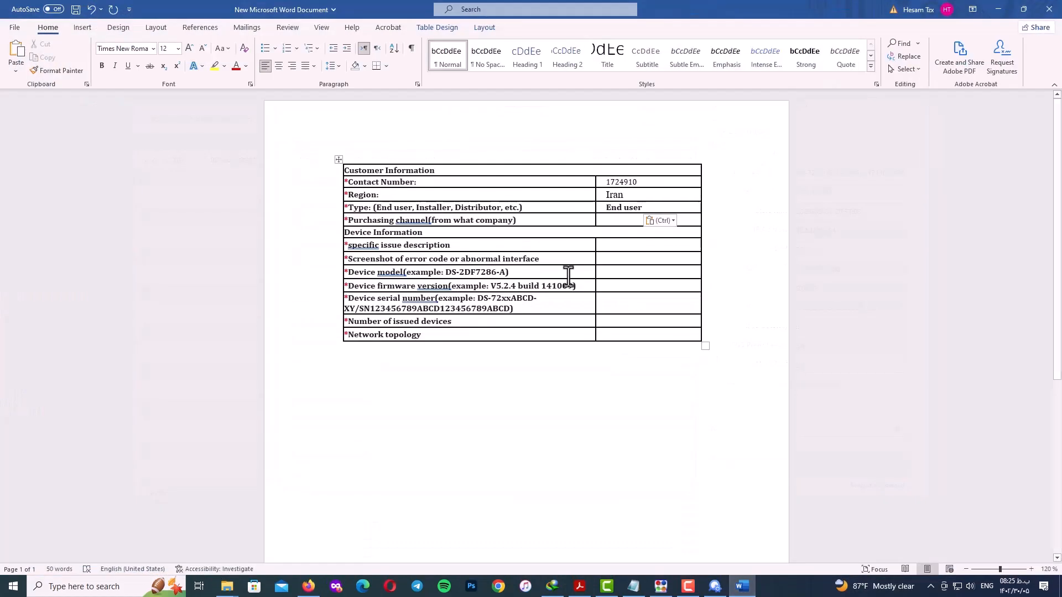
Maximize SADP and export its device list to C:\ as a file named DVR.
{"action": "left_click", "coordinate": [999, 9]}
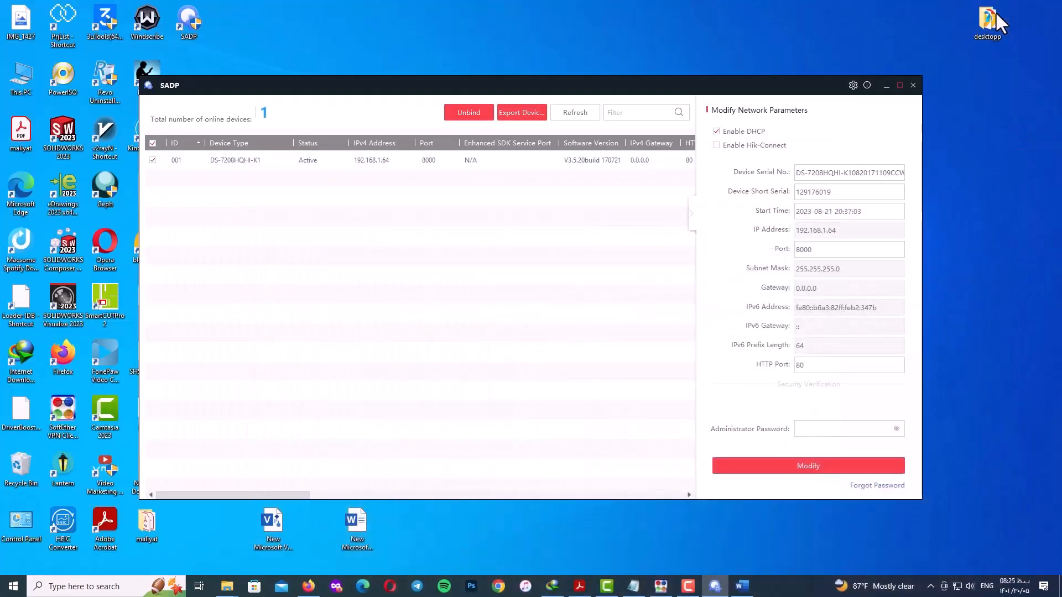
{"action": "left_click", "coordinate": [900, 85]}
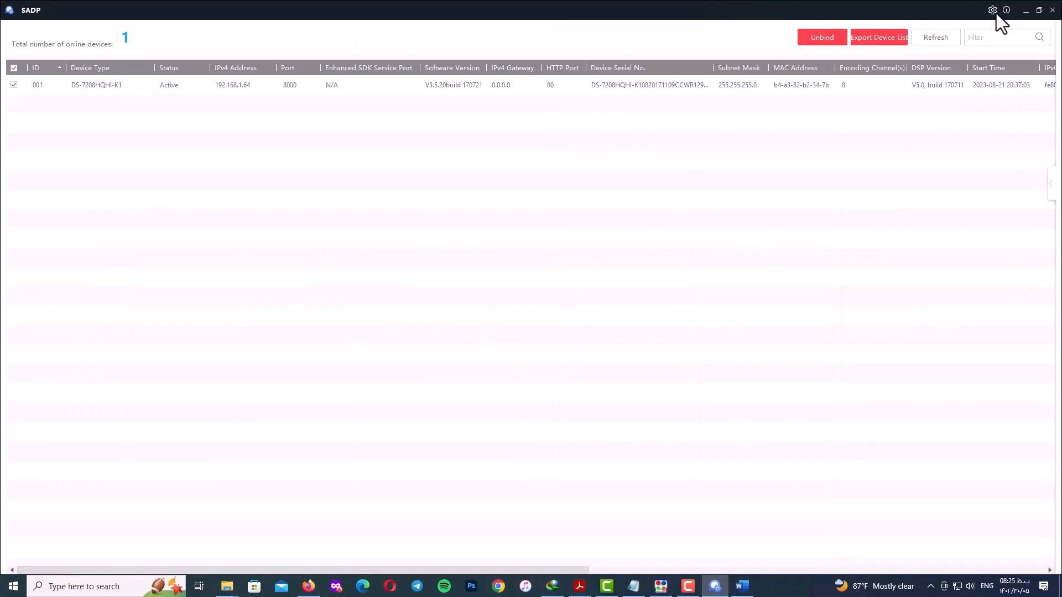
{"action": "scroll", "scroll_direction": "right", "scroll_amount": 3}
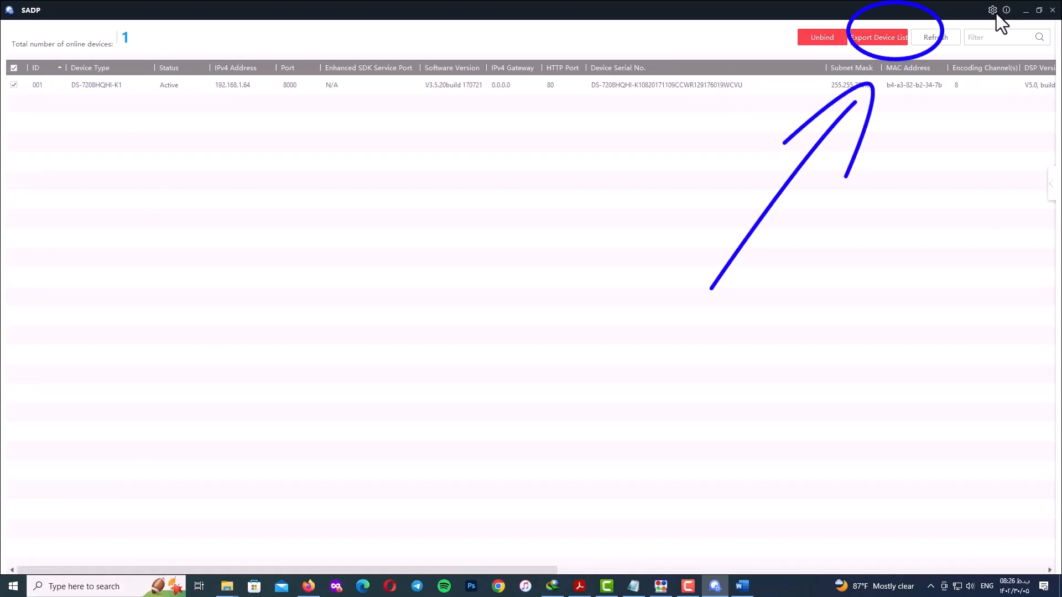
{"action": "left_click", "coordinate": [878, 37]}
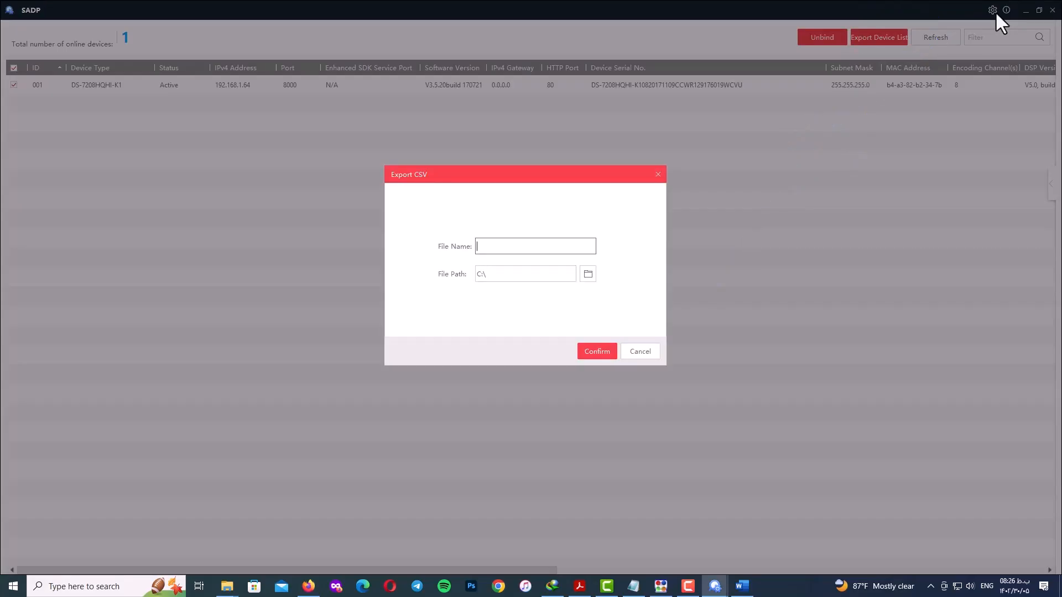
{"action": "type", "text": "D"}
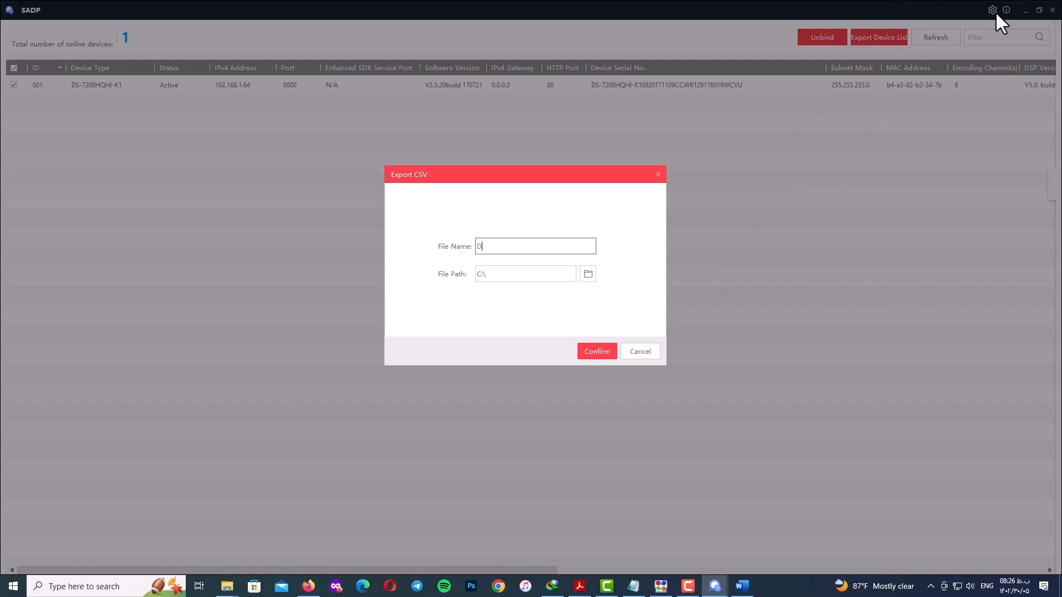
{"action": "type", "text": "VR"}
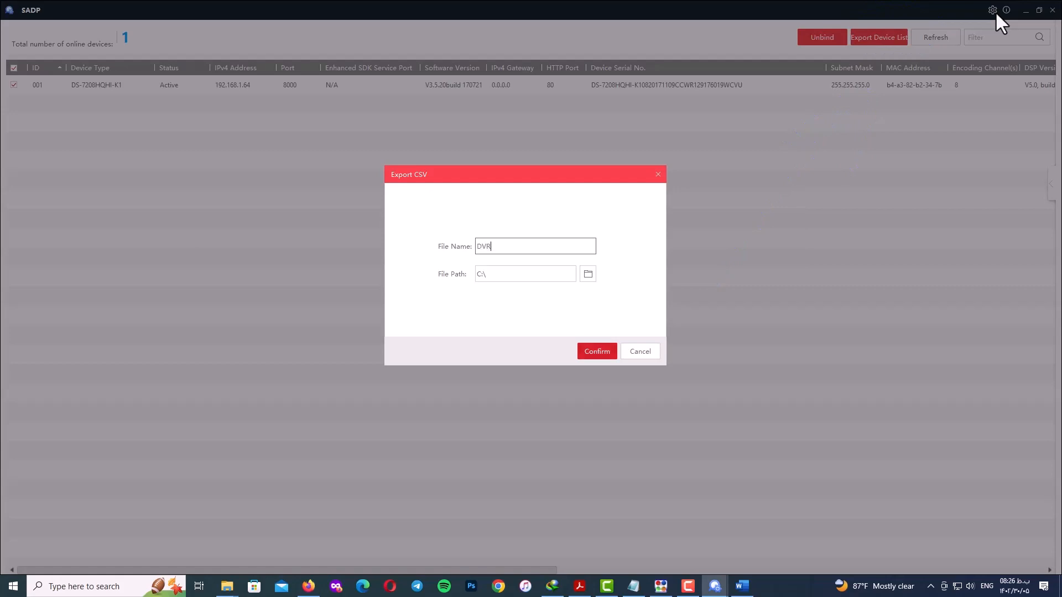
{"action": "left_click", "coordinate": [596, 350]}
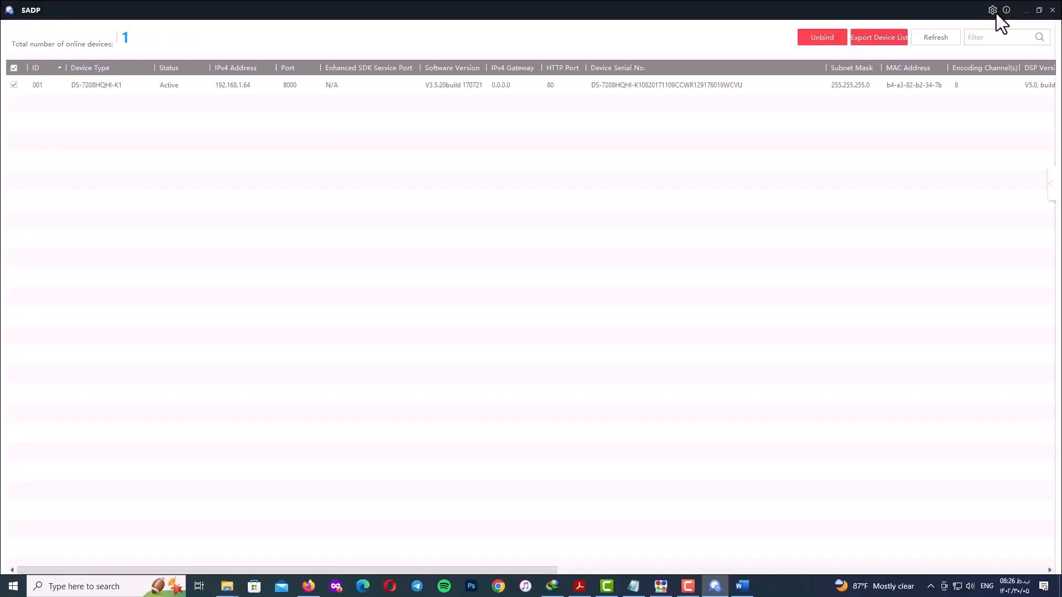
Open the exported DVR CSV file from Local Disk (C:) through This PC.
{"action": "left_click", "coordinate": [1025, 10]}
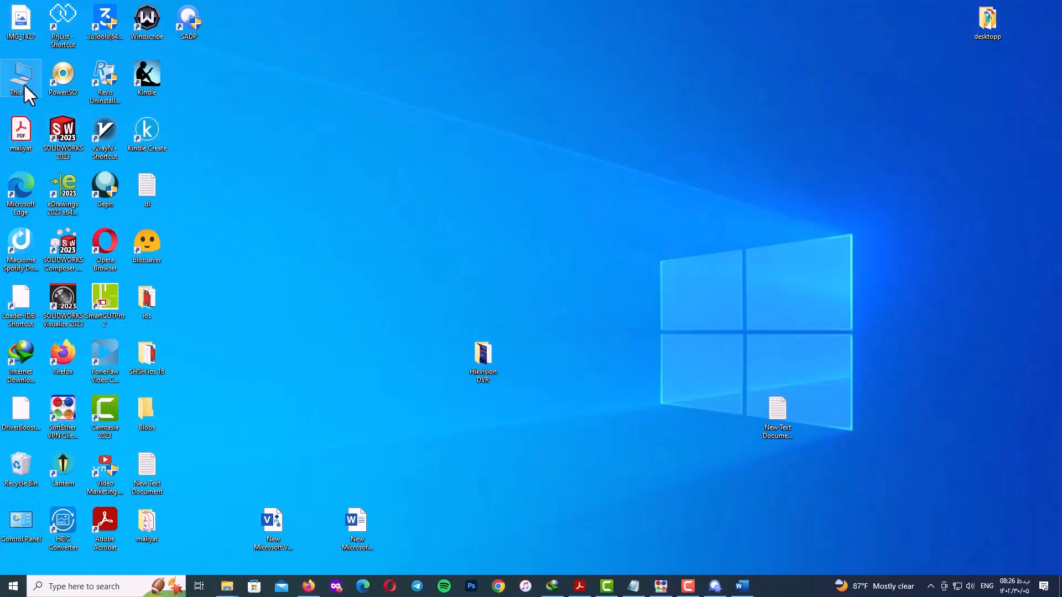
{"action": "double_click", "coordinate": [20, 76]}
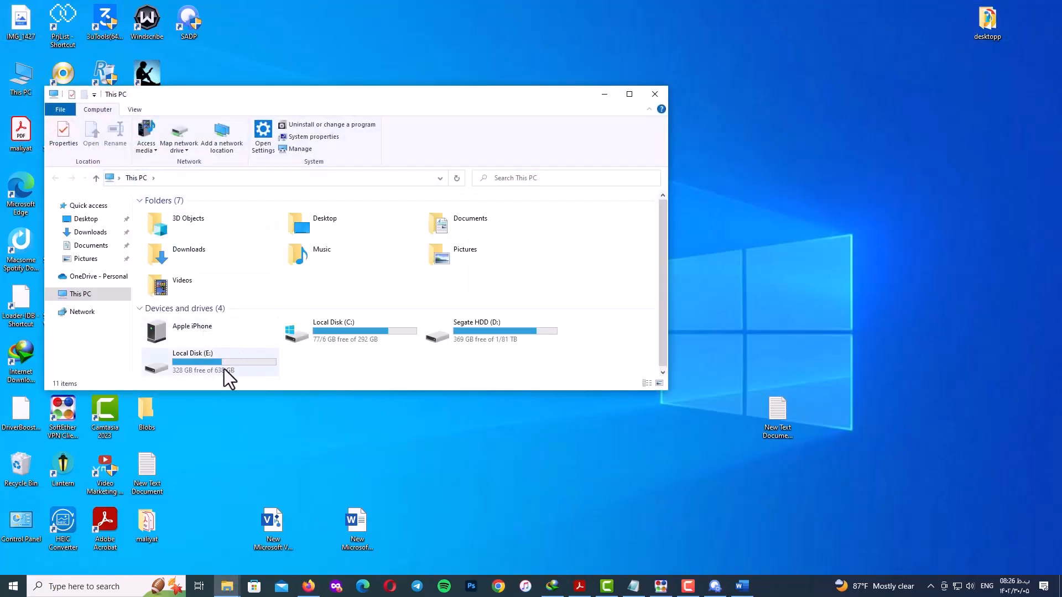
{"action": "double_click", "coordinate": [332, 329]}
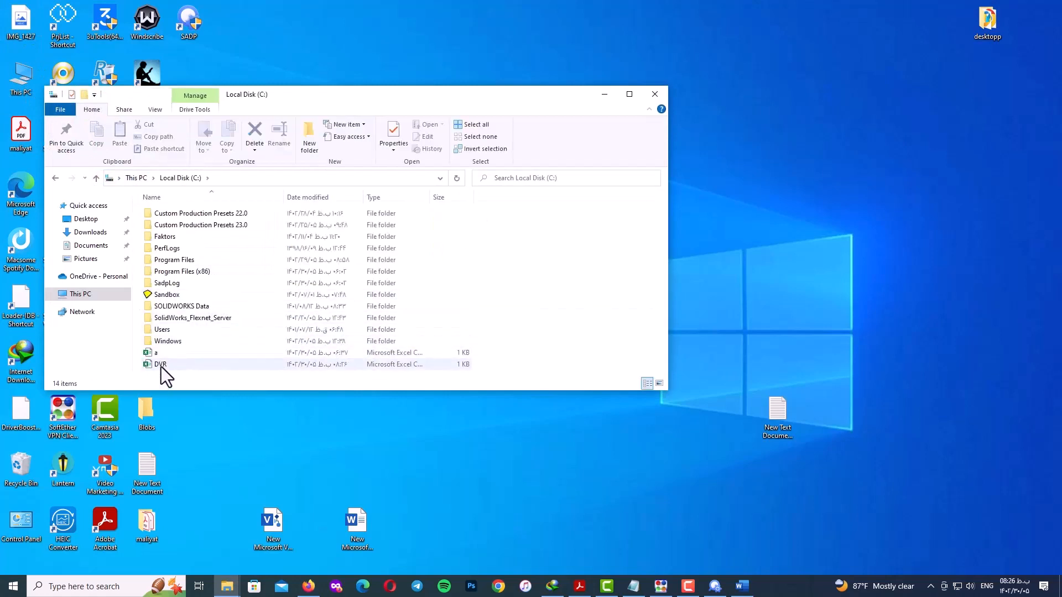
{"action": "left_click", "coordinate": [160, 364]}
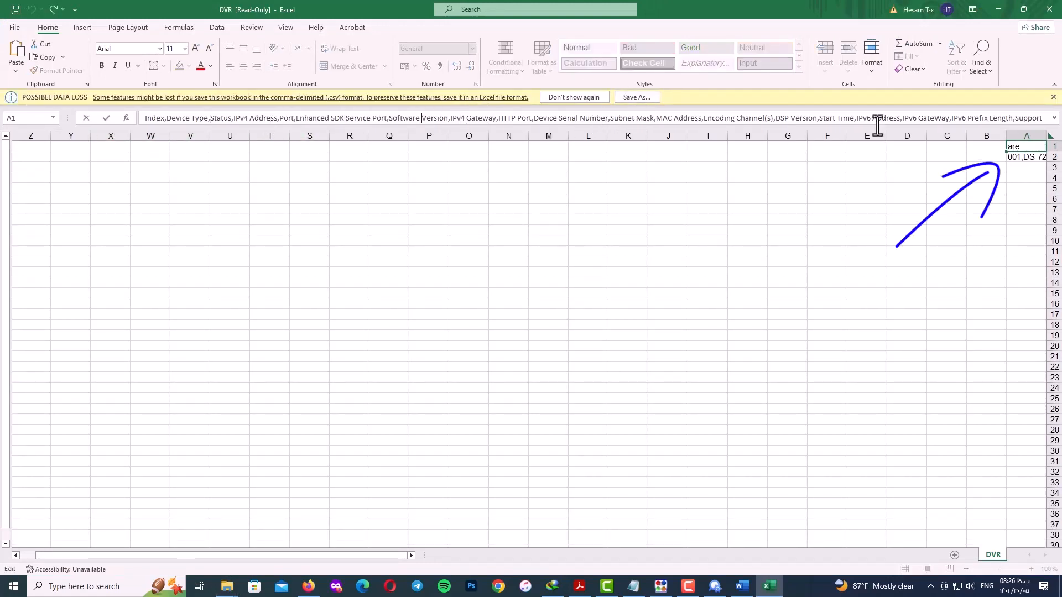
{"action": "left_click", "coordinate": [1025, 156]}
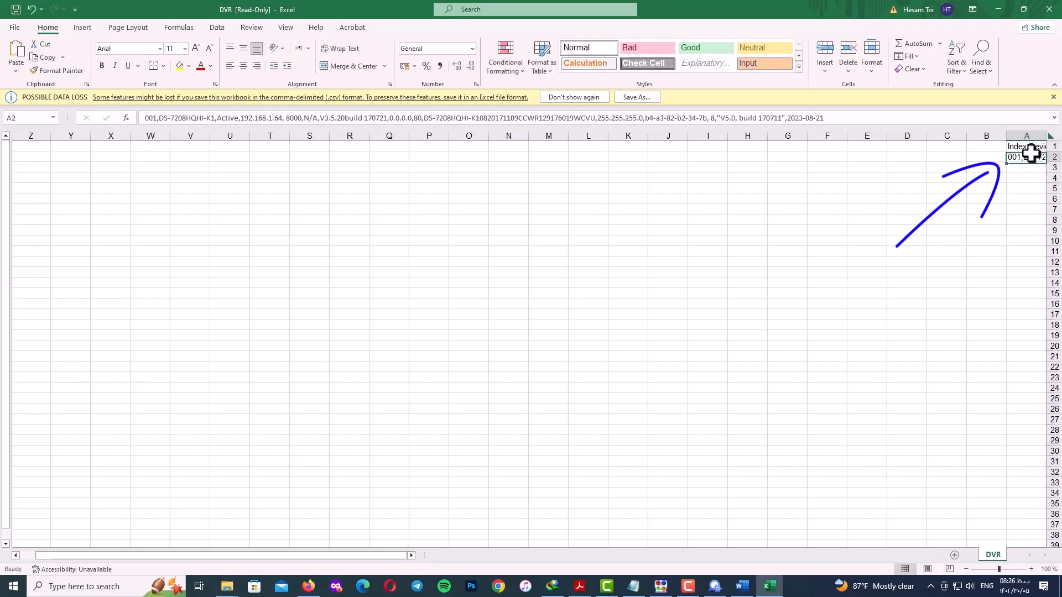
{"action": "right_click", "coordinate": [1026, 156]}
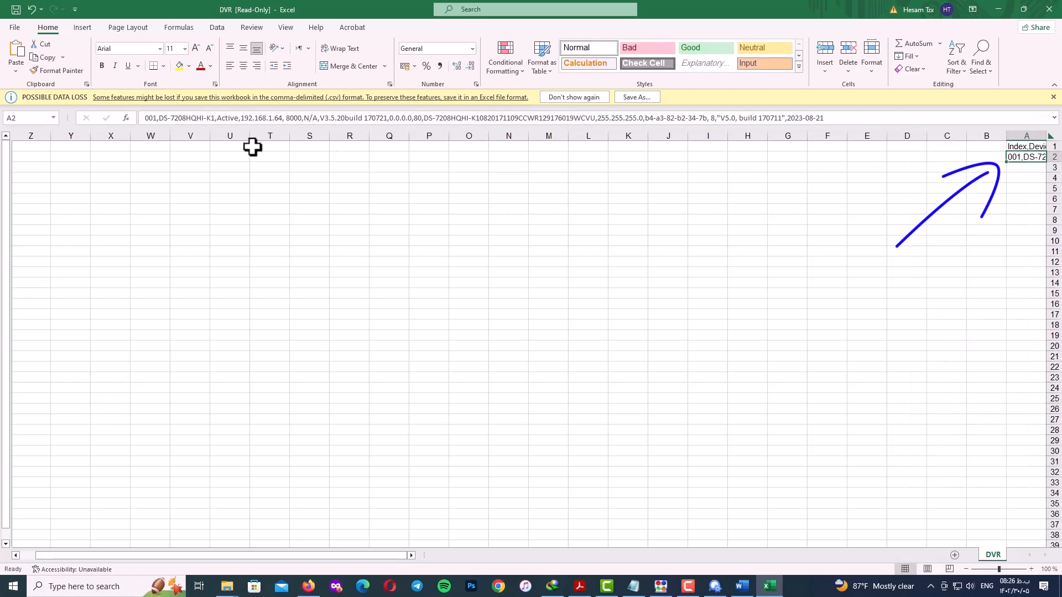
{"action": "double_click", "coordinate": [1026, 157]}
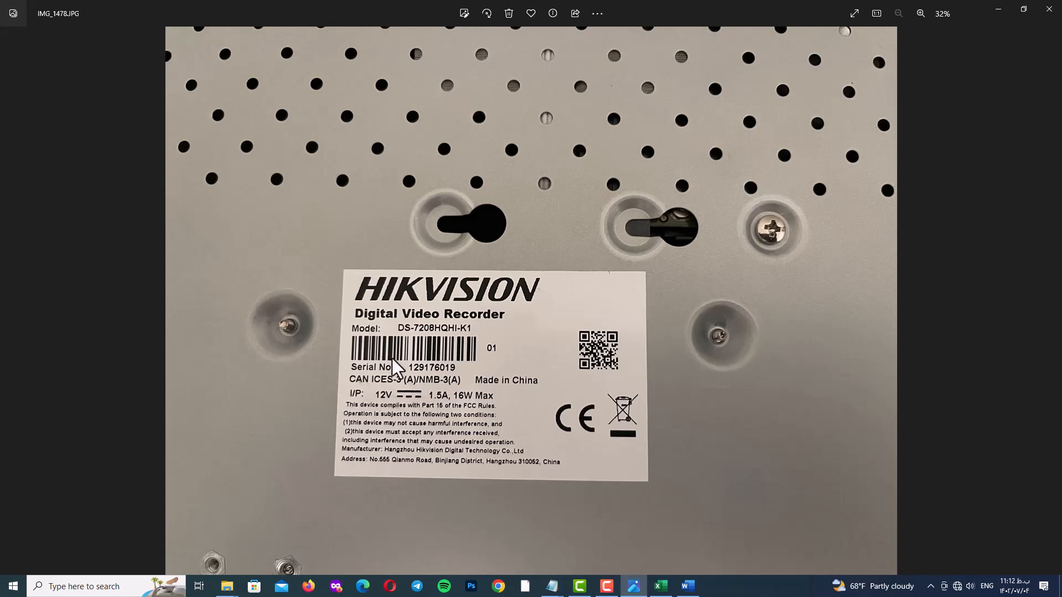
{"action": "mouse_move", "coordinate": [493, 296]}
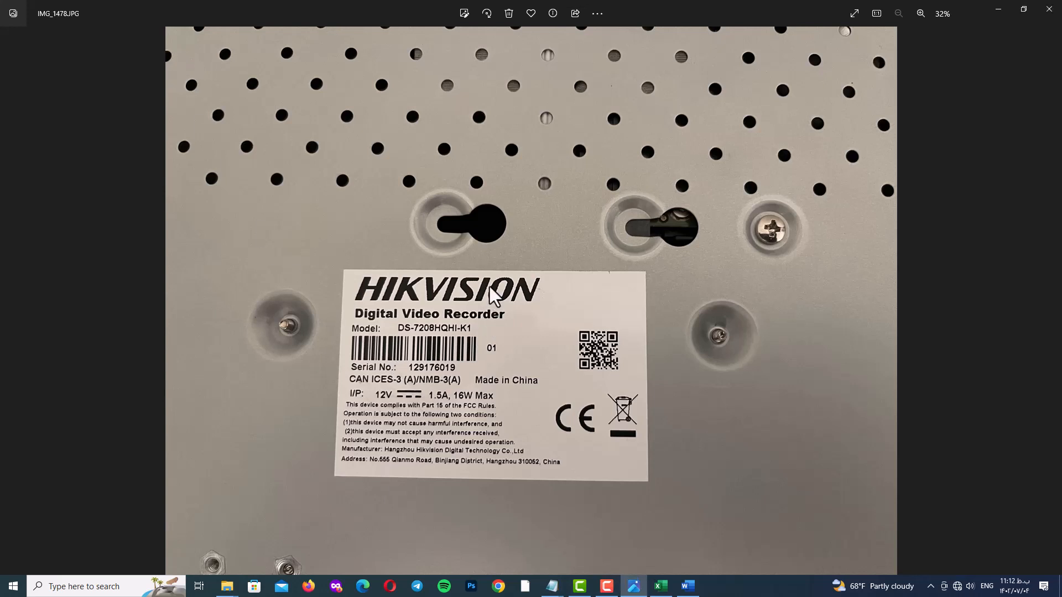
{"action": "mouse_move", "coordinate": [503, 243]}
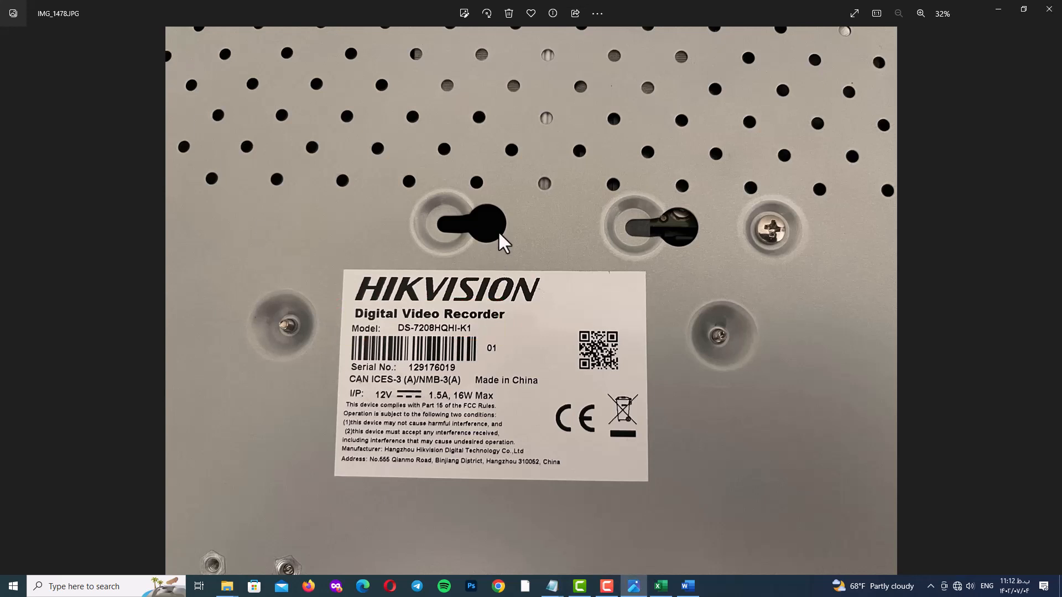
{"action": "mouse_move", "coordinate": [407, 339]}
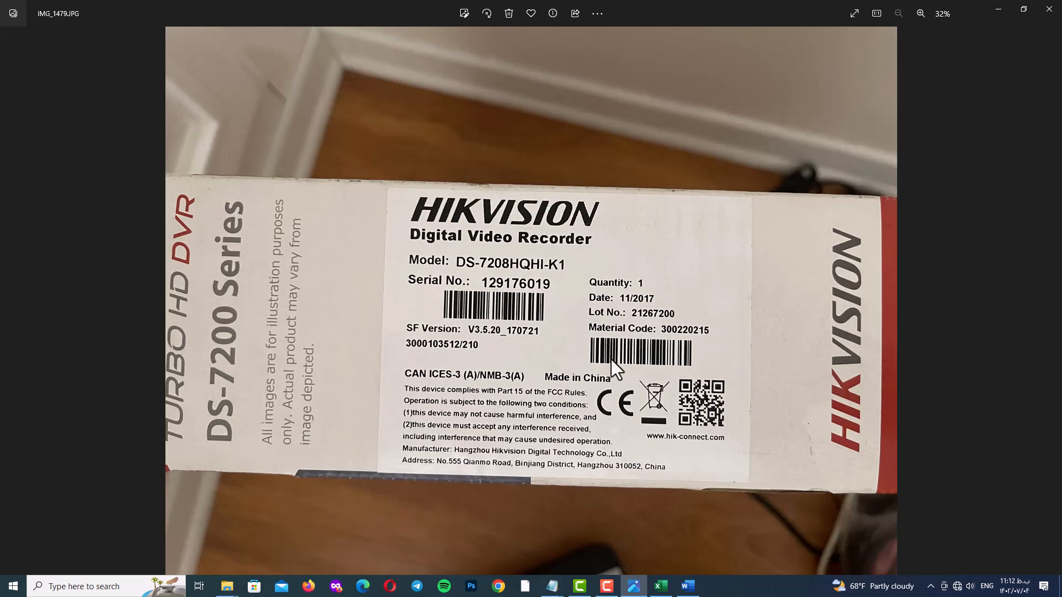
{"action": "mouse_move", "coordinate": [489, 298]}
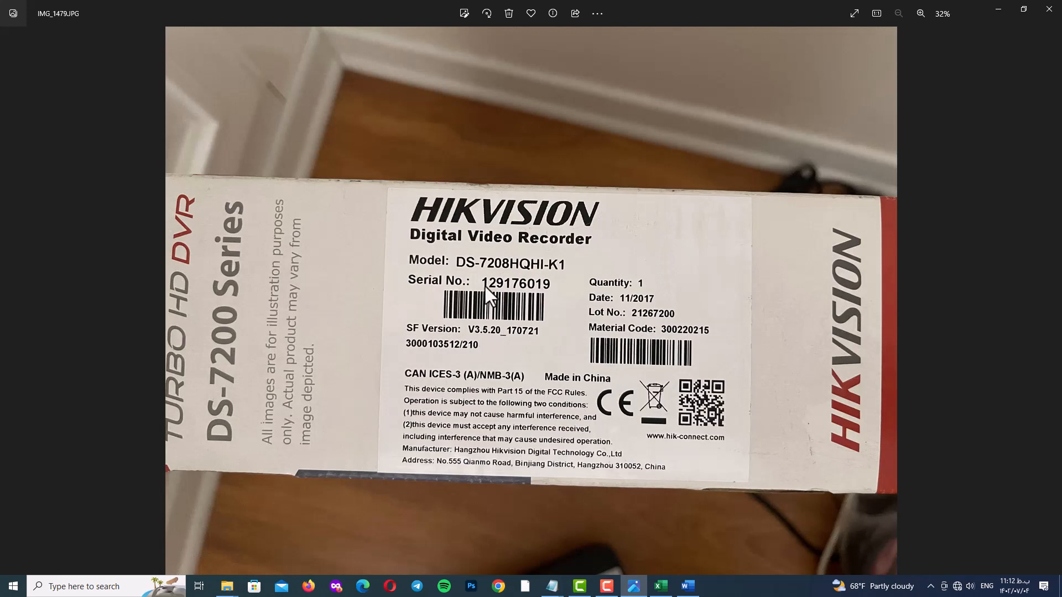
{"action": "mouse_move", "coordinate": [558, 271]}
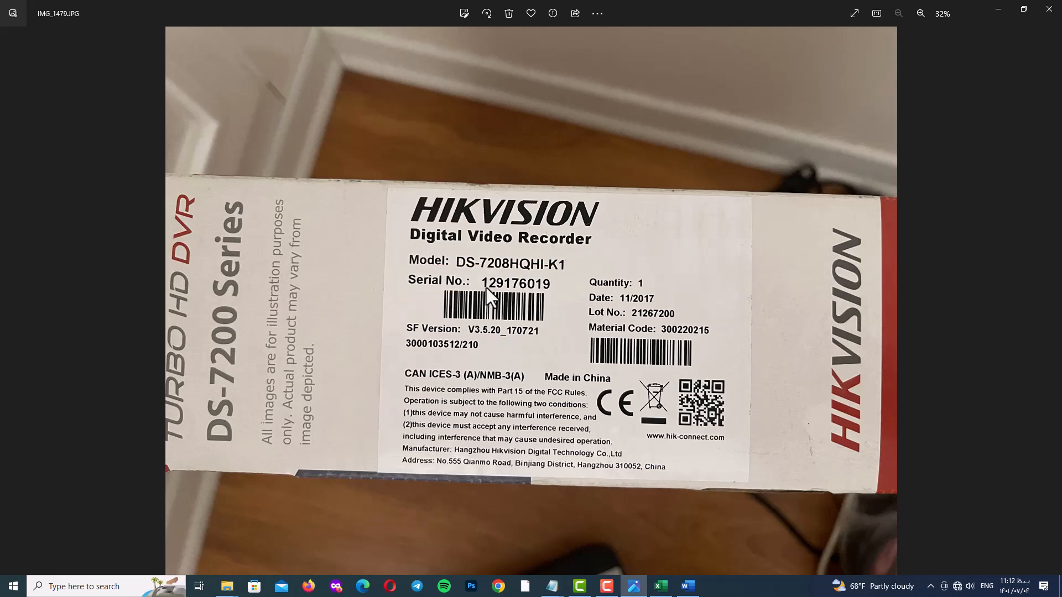
{"action": "mouse_move", "coordinate": [483, 342]}
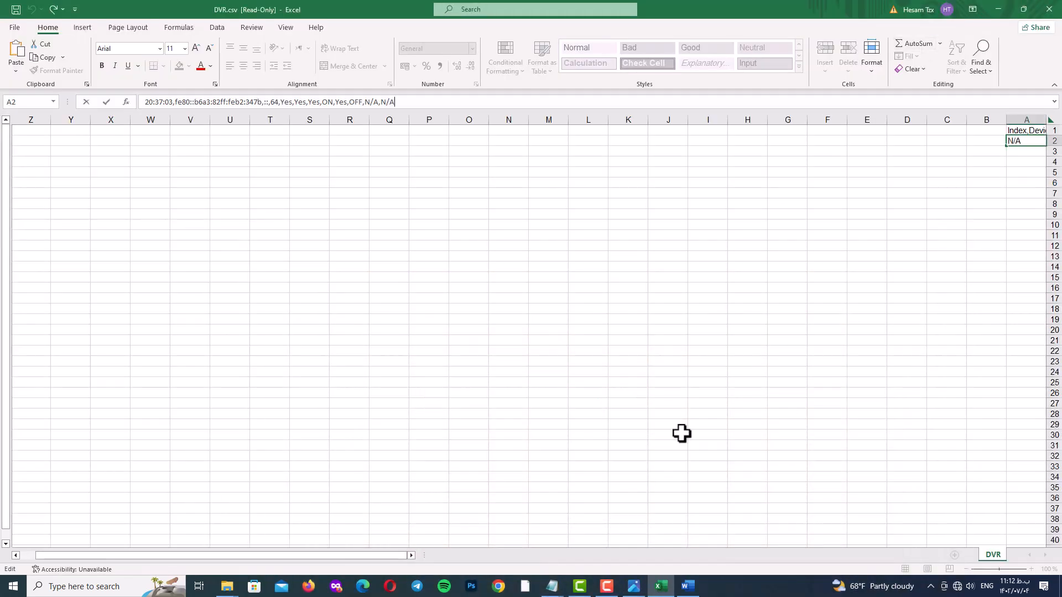
{"action": "mouse_move", "coordinate": [952, 180]}
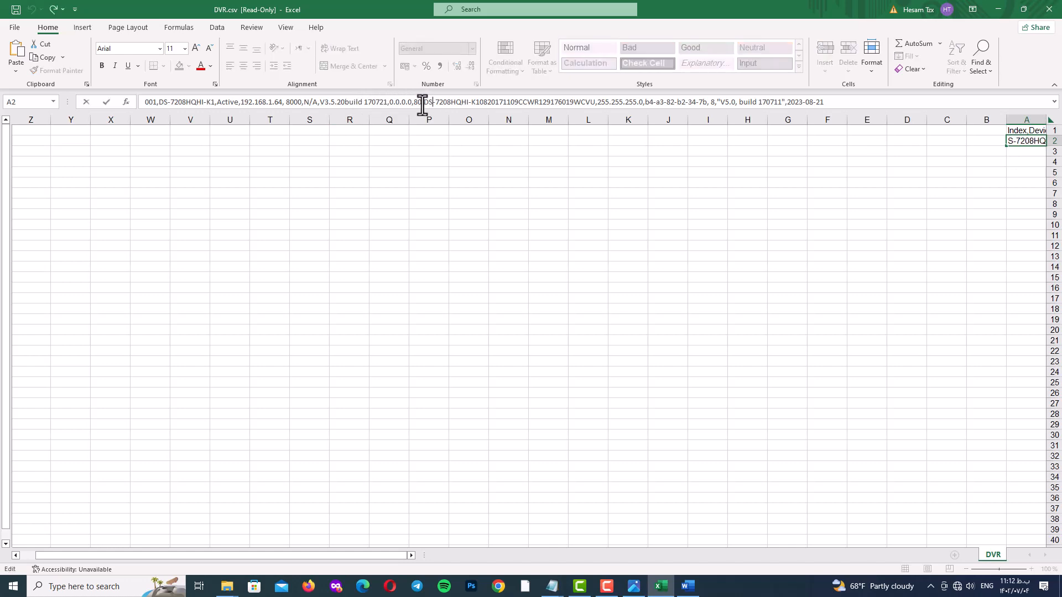
{"action": "mouse_move", "coordinate": [428, 102]}
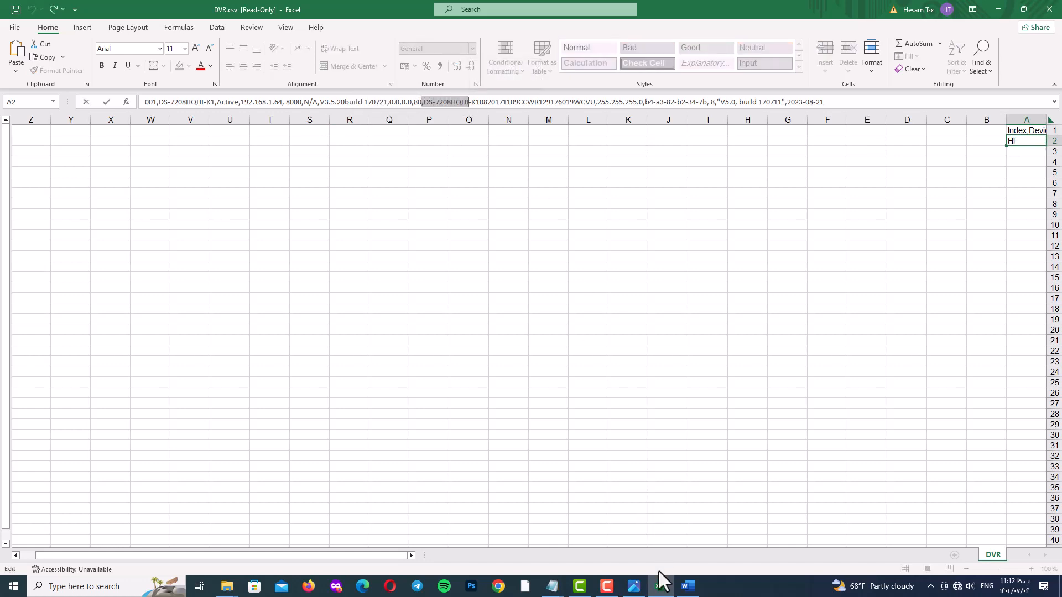
{"action": "left_click", "coordinate": [633, 592]}
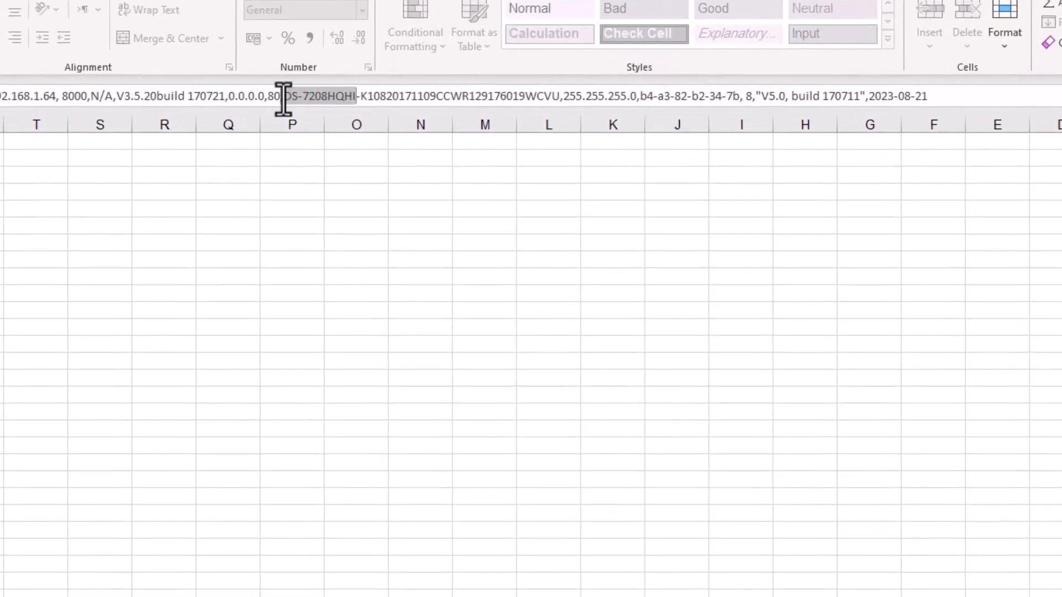
{"action": "left_click_drag", "start_coordinate": [292, 95], "coordinate": [474, 96]}
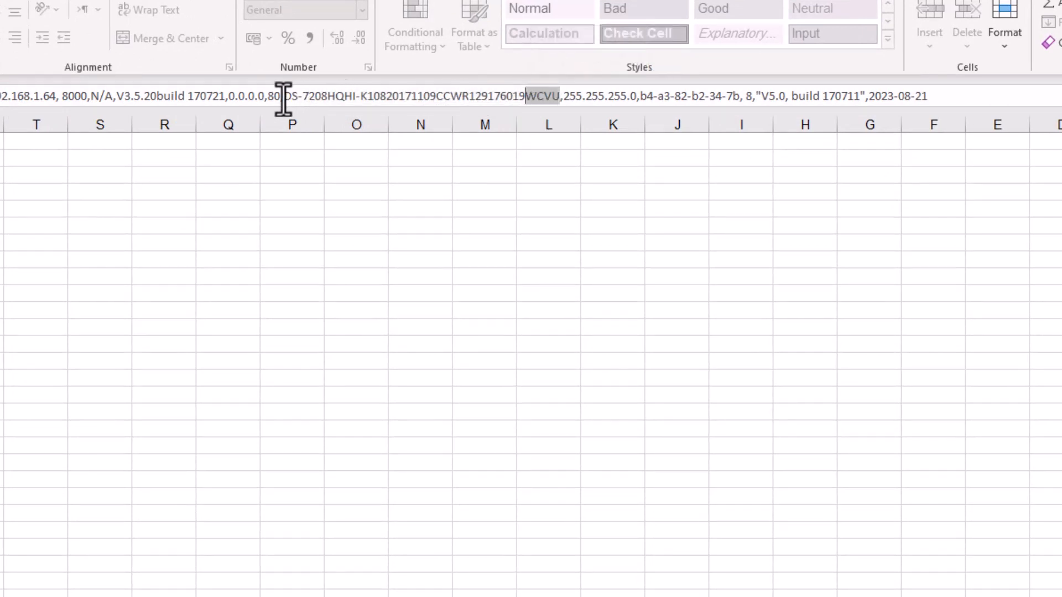
{"action": "left_click_drag", "start_coordinate": [284, 96], "coordinate": [525, 96]}
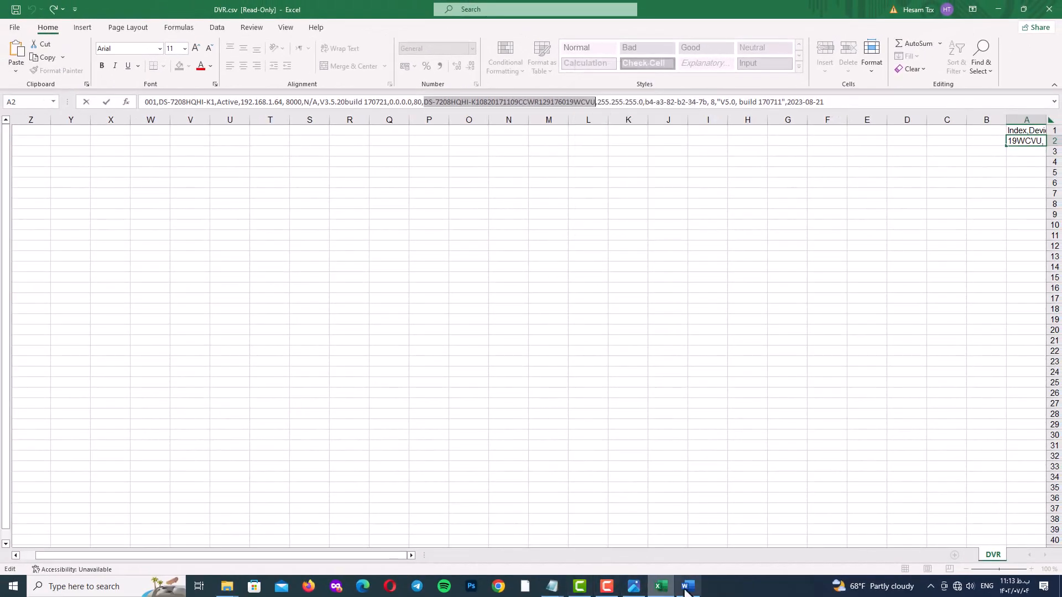
{"action": "left_click", "coordinate": [687, 586]}
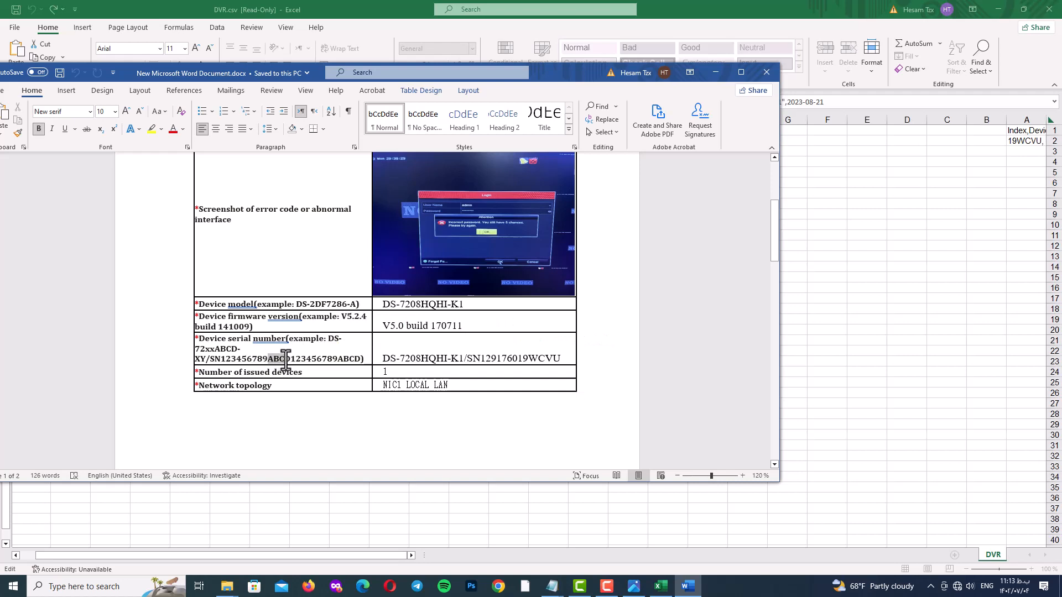
{"action": "left_click_drag", "start_coordinate": [292, 359], "coordinate": [337, 358]}
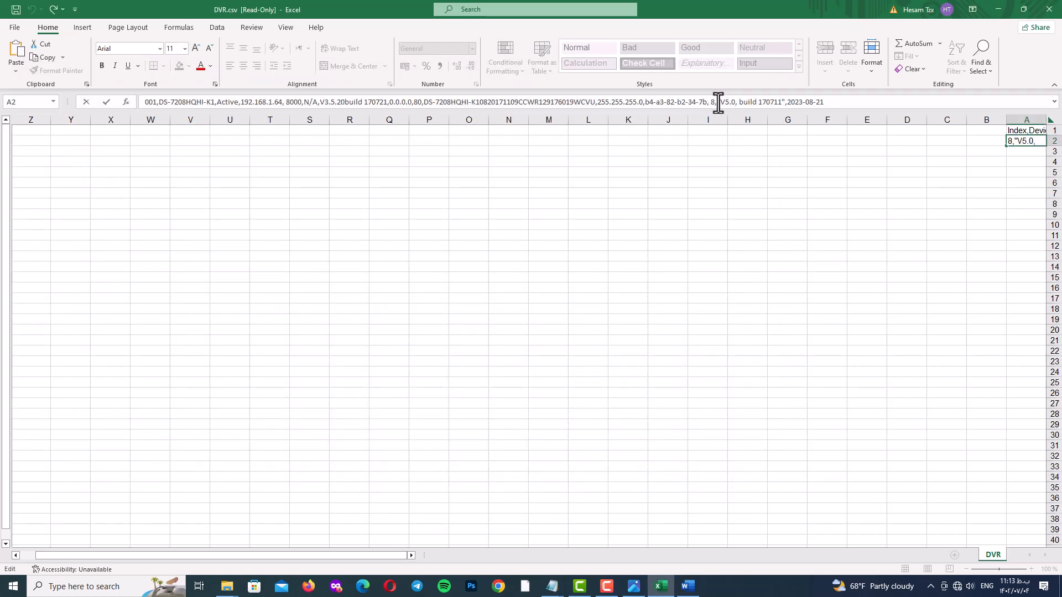
Review the filled support form in Word, selecting entries such as firmware version V5.0.
{"action": "left_click", "coordinate": [685, 585]}
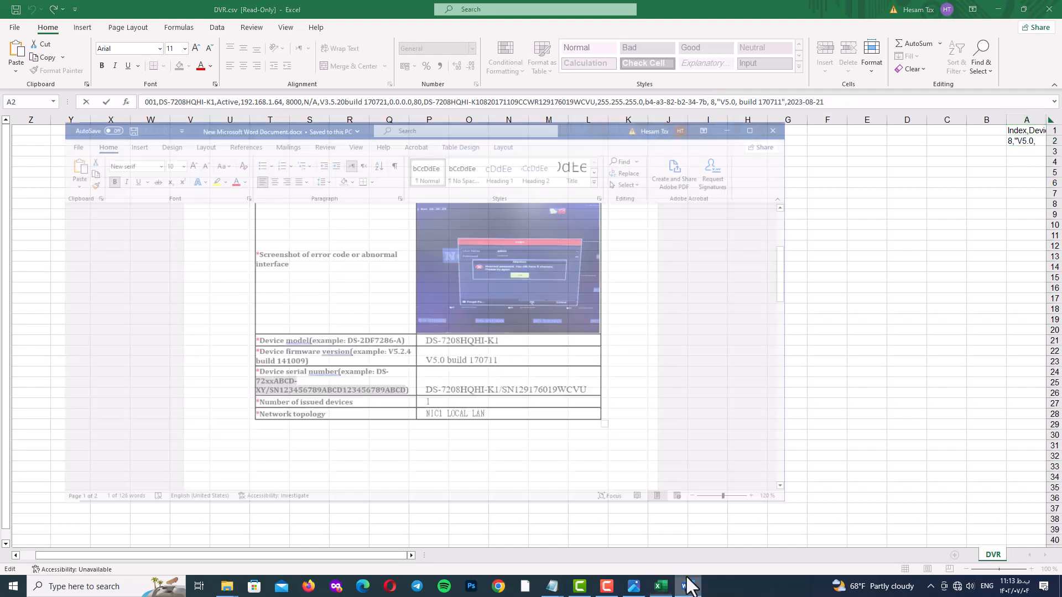
{"action": "left_click", "coordinate": [688, 586]}
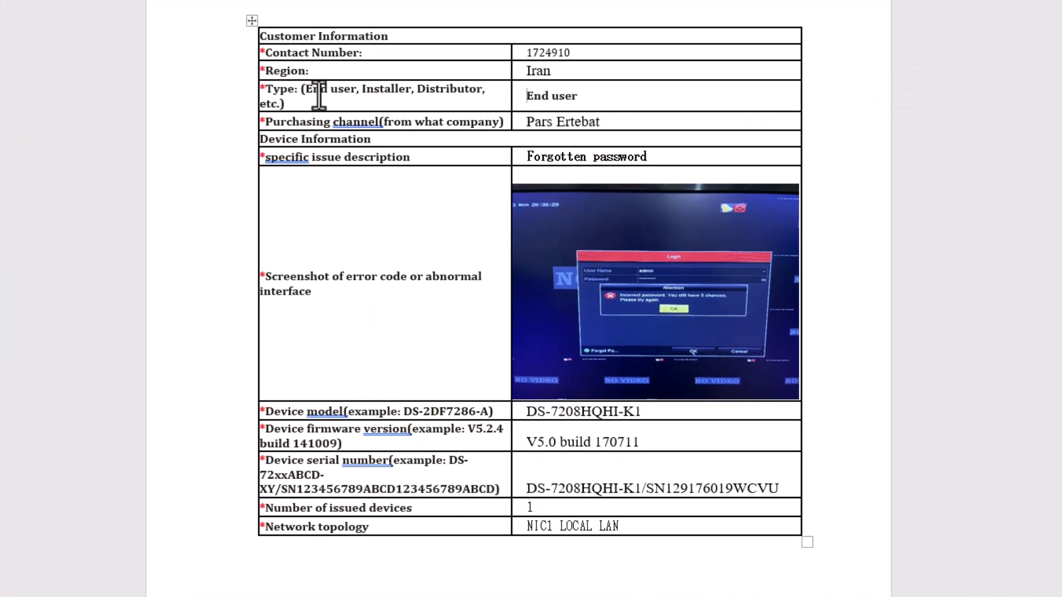
{"action": "mouse_move", "coordinate": [453, 96]}
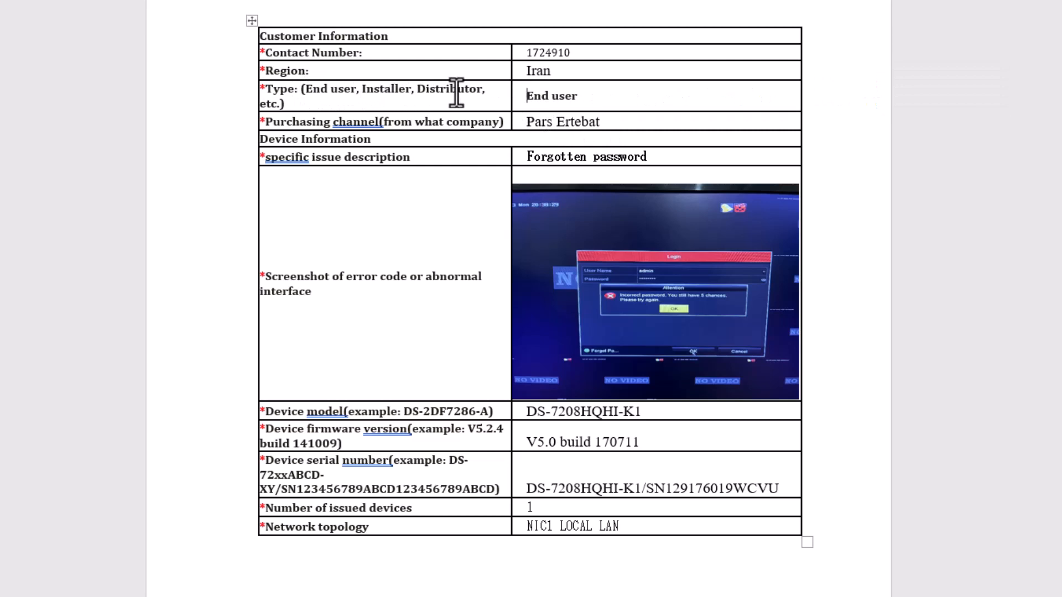
{"action": "mouse_move", "coordinate": [523, 109]}
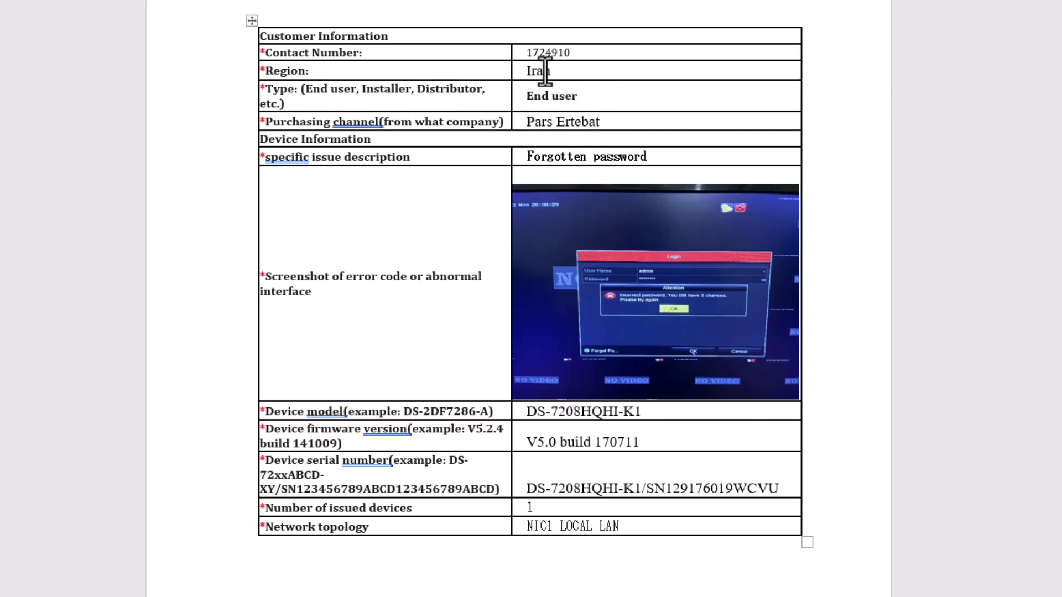
{"action": "scroll", "scroll_direction": "down", "scroll_amount": 3}
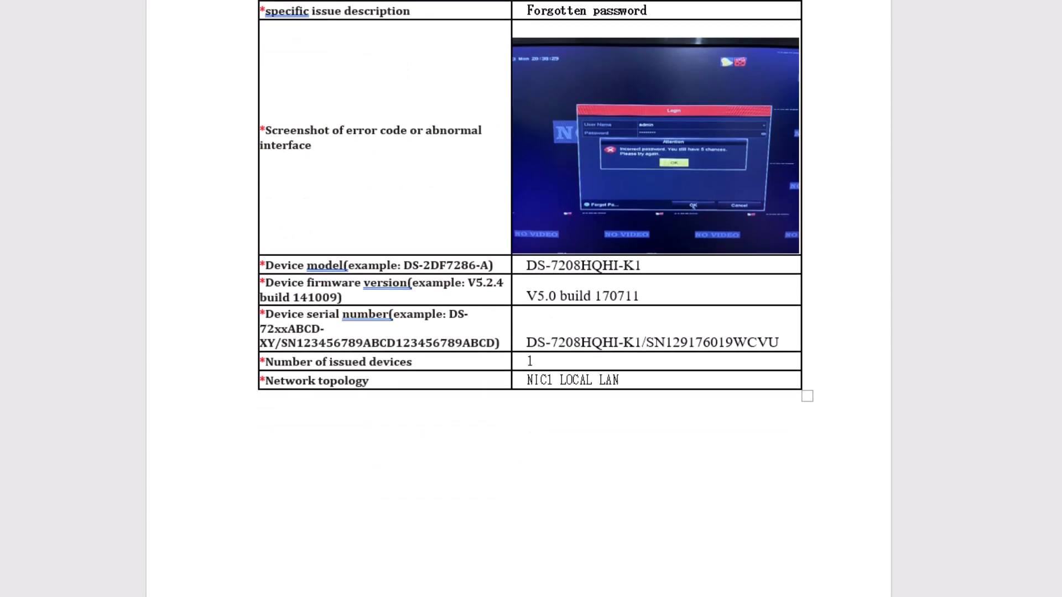
{"action": "scroll", "scroll_direction": "down", "scroll_amount": 3}
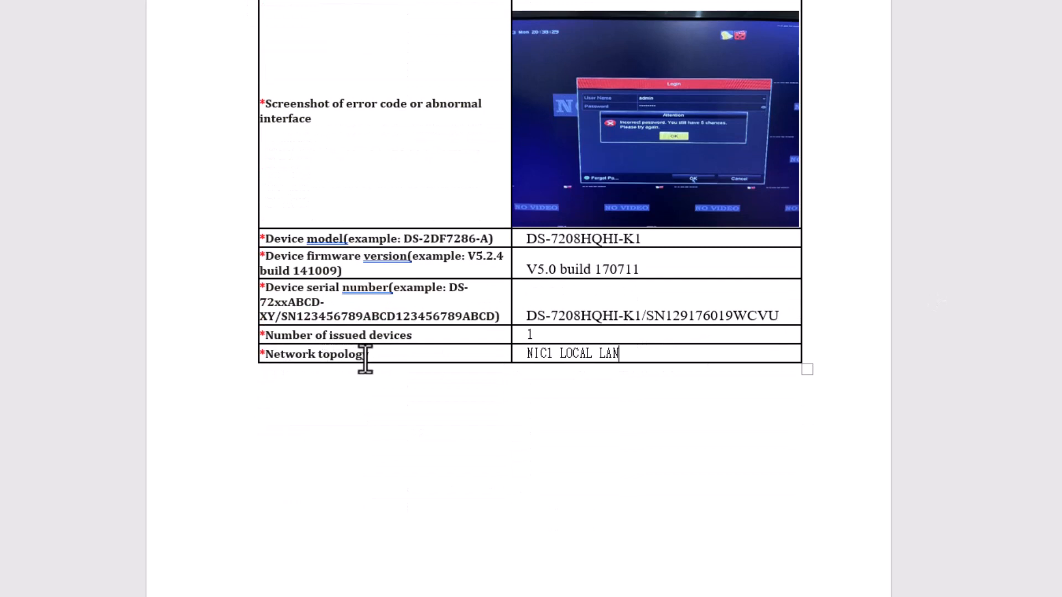
{"action": "double_click", "coordinate": [536, 353]}
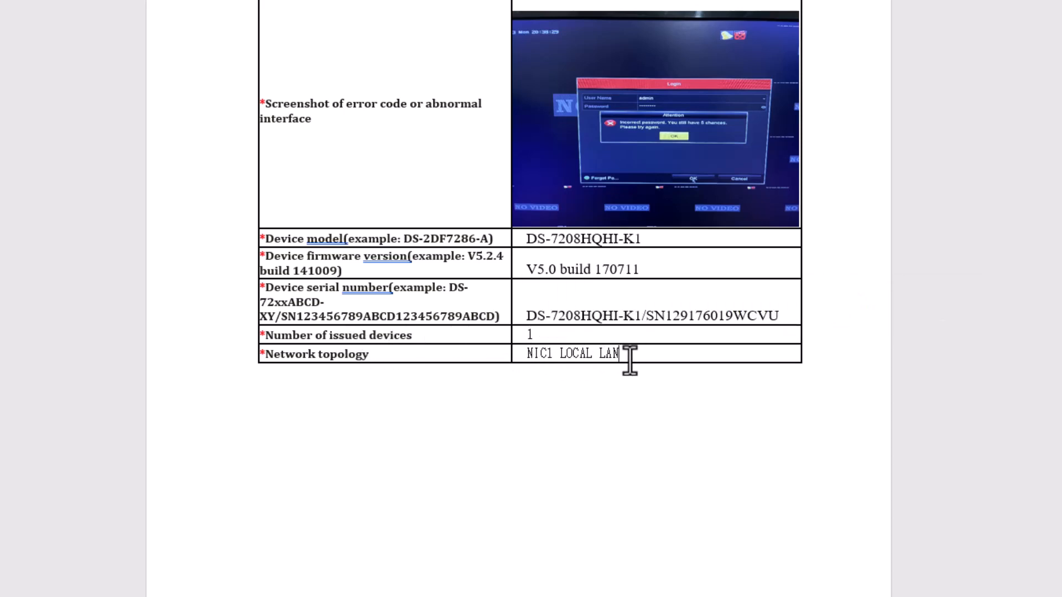
{"action": "mouse_move", "coordinate": [704, 190]}
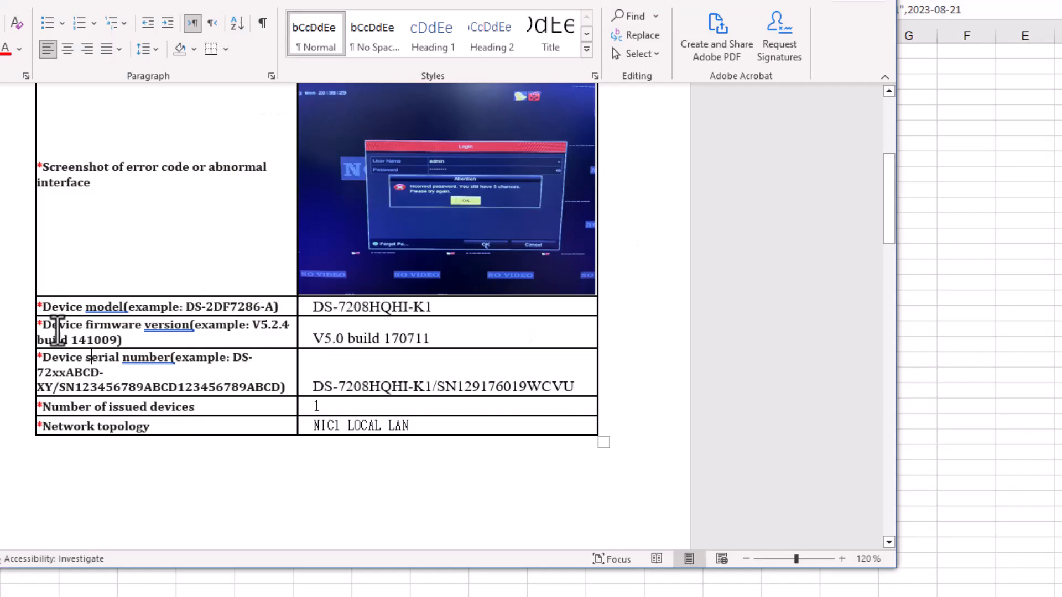
{"action": "double_click", "coordinate": [88, 325]}
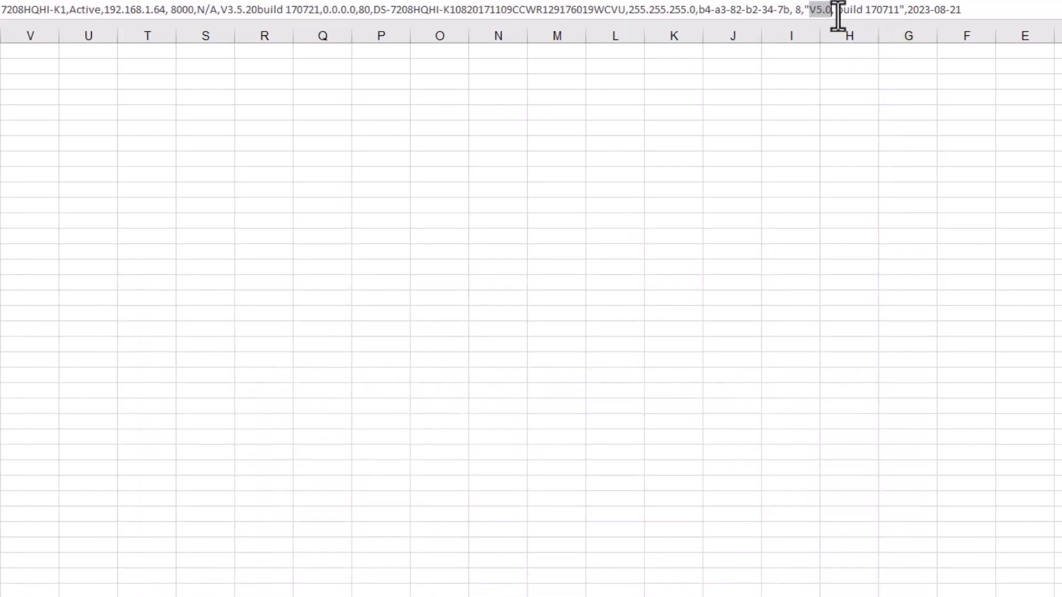
{"action": "left_click_drag", "start_coordinate": [833, 9], "coordinate": [901, 9]}
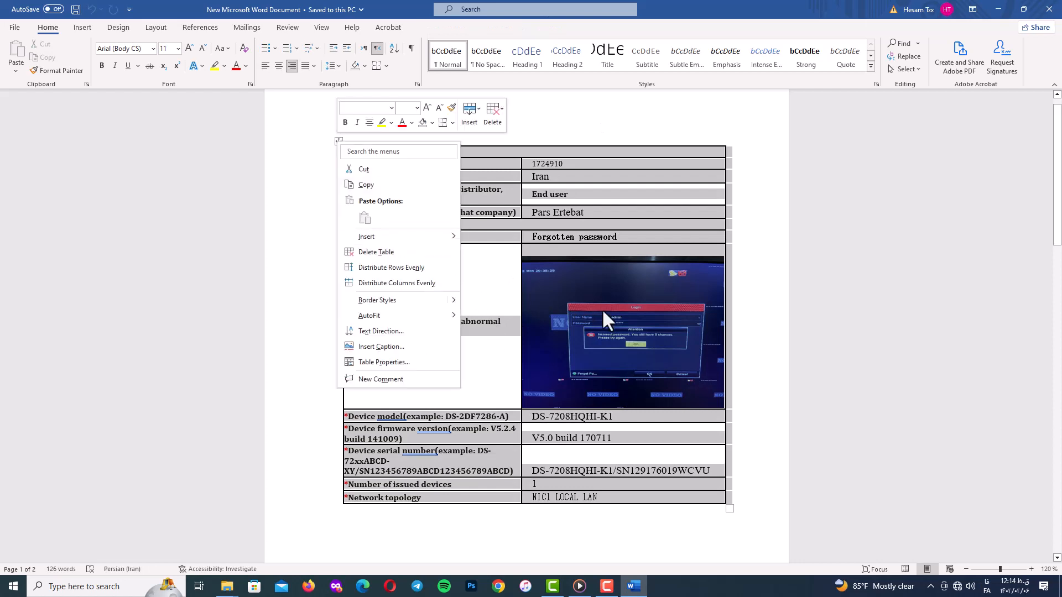
{"action": "mouse_move", "coordinate": [371, 193]}
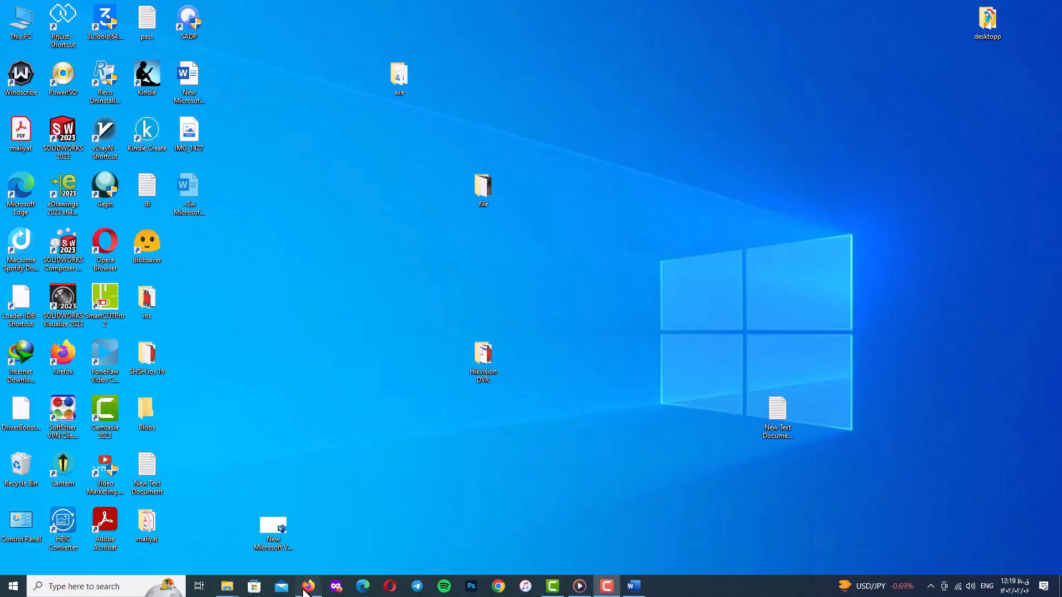
Reply to the Hikvision support email and paste the filled information table into the body.
{"action": "left_click", "coordinate": [308, 586]}
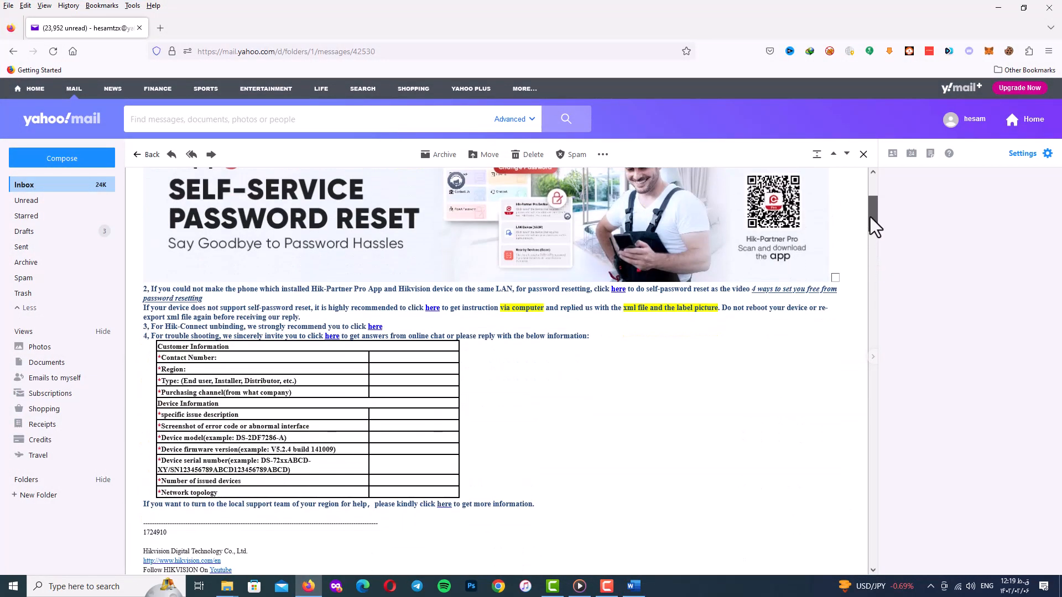
{"action": "scroll", "scroll_direction": "down", "scroll_amount": 3}
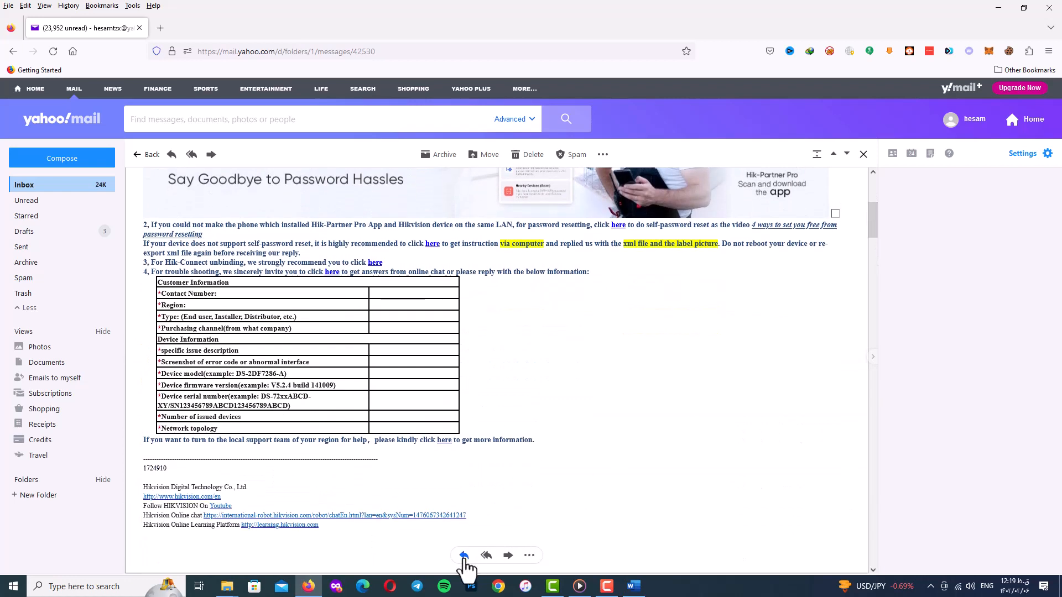
{"action": "left_click", "coordinate": [464, 555]}
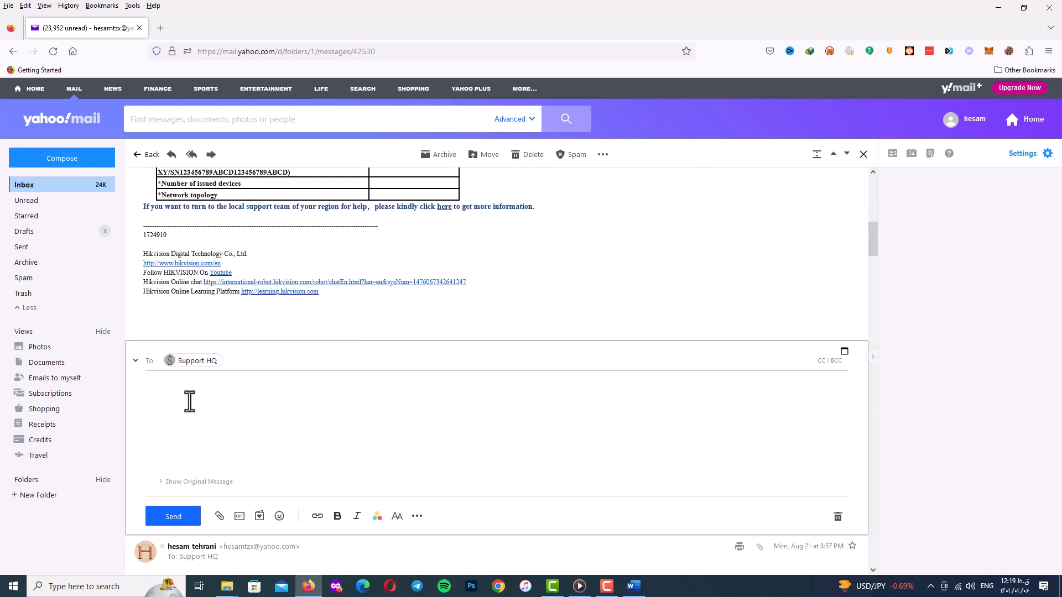
{"action": "right_click", "coordinate": [190, 401]}
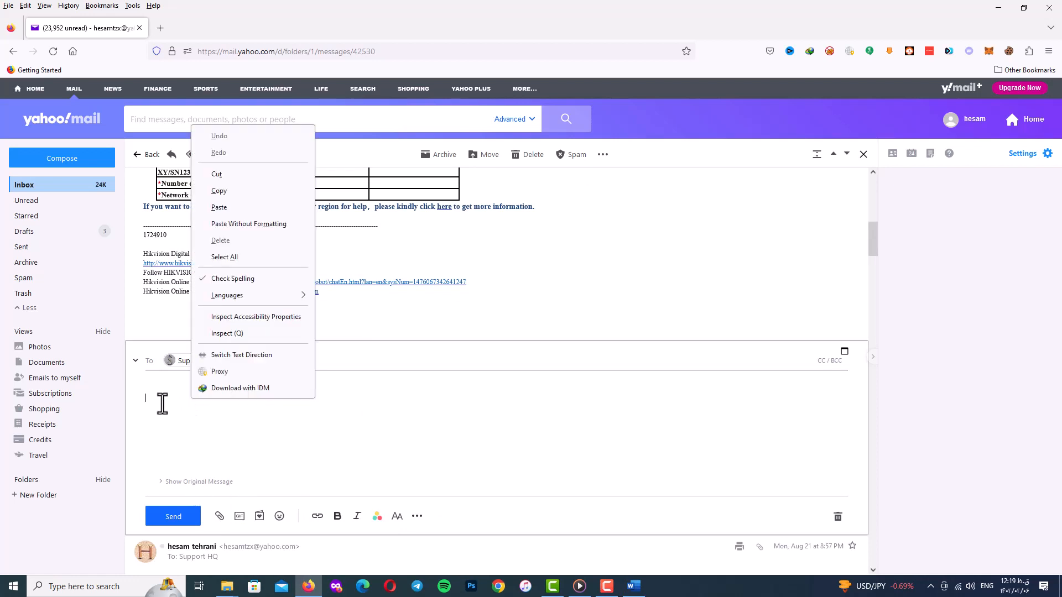
{"action": "left_click", "coordinate": [263, 398]}
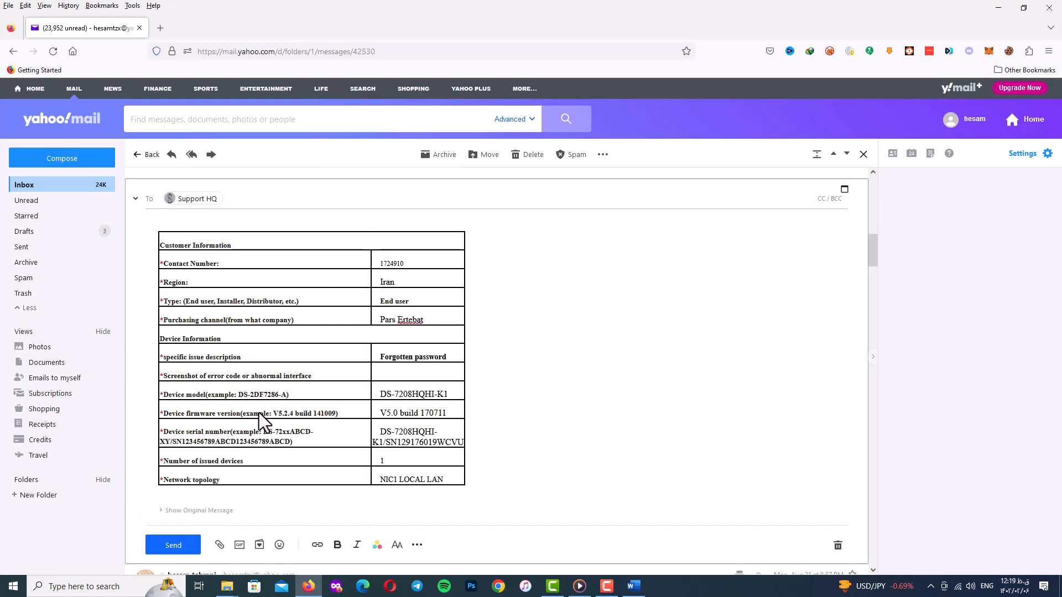
{"action": "mouse_move", "coordinate": [866, 284]}
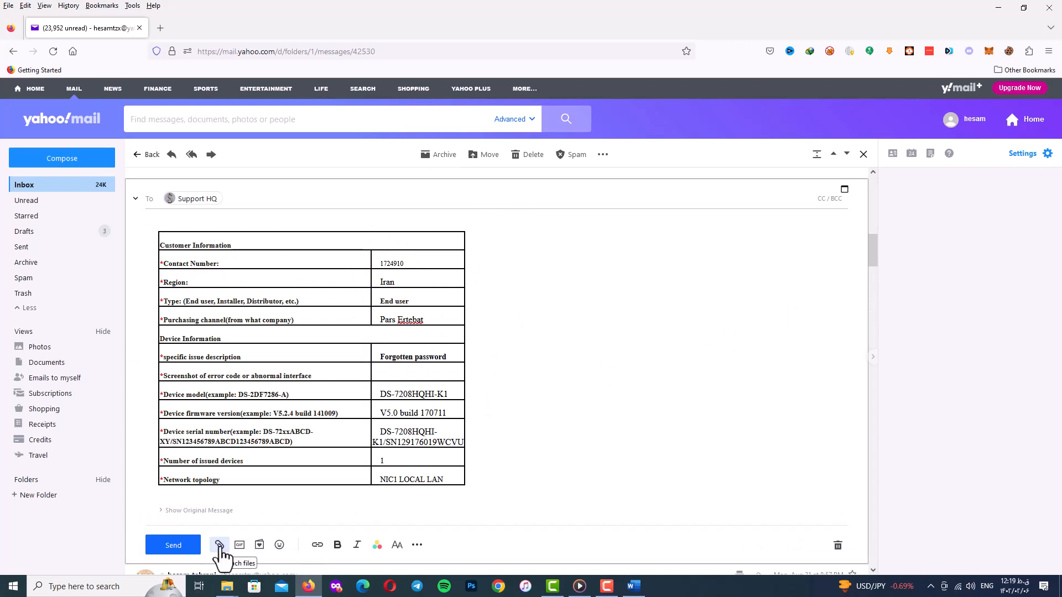
Attach the device key XML file from the computer to the reply.
{"action": "left_click", "coordinate": [219, 544]}
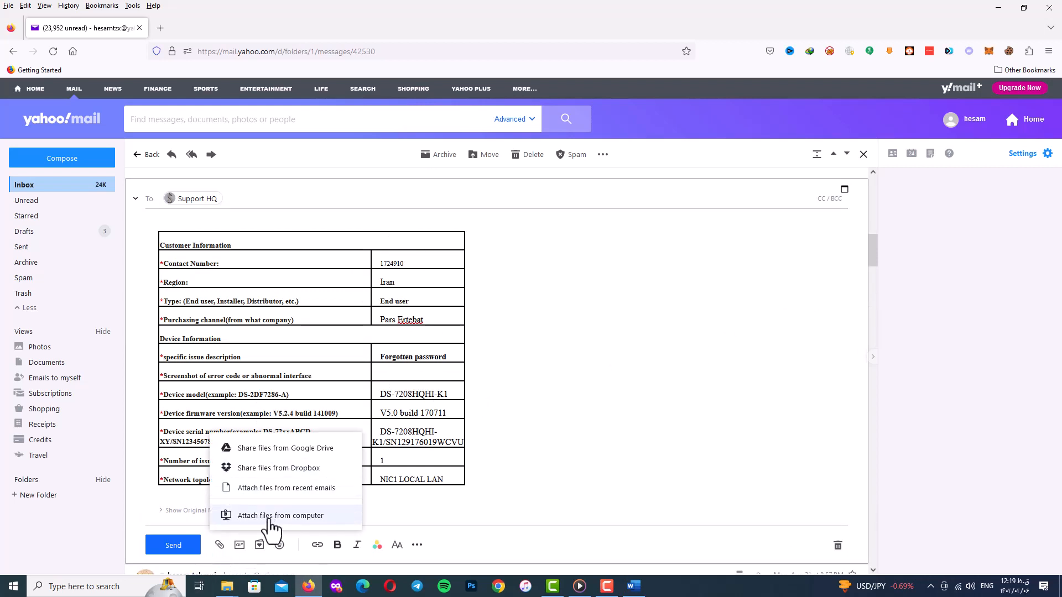
{"action": "left_click", "coordinate": [280, 516]}
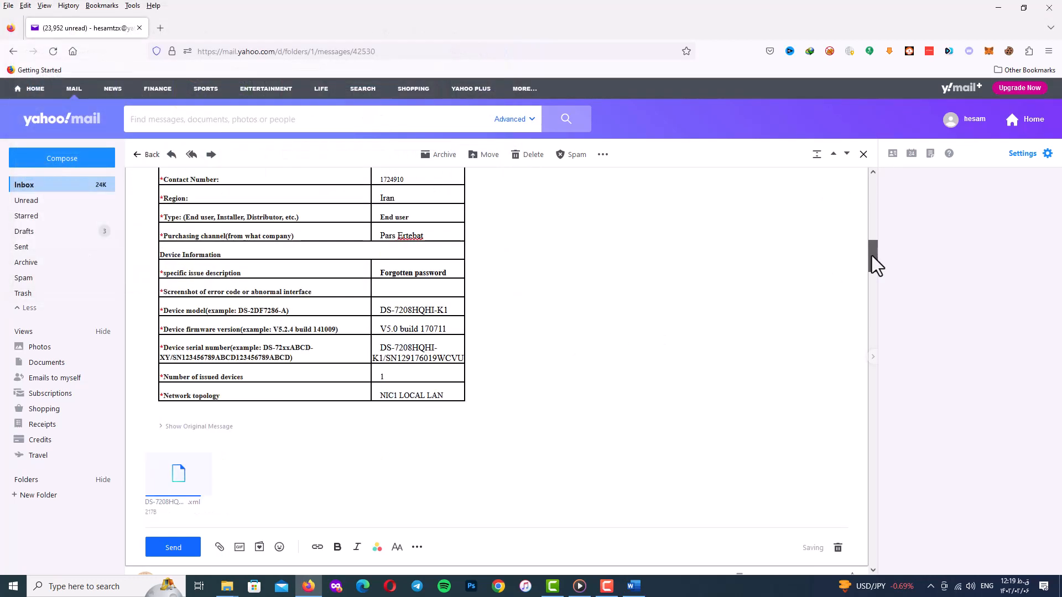
{"action": "mouse_move", "coordinate": [220, 493]}
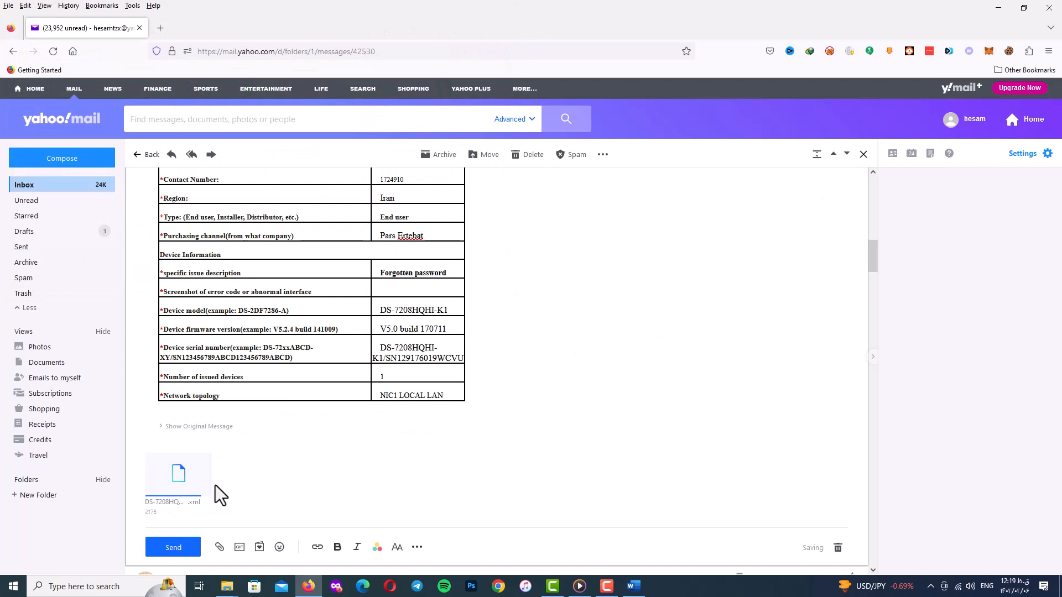
{"action": "mouse_move", "coordinate": [393, 494]}
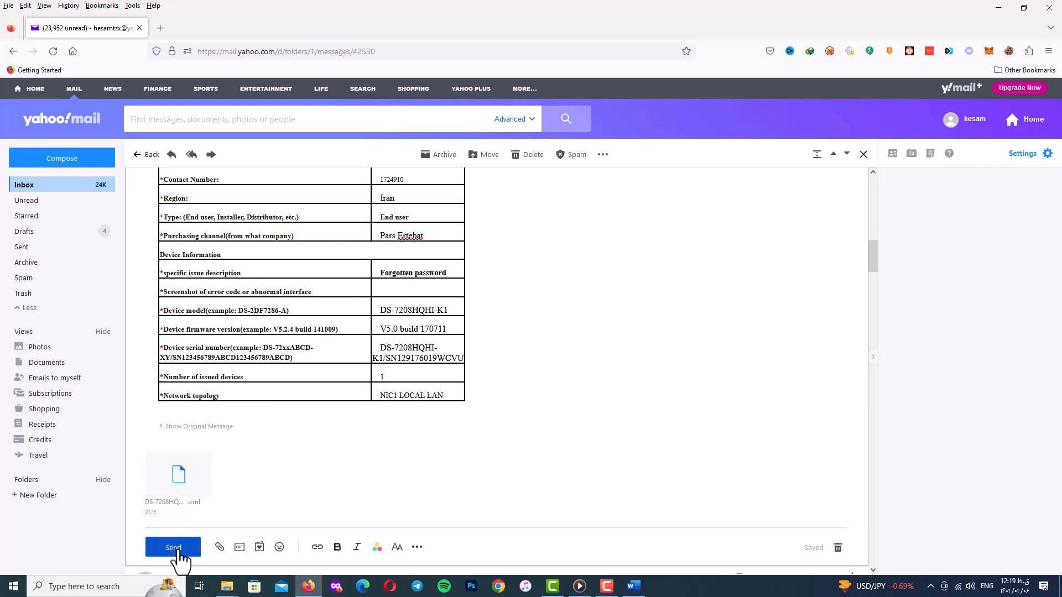
{"action": "mouse_move", "coordinate": [173, 547]}
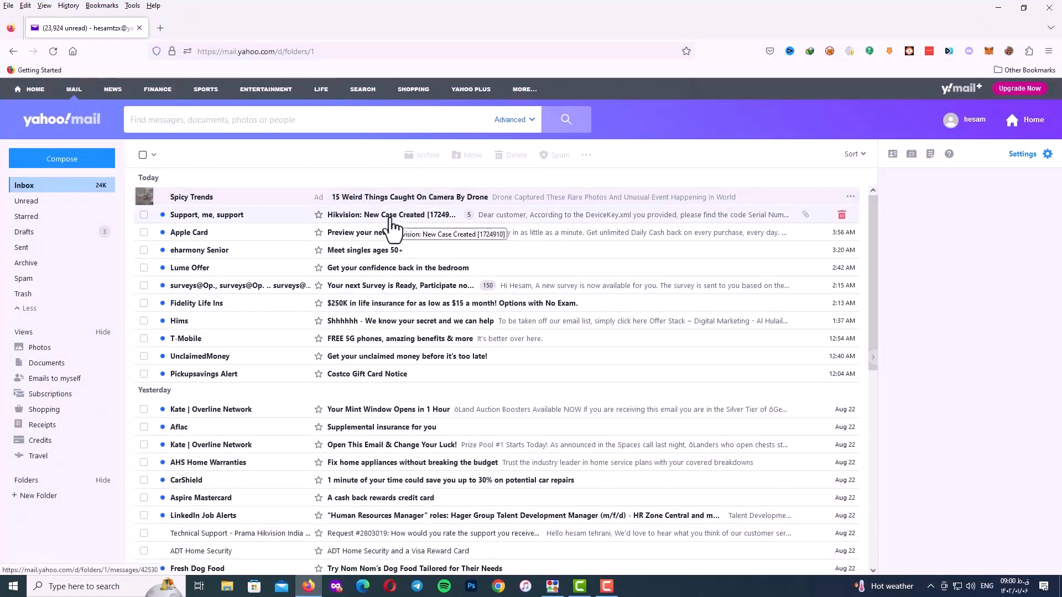
{"action": "left_click", "coordinate": [391, 214]}
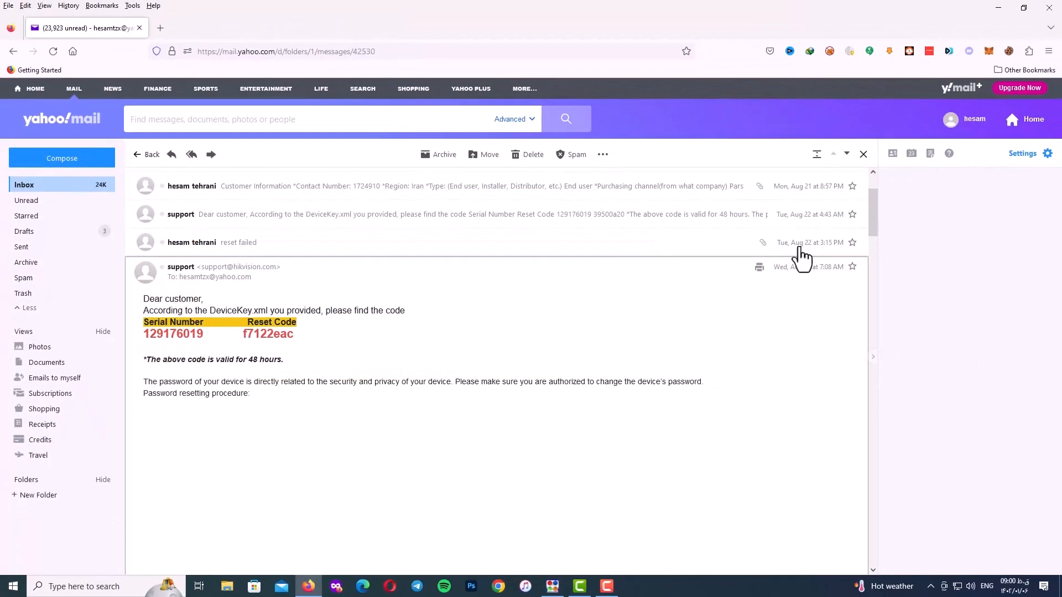
{"action": "mouse_move", "coordinate": [836, 259]}
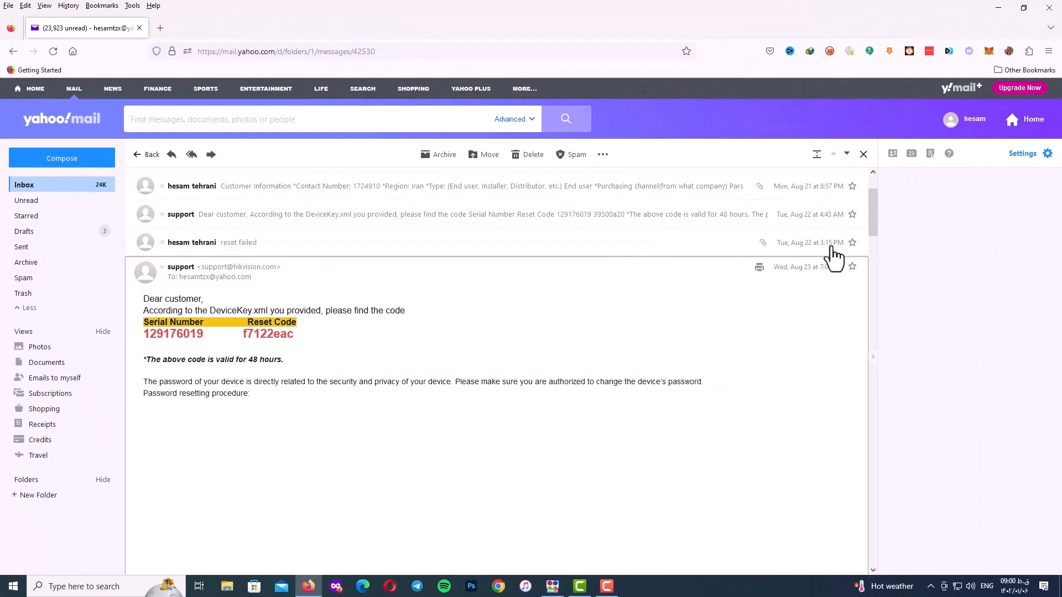
{"action": "mouse_move", "coordinate": [816, 283]}
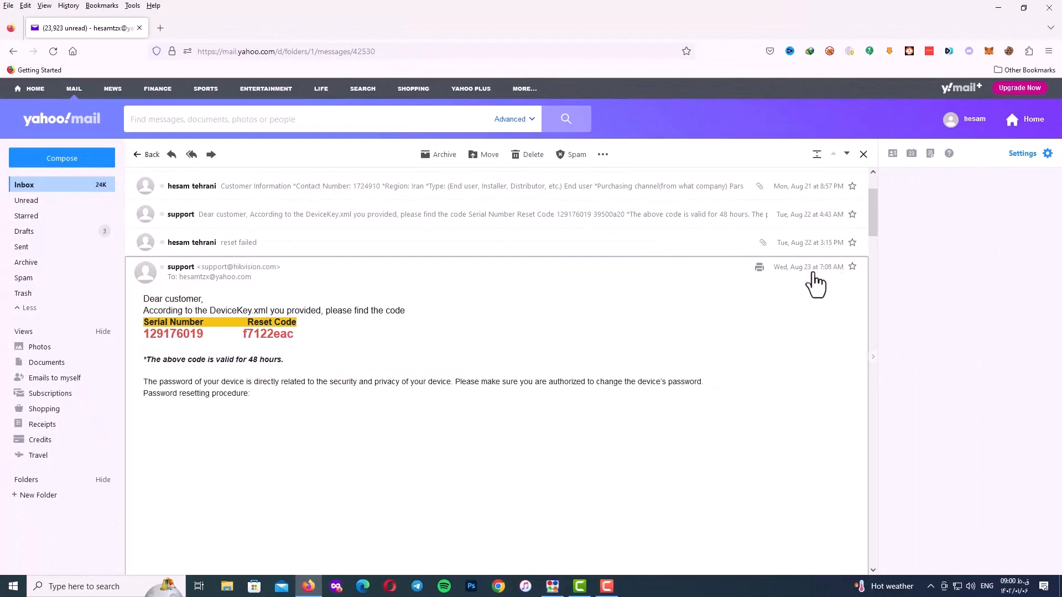
{"action": "mouse_move", "coordinate": [796, 281]}
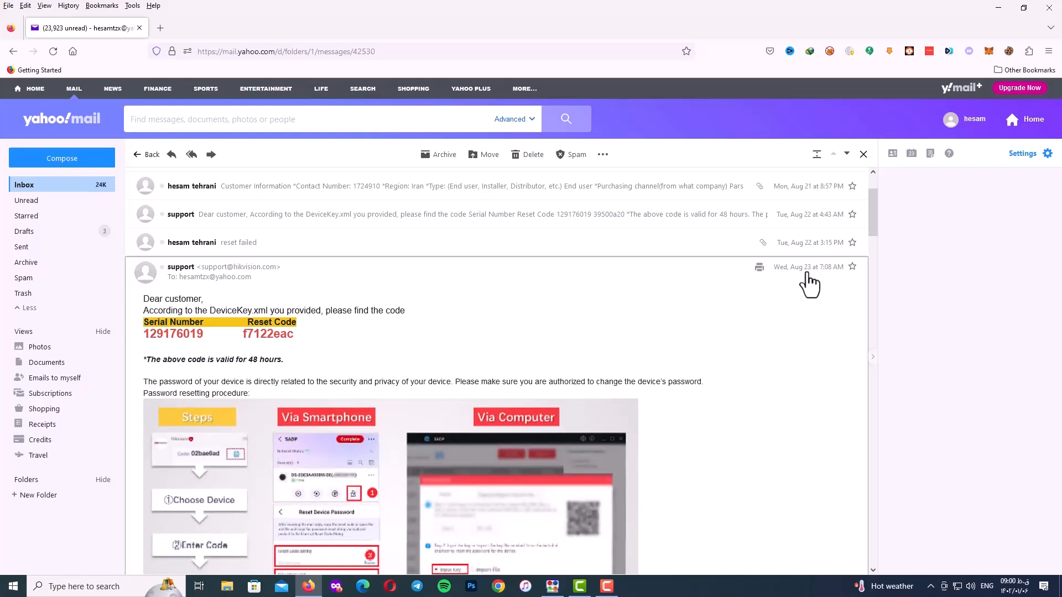
{"action": "scroll", "scroll_direction": "down", "scroll_amount": 3}
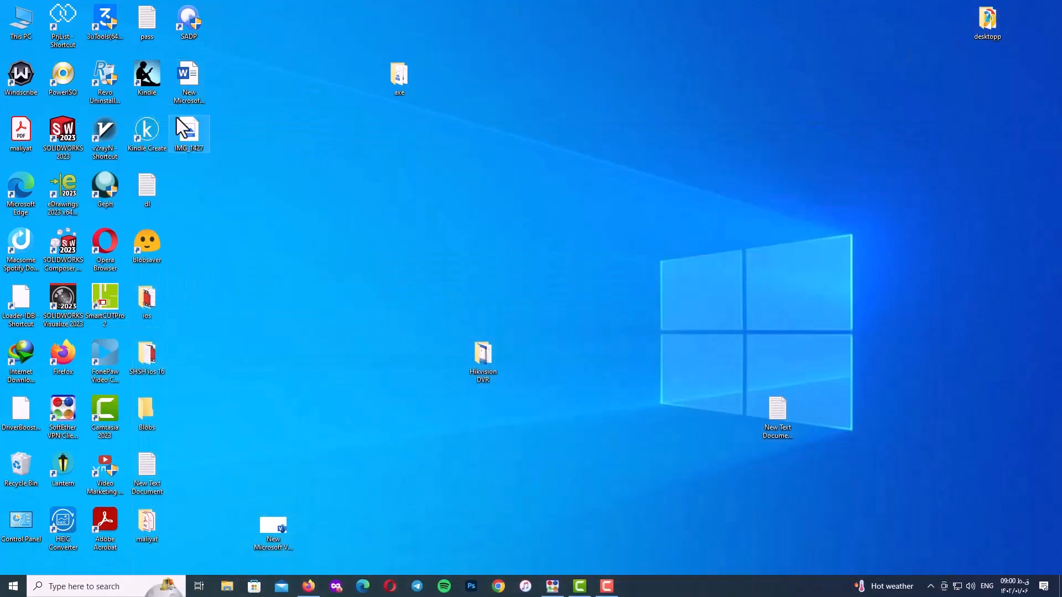
Relaunch SADP, tick the DS-7208HQHI-K1 DVR, and open its Forgot Password dialog.
{"action": "left_click", "coordinate": [188, 21]}
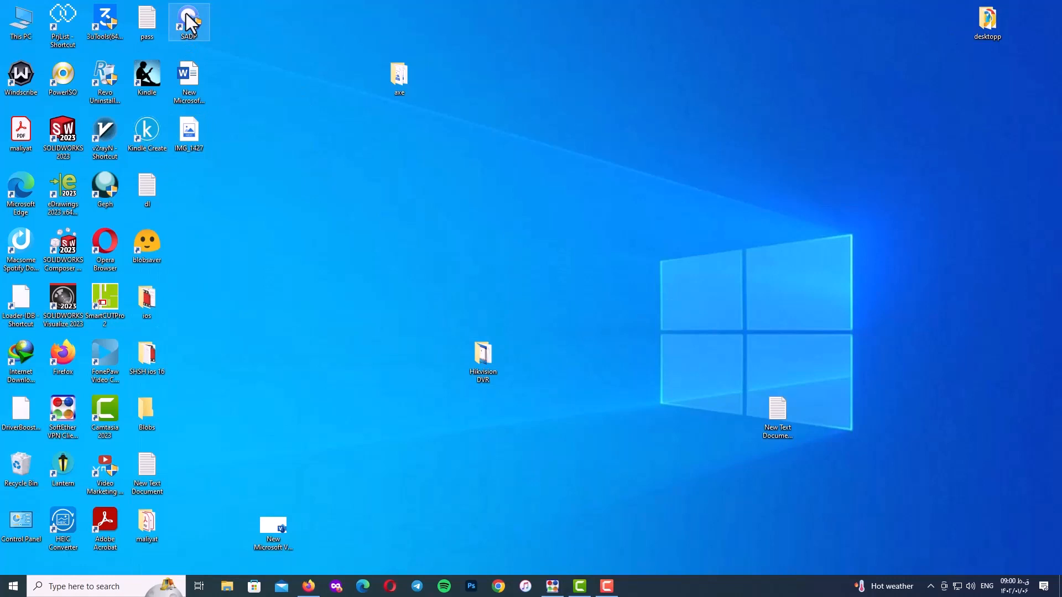
{"action": "right_click", "coordinate": [190, 21]}
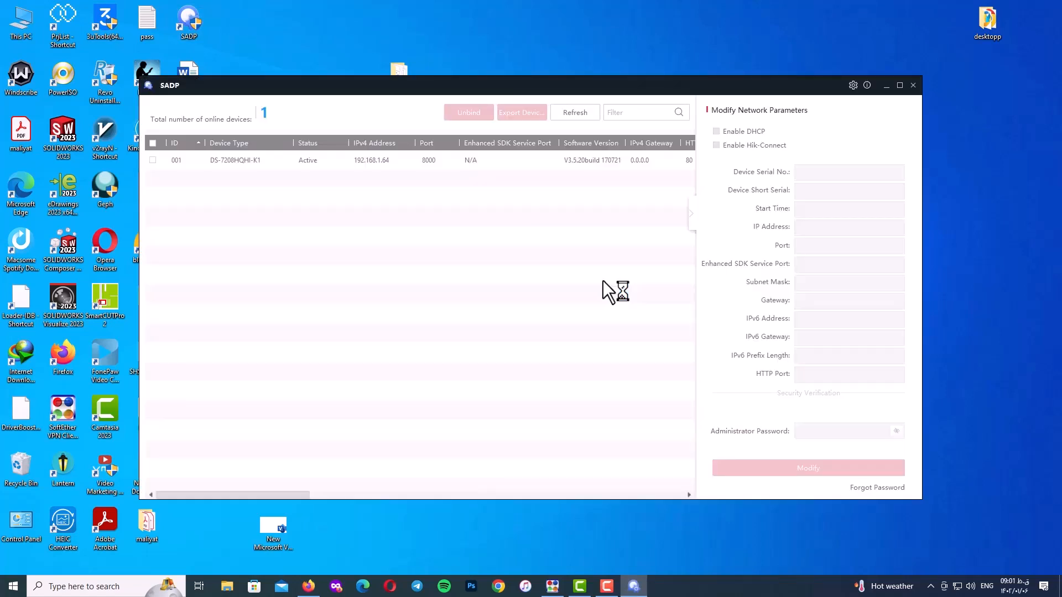
{"action": "left_click", "coordinate": [153, 160]}
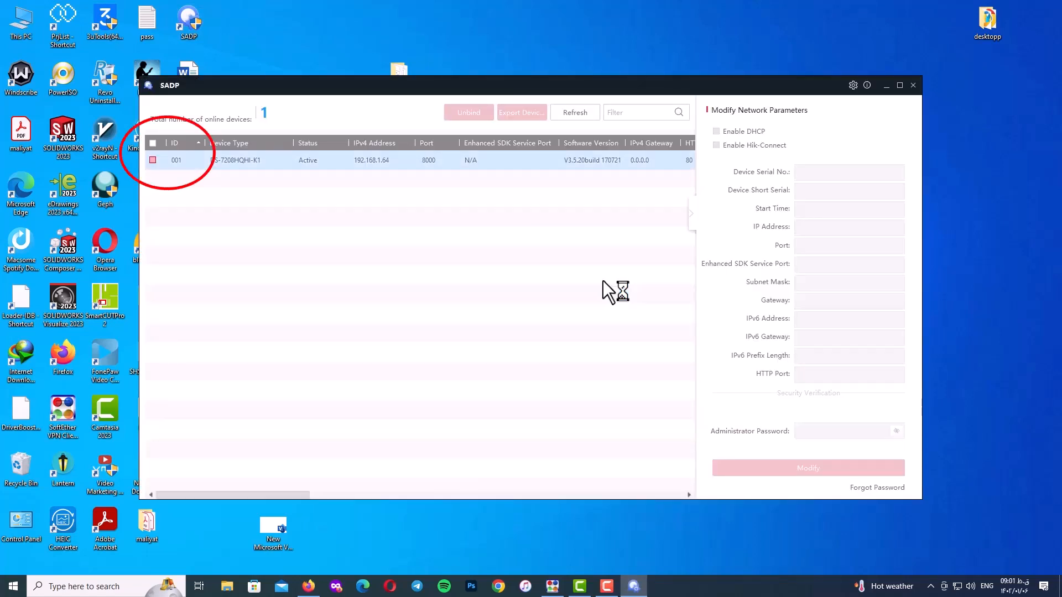
{"action": "left_click", "coordinate": [153, 160]}
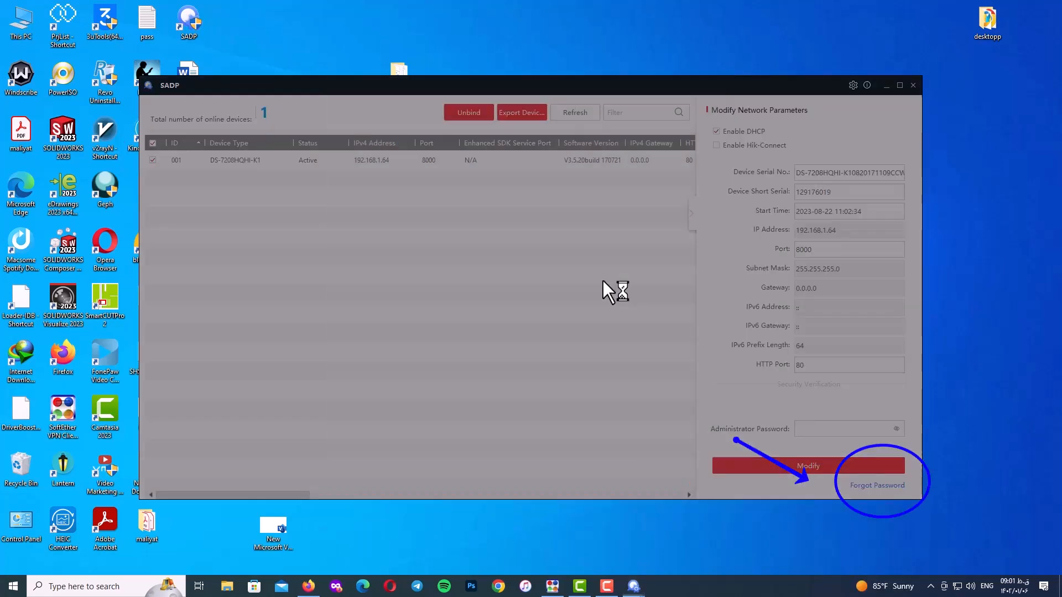
{"action": "left_click", "coordinate": [876, 485]}
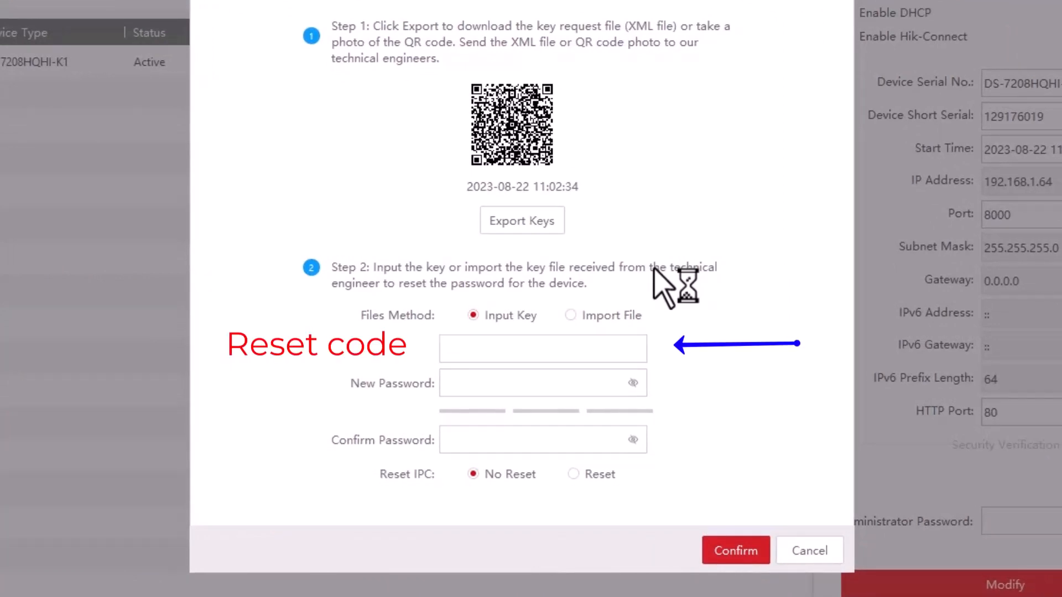
{"action": "left_click", "coordinate": [573, 474]}
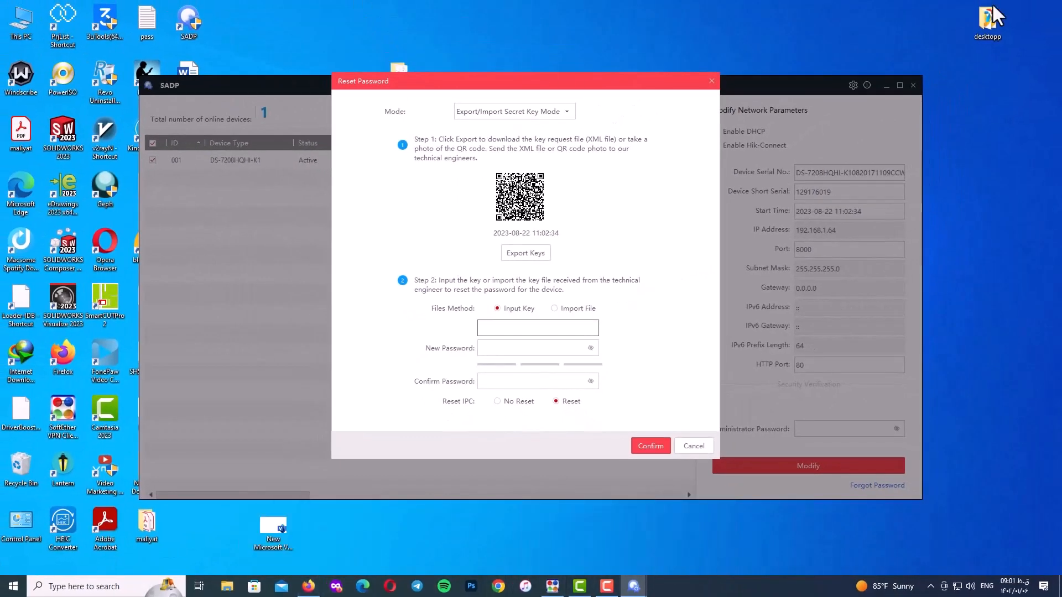
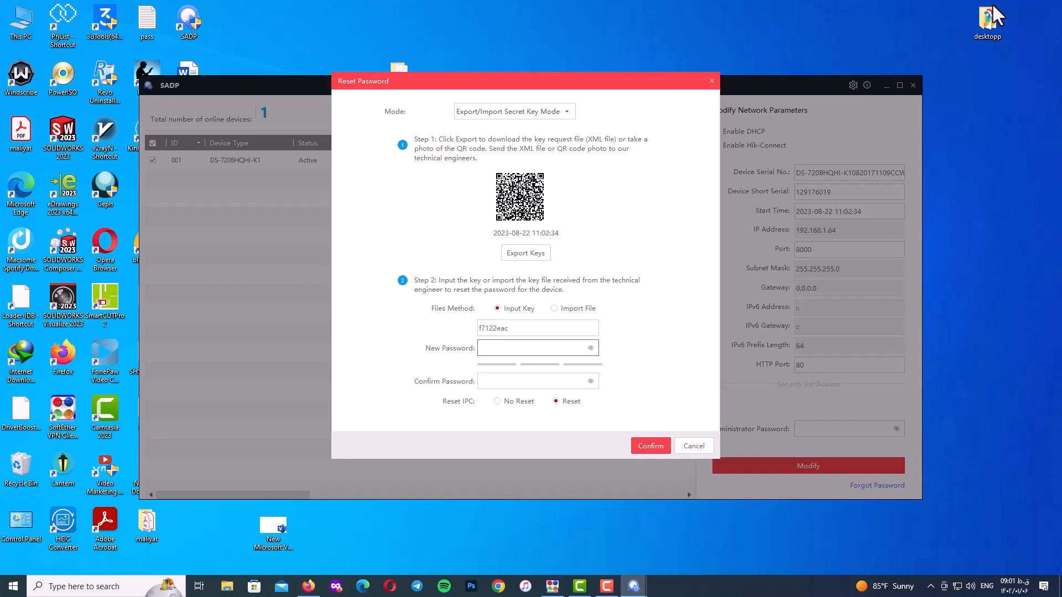
{"action": "left_click", "coordinate": [535, 347]}
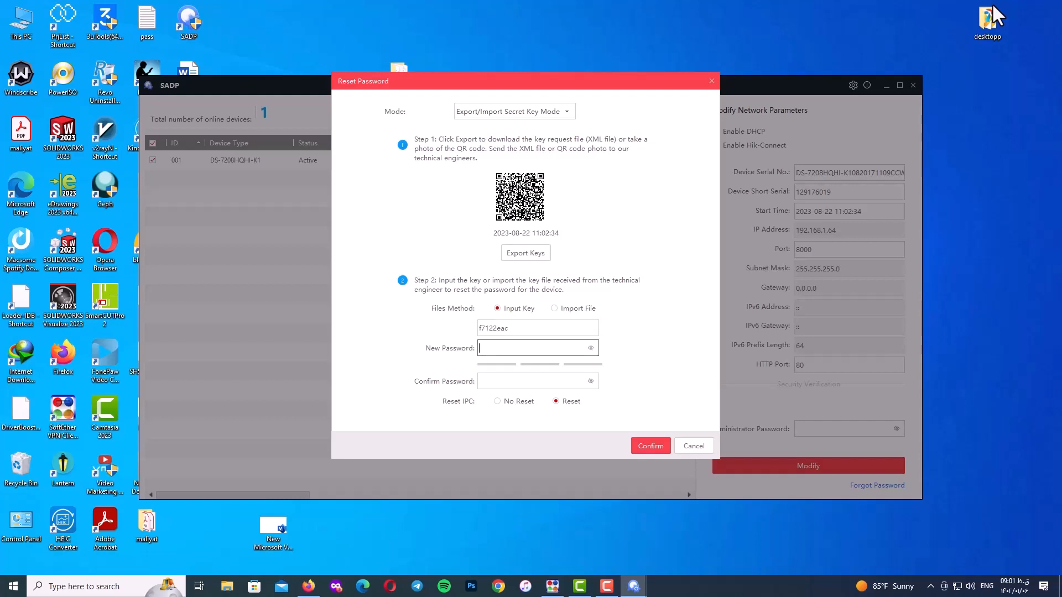
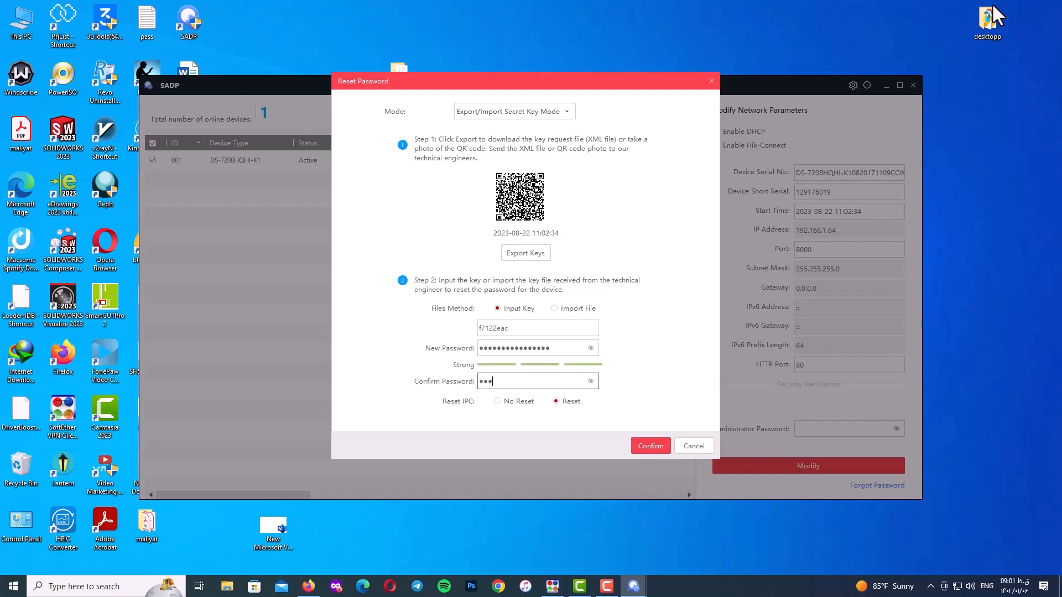
{"action": "type", "text": "●●●"}
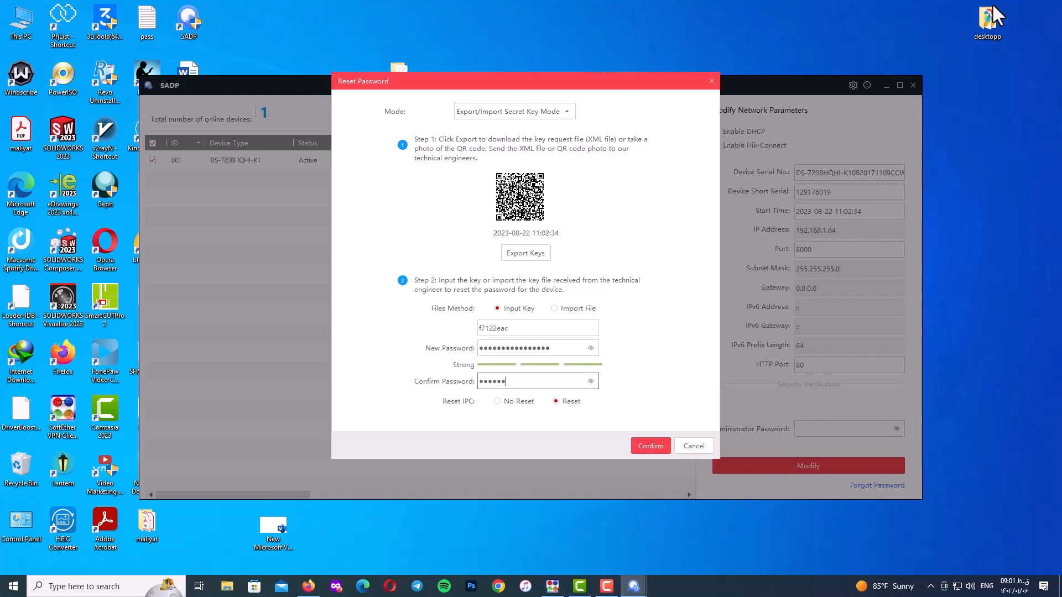
{"action": "type", "text": "•••••"}
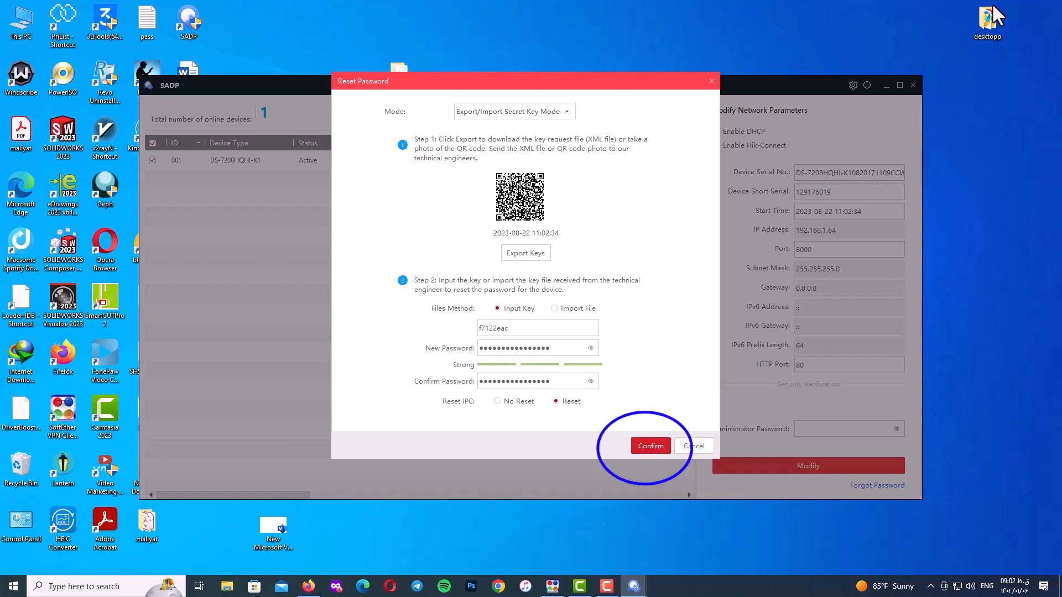
{"action": "left_click", "coordinate": [649, 446]}
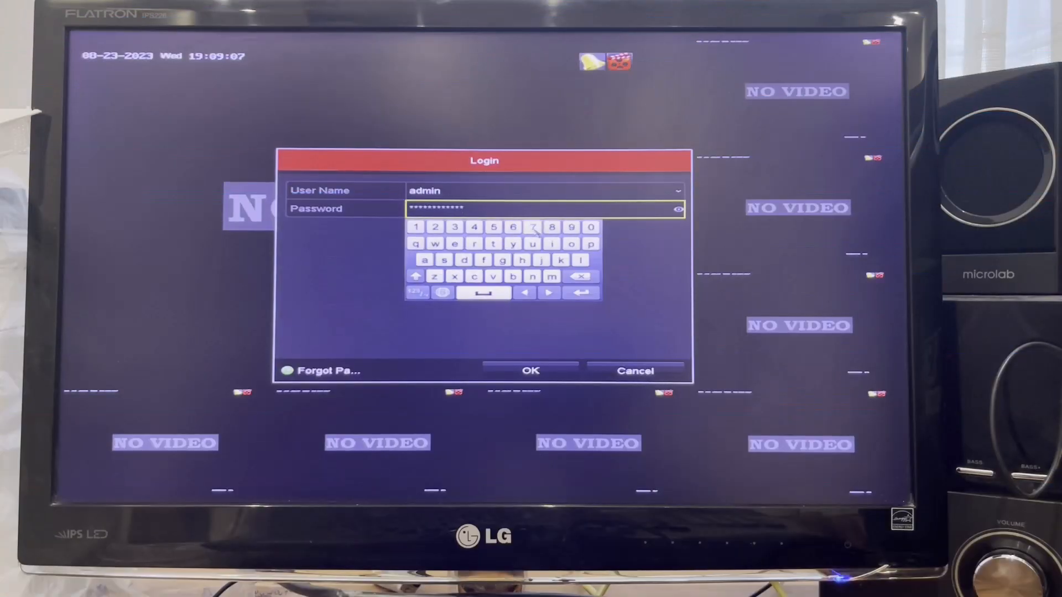
Log in as admin with the new password, return to Live View, and open its right-click menu.
{"action": "left_click", "coordinate": [435, 227]}
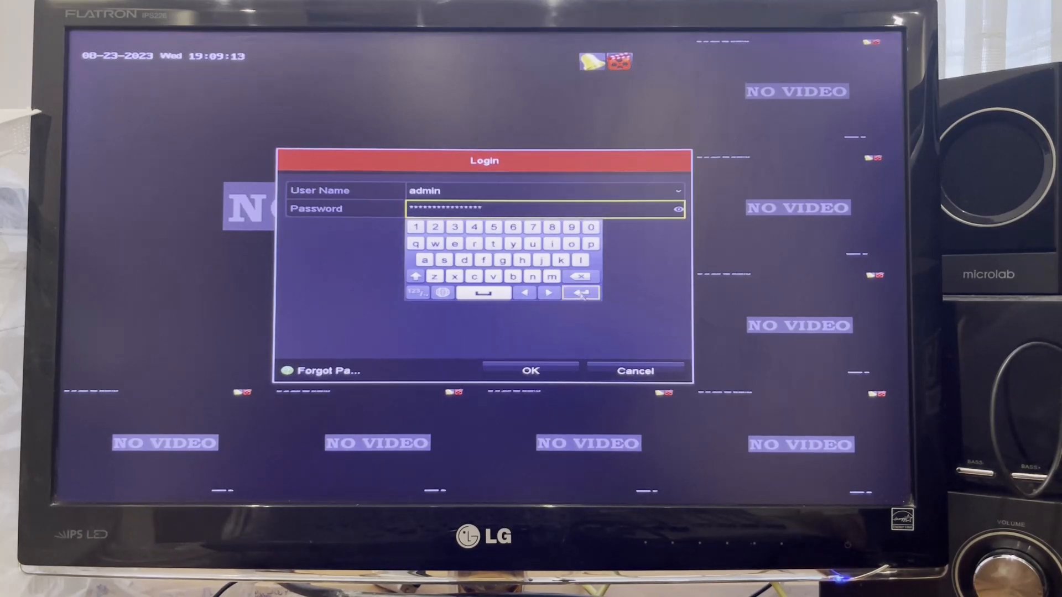
{"action": "left_click", "coordinate": [531, 371]}
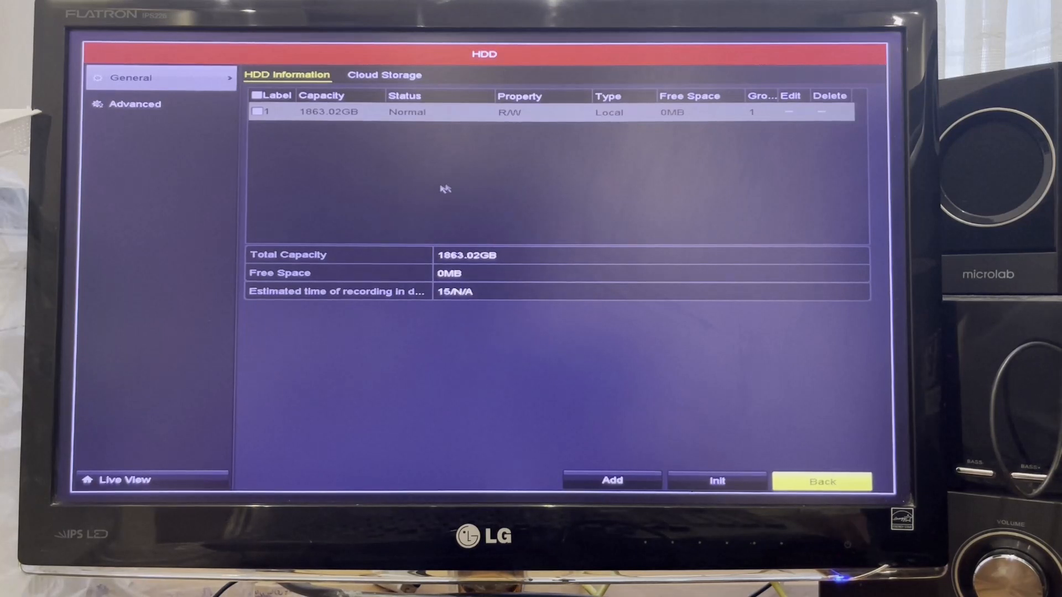
{"action": "left_click", "coordinate": [257, 111]}
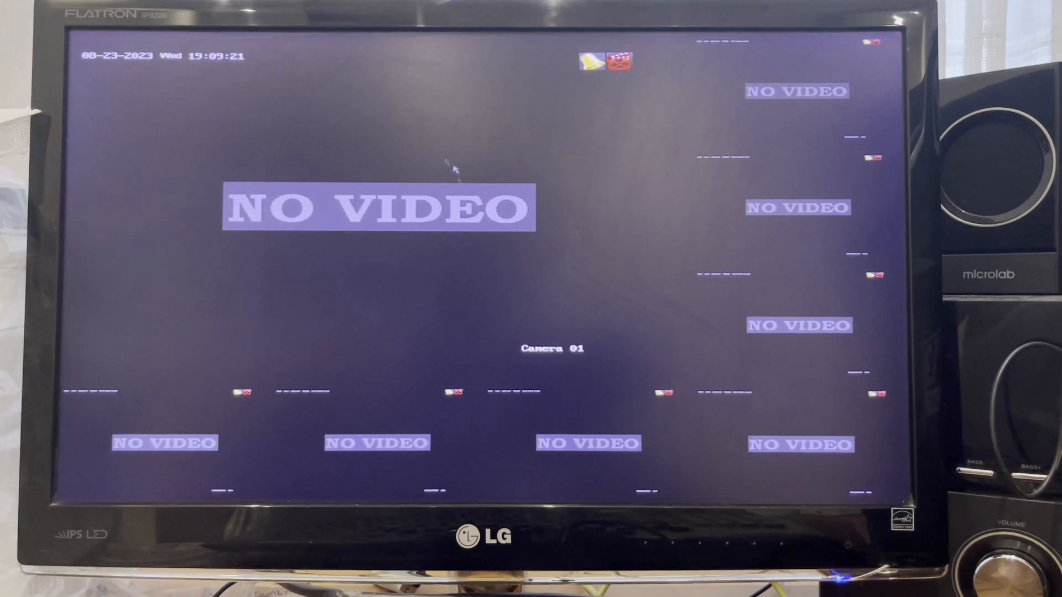
{"action": "right_click", "coordinate": [454, 170]}
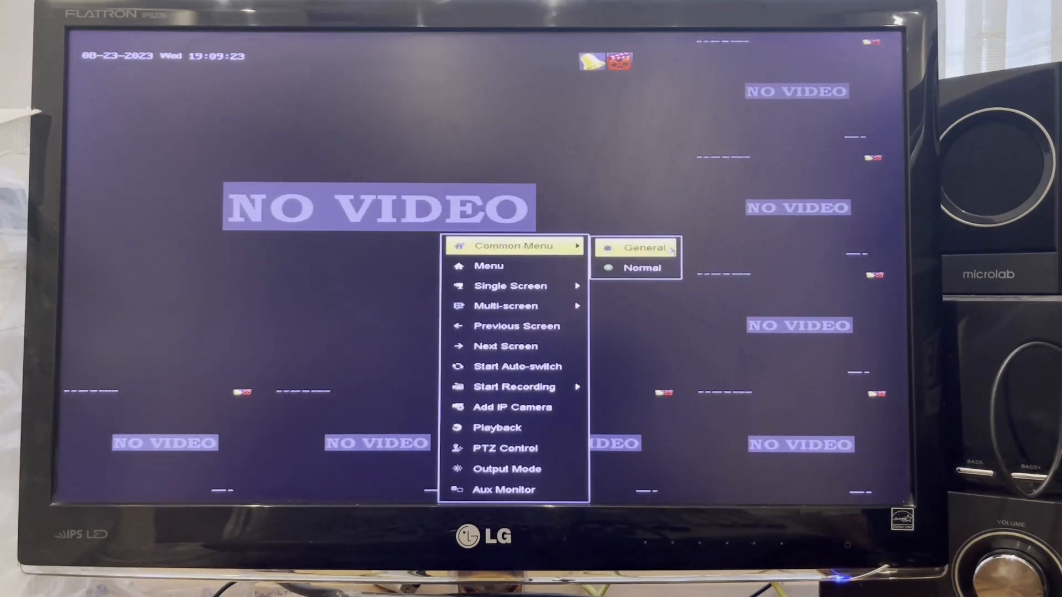